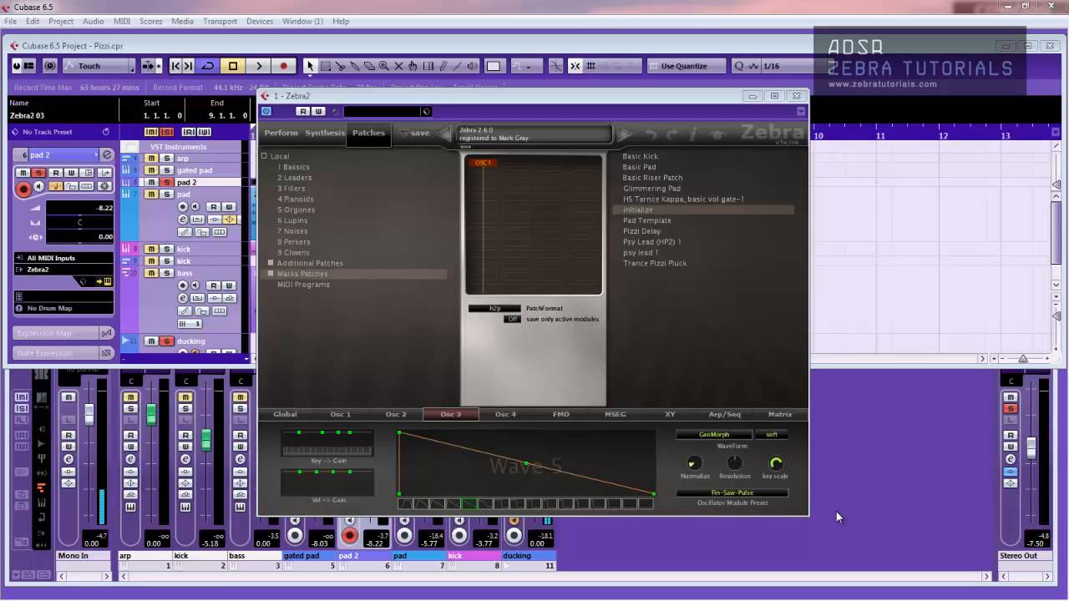
mouse_move(97, 103)
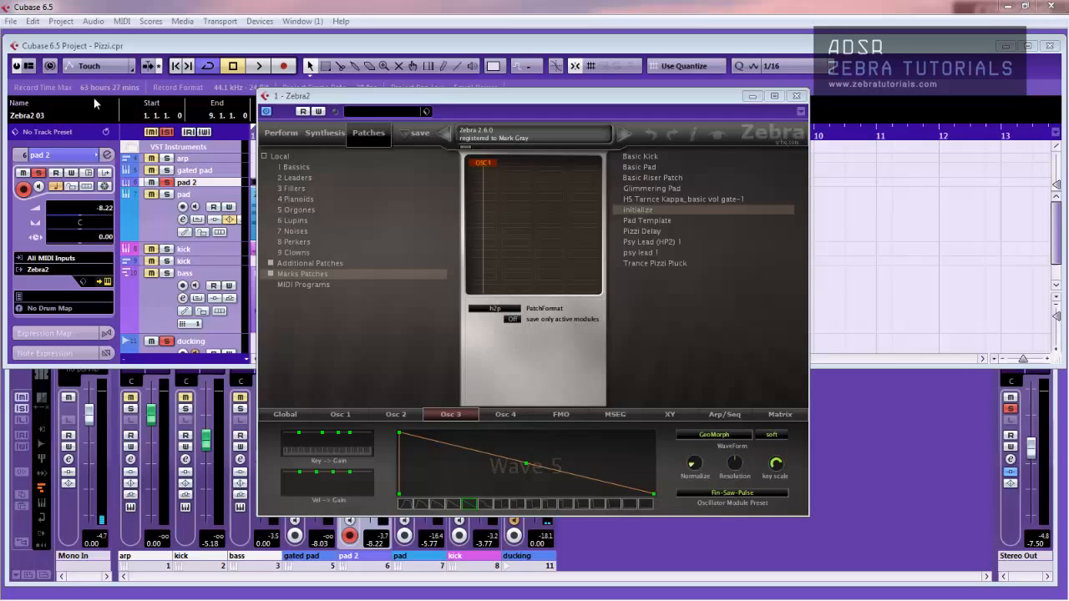
mouse_move(301, 281)
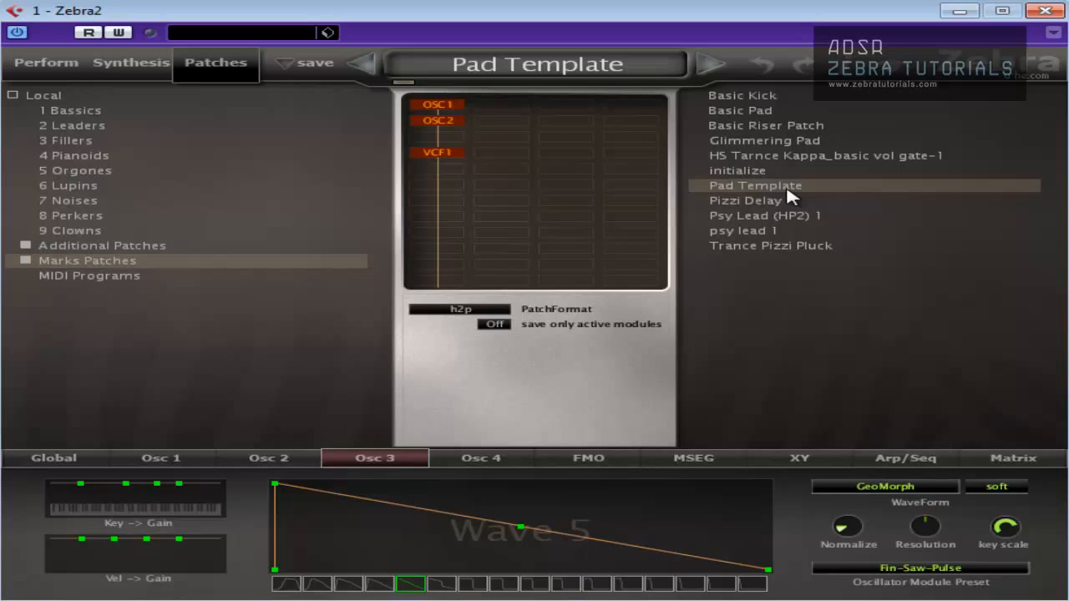
mouse_move(431, 92)
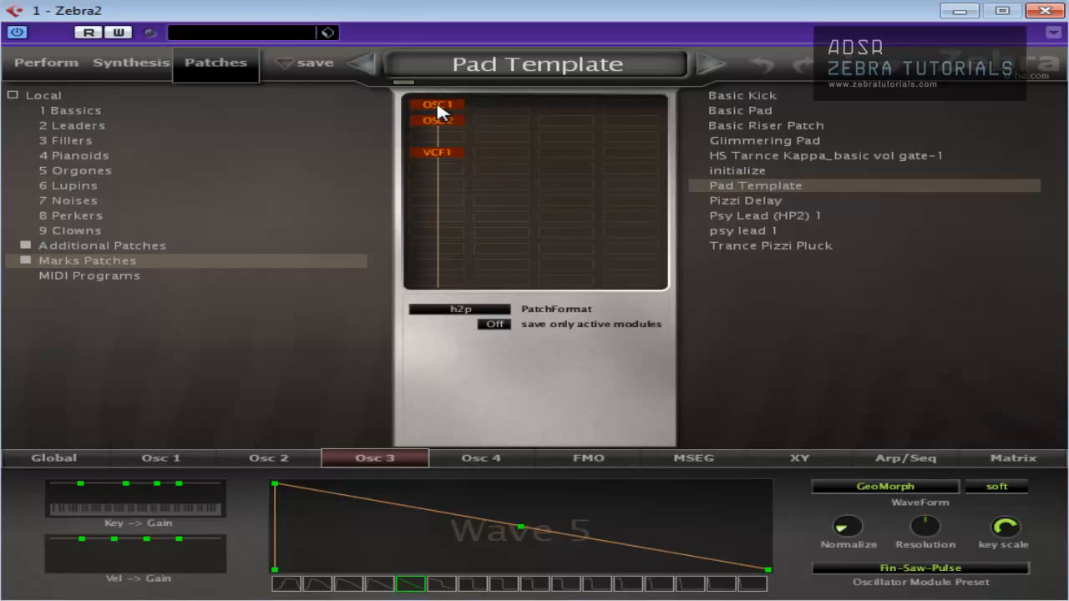
Add an OSC3 module loaded with the Bells Flipper preset and switch its waveform to Wave 9
click(130, 62)
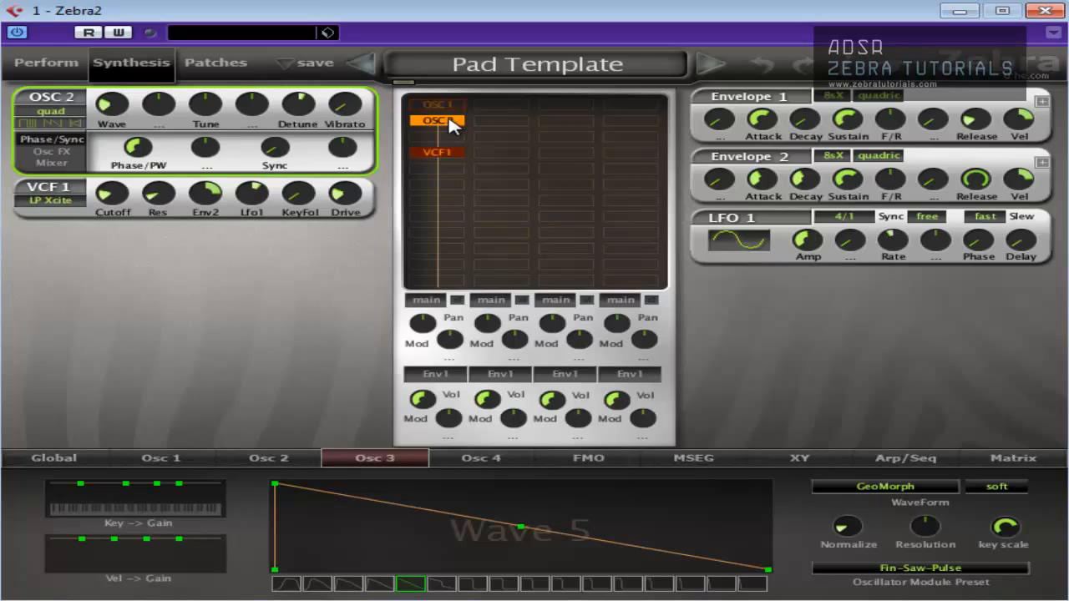
click(435, 120)
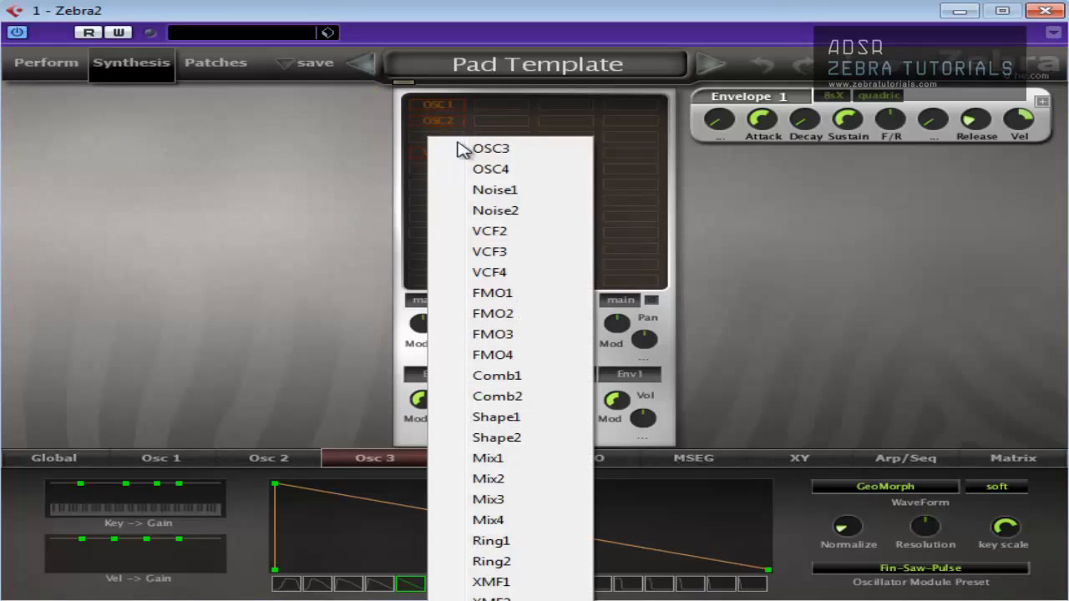
click(491, 147)
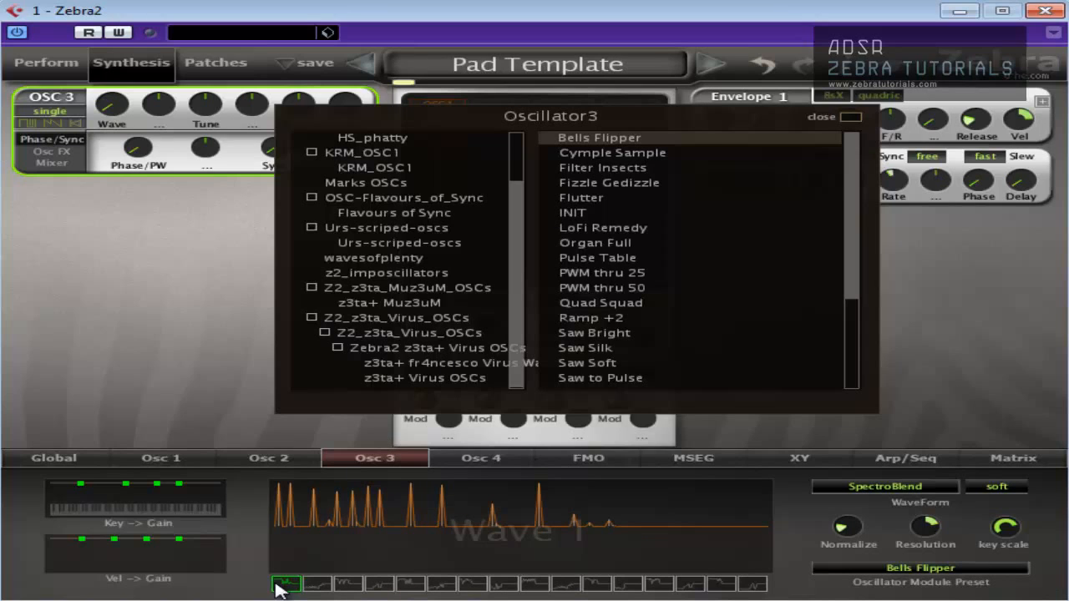
click(411, 585)
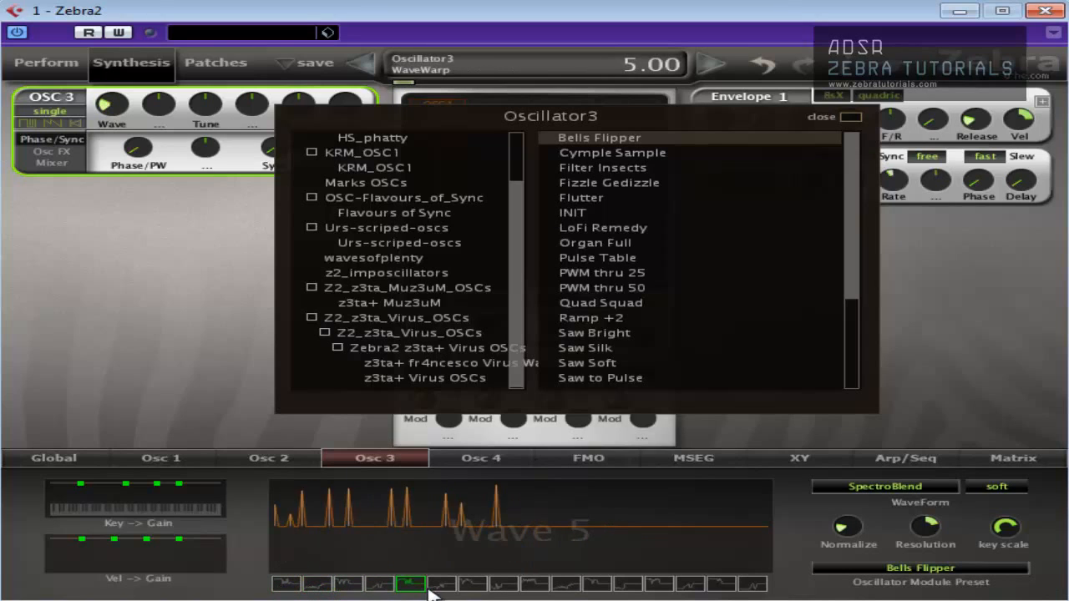
click(535, 584)
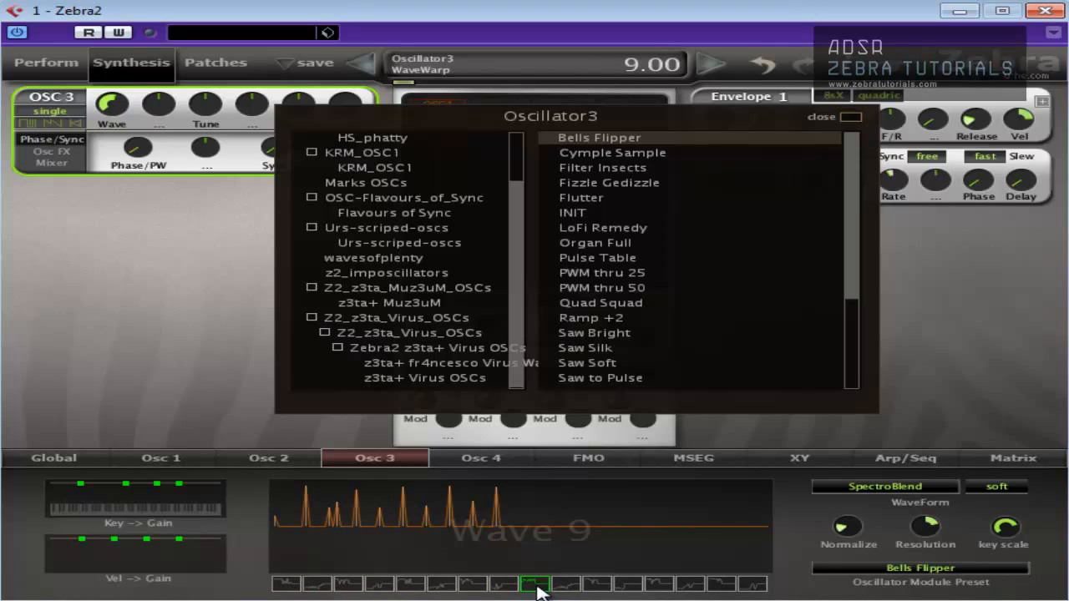
click(822, 117)
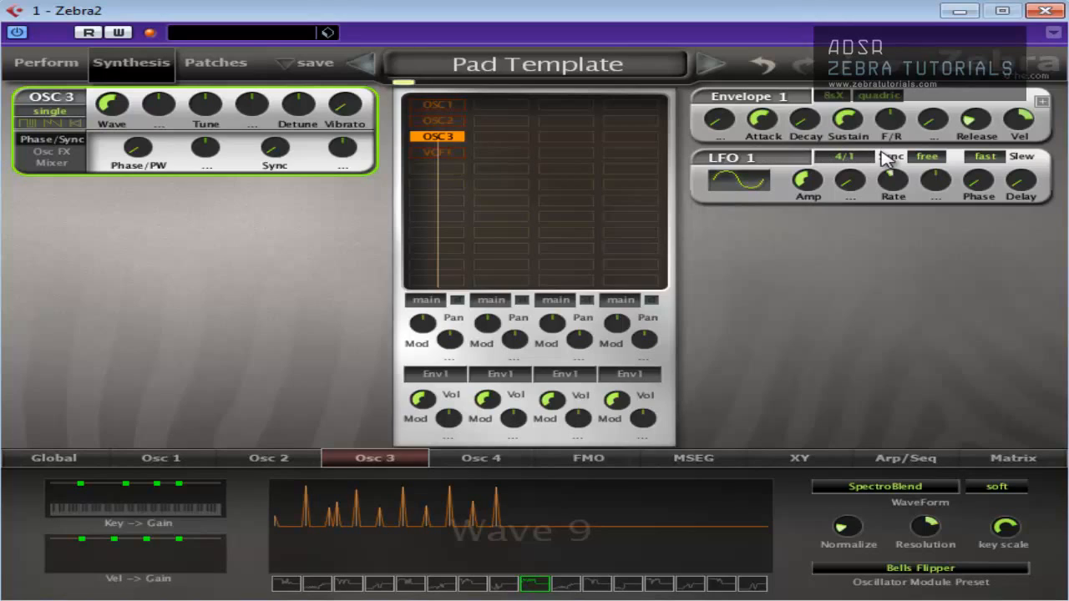
Show Osc 1 and Osc 2 panels alongside Osc 3 and set Osc 3's volume to 42
click(50, 164)
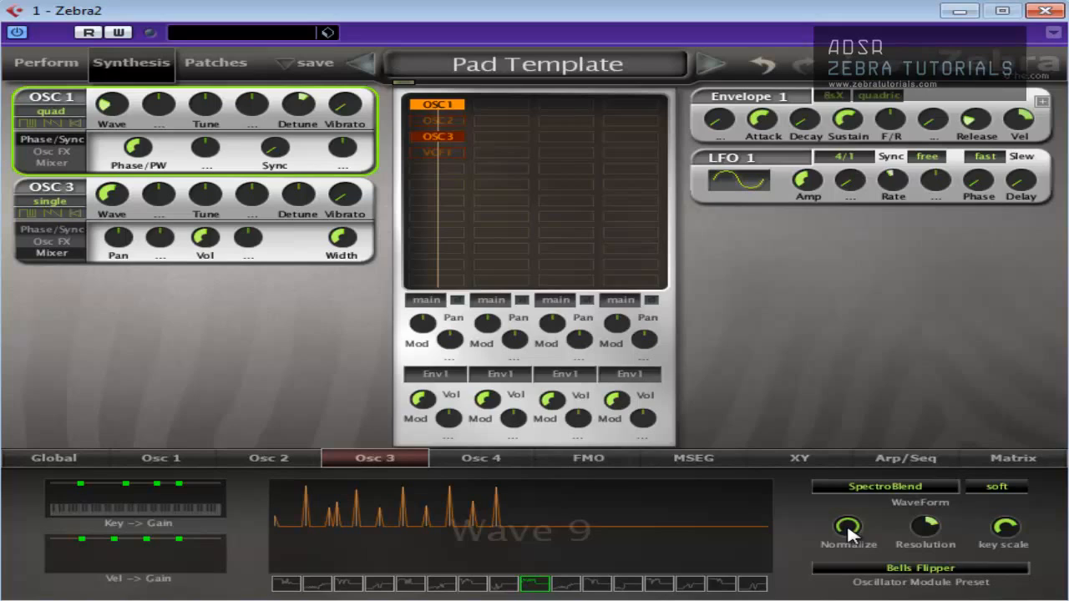
mouse_move(684, 548)
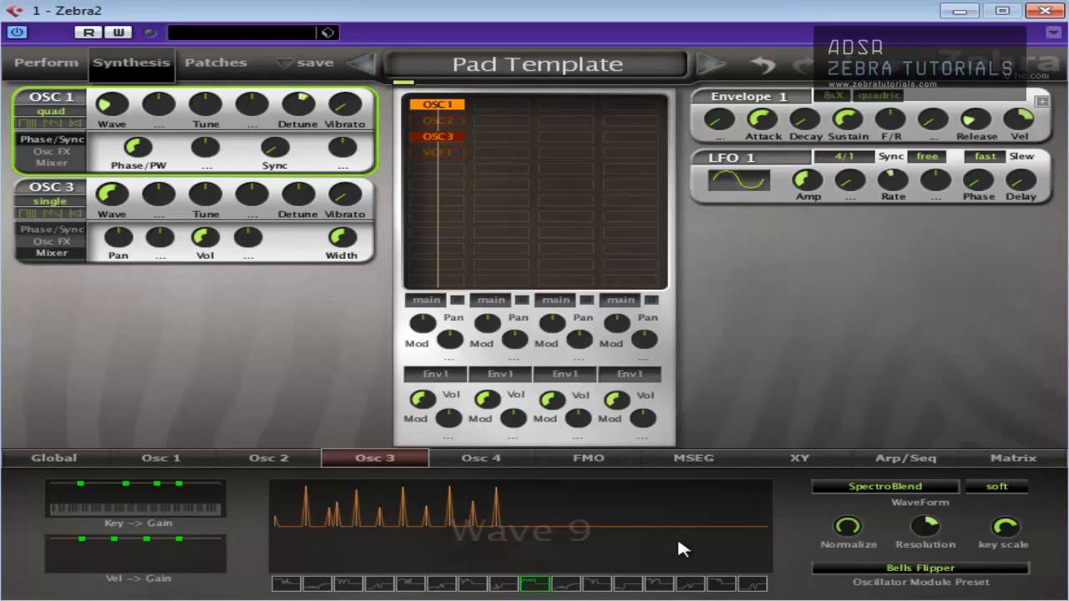
click(438, 120)
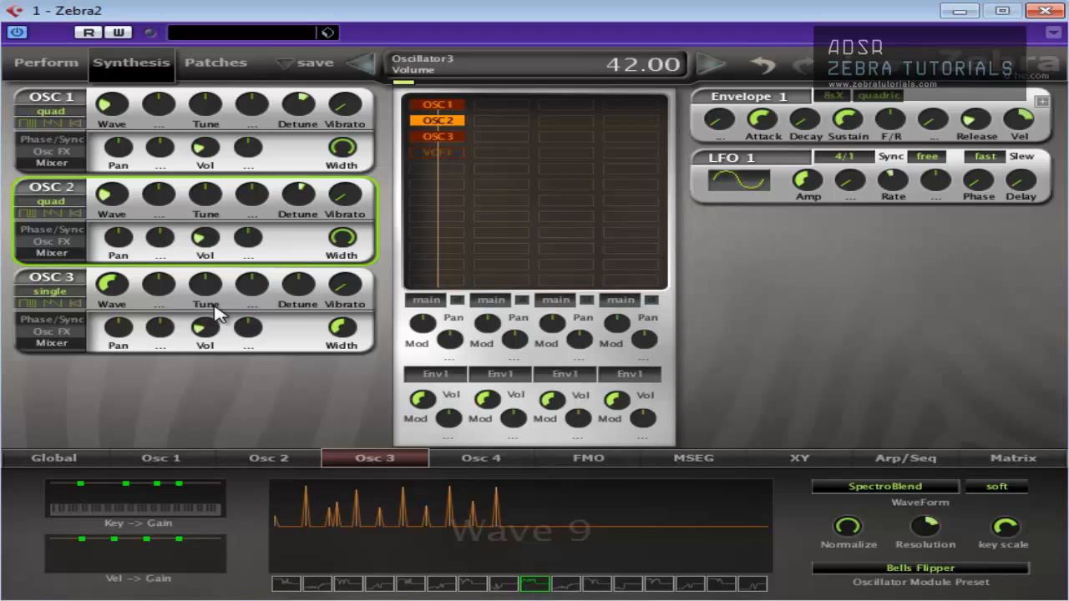
Adjust Osc 3's Tune knob, with only its panel left on show
drag(204, 325, 204, 314)
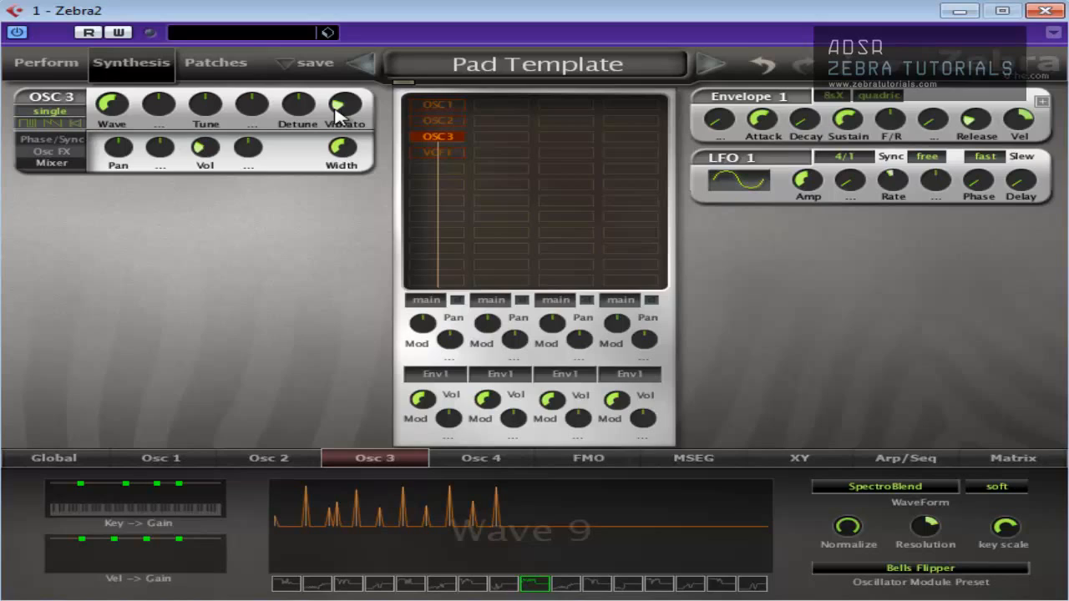
mouse_move(393, 134)
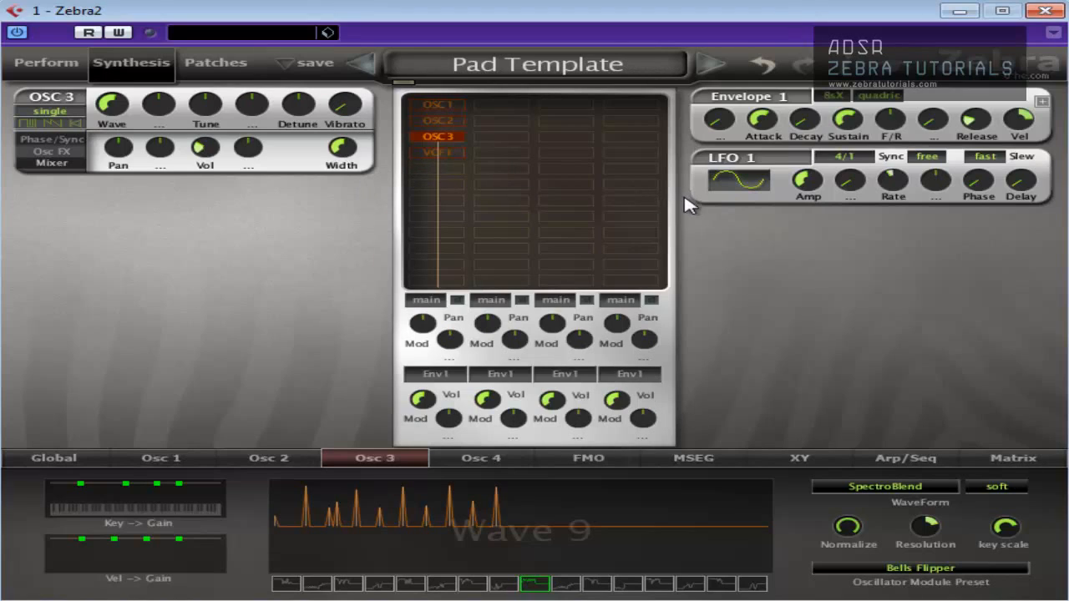
mouse_move(845, 171)
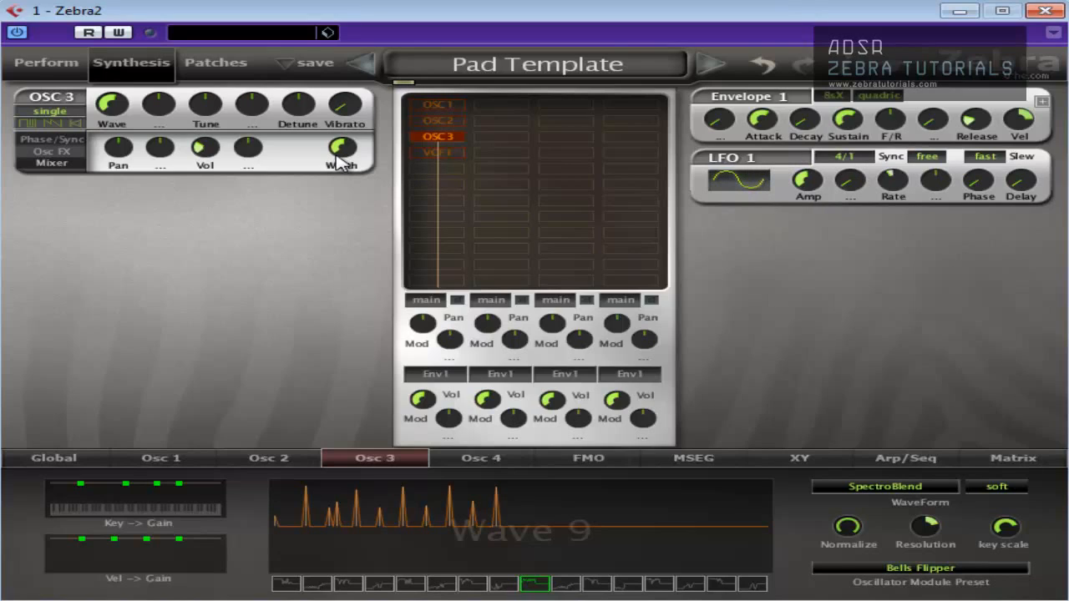
mouse_move(331, 171)
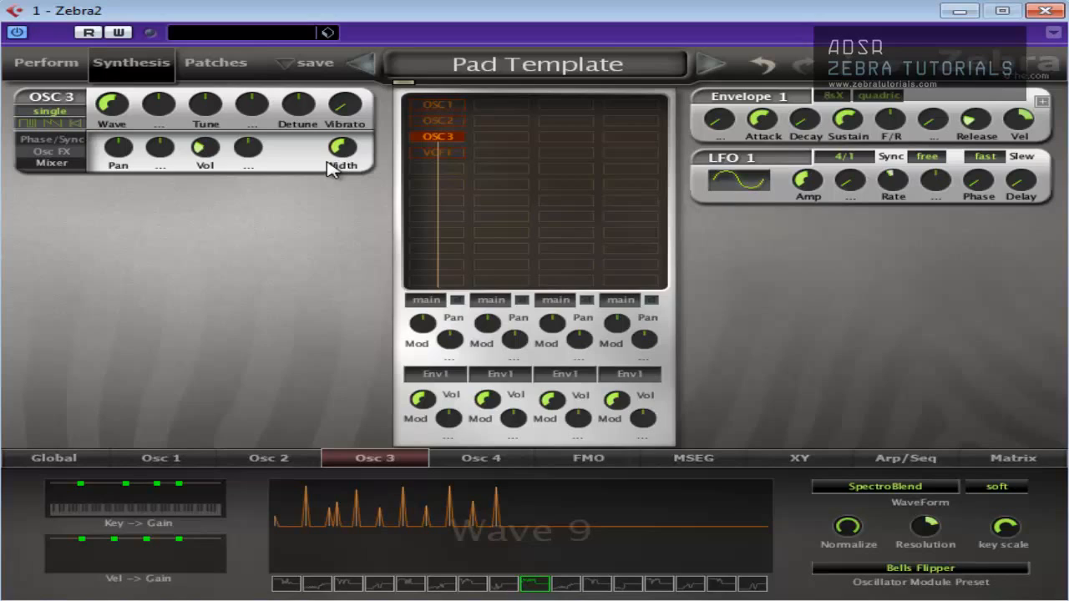
mouse_move(401, 137)
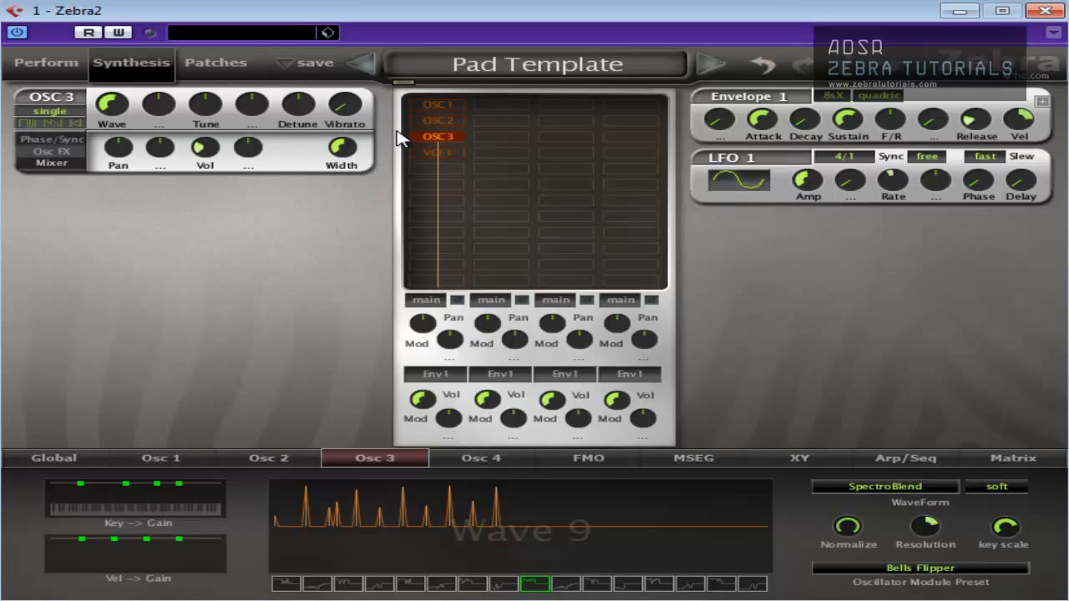
mouse_move(452, 115)
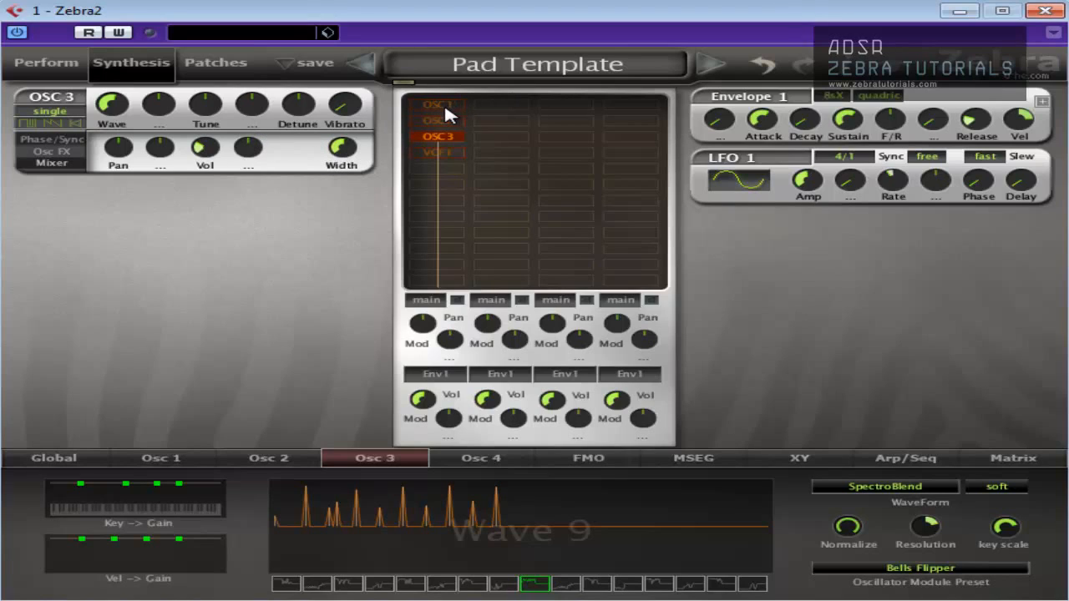
mouse_move(249, 120)
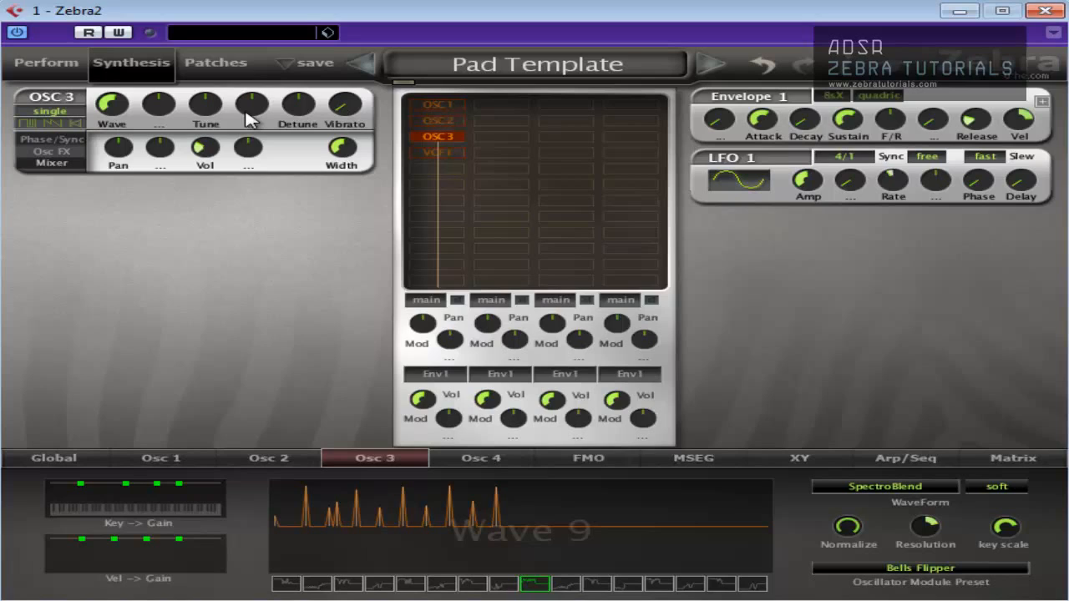
mouse_move(721, 230)
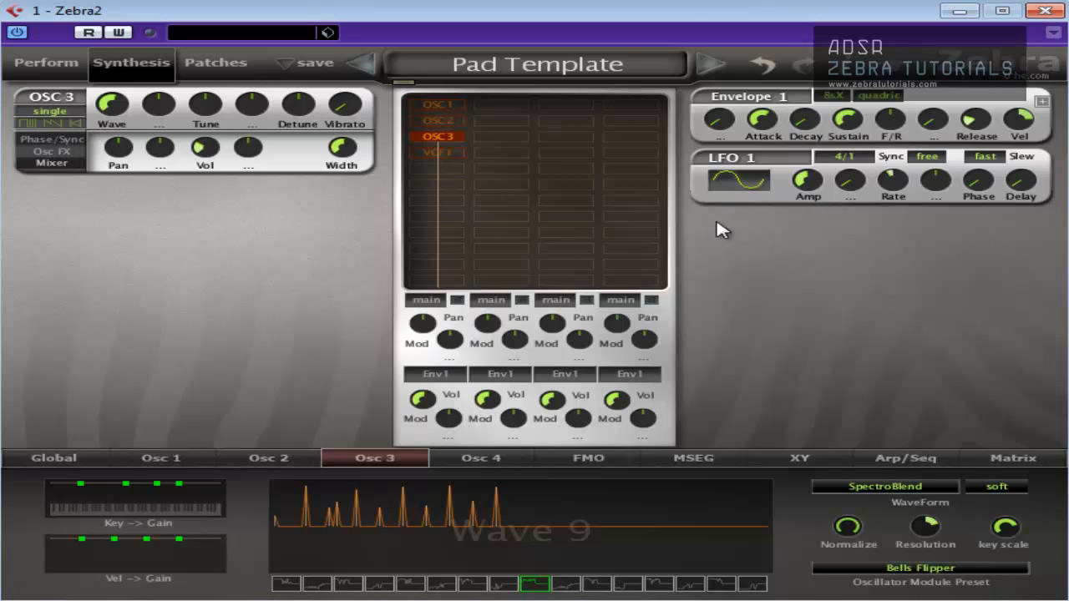
mouse_move(678, 220)
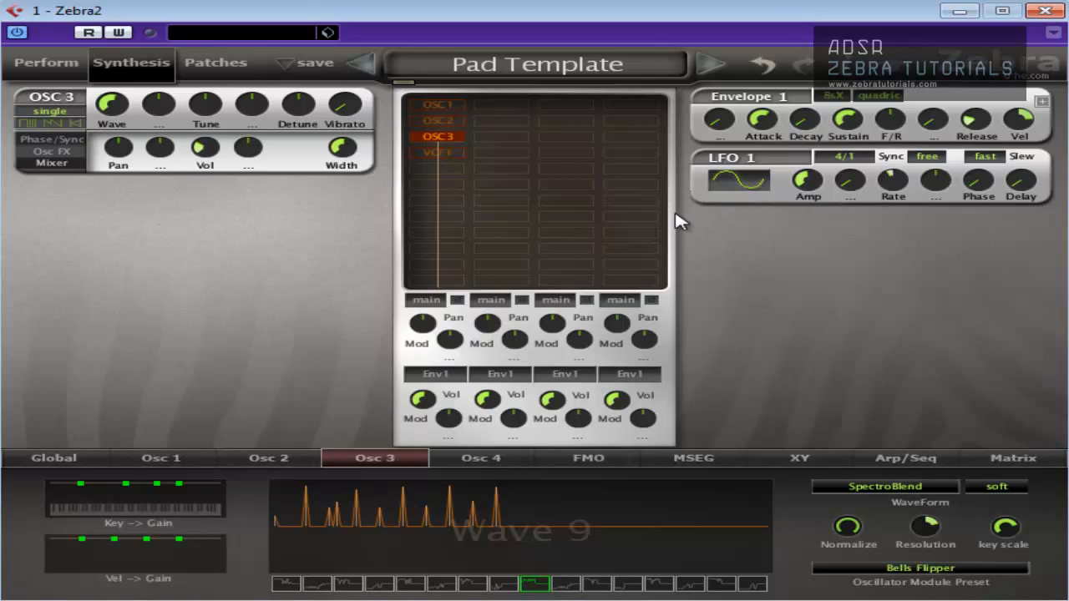
Route Lfo2 to Oscillator3 Vibrato in the first modulation matrix slot
click(1012, 457)
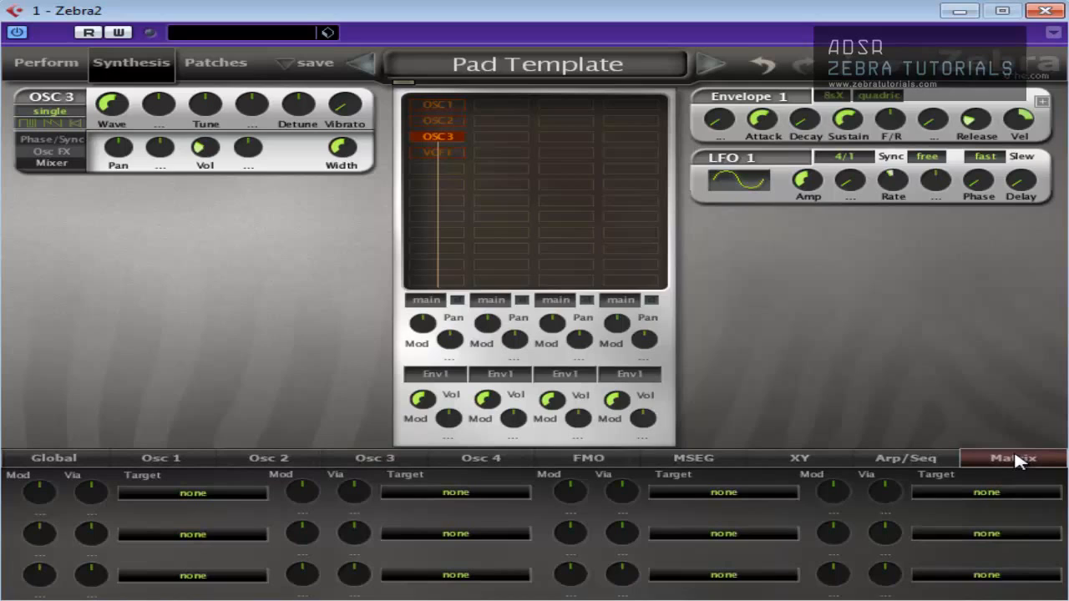
mouse_move(194, 501)
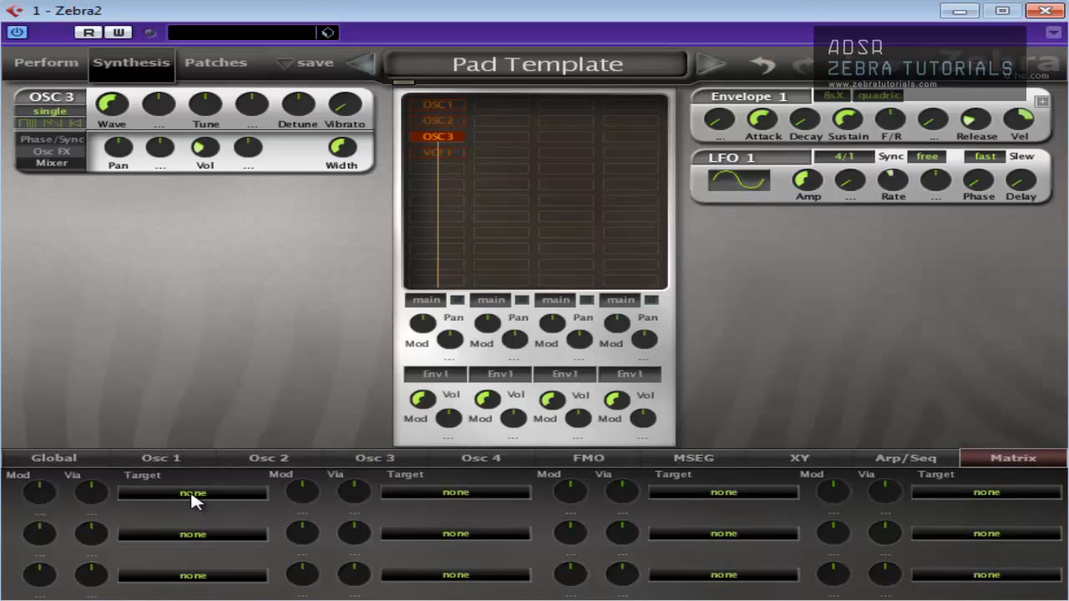
click(192, 492)
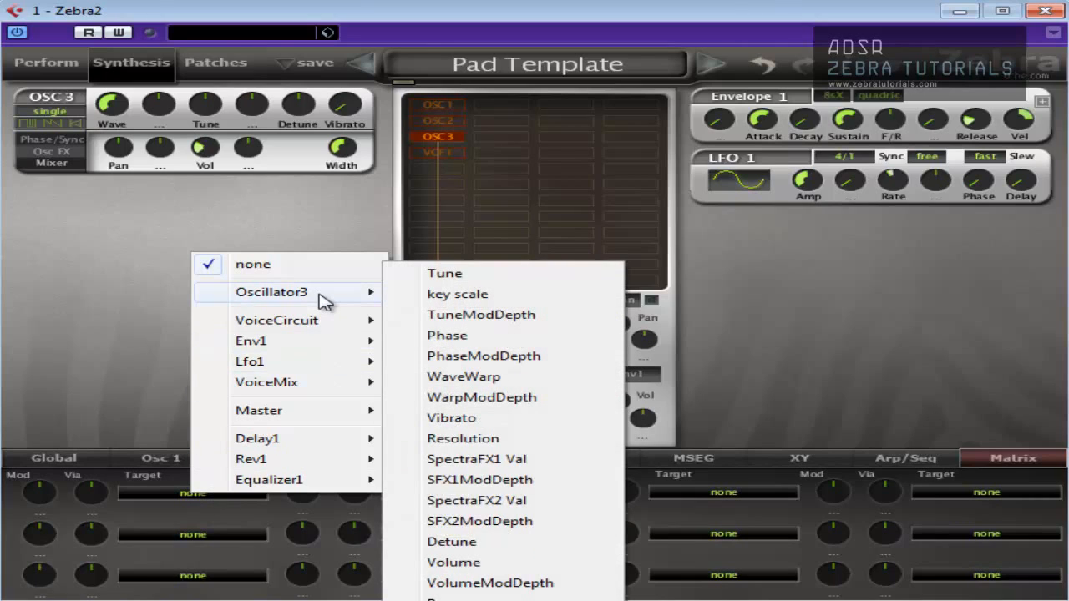
mouse_move(501, 294)
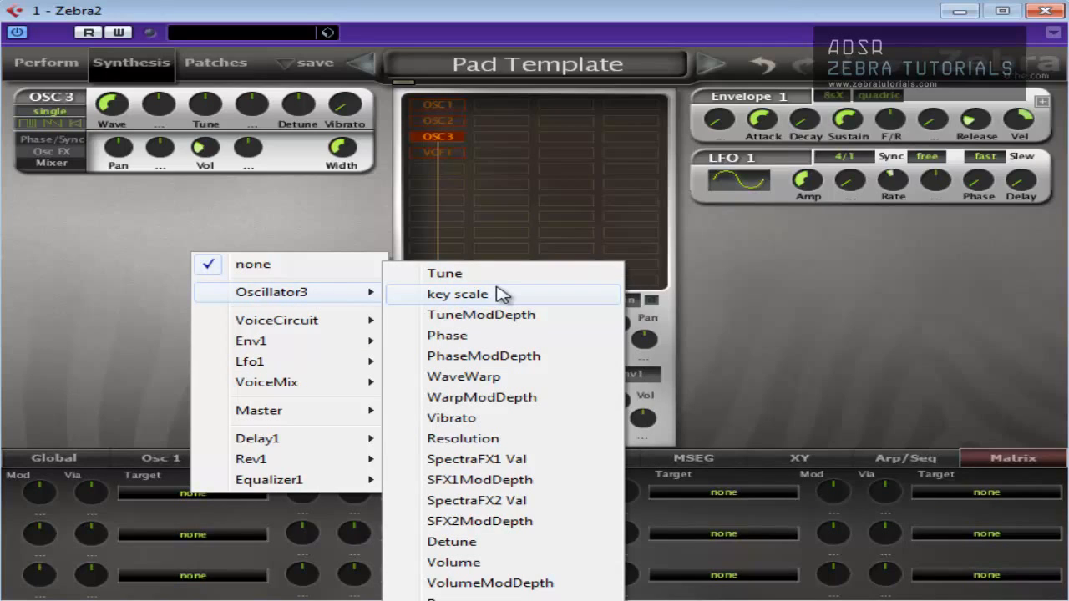
mouse_move(468, 334)
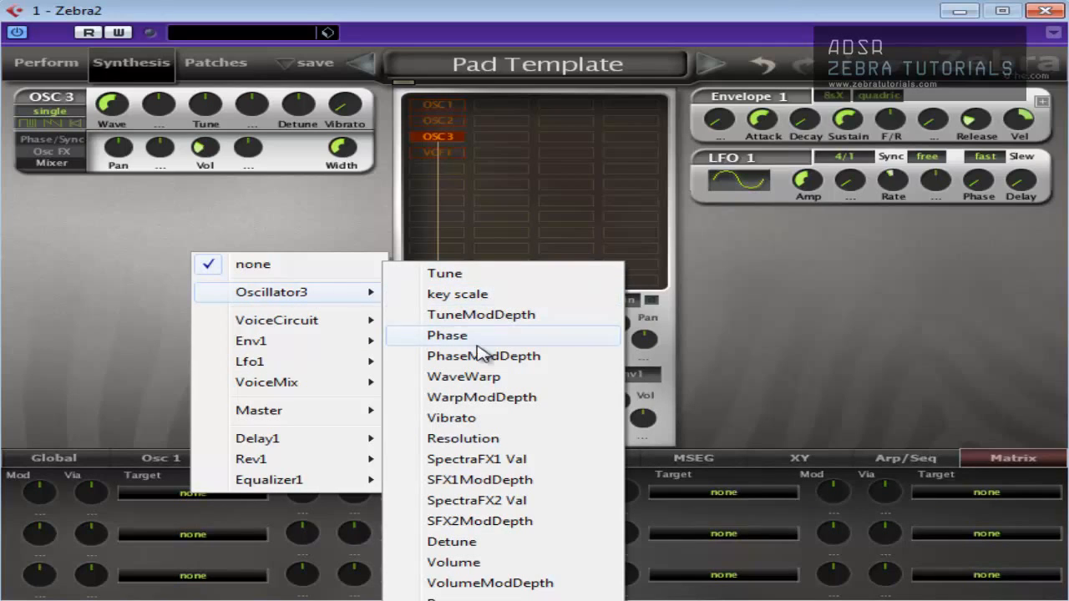
click(451, 418)
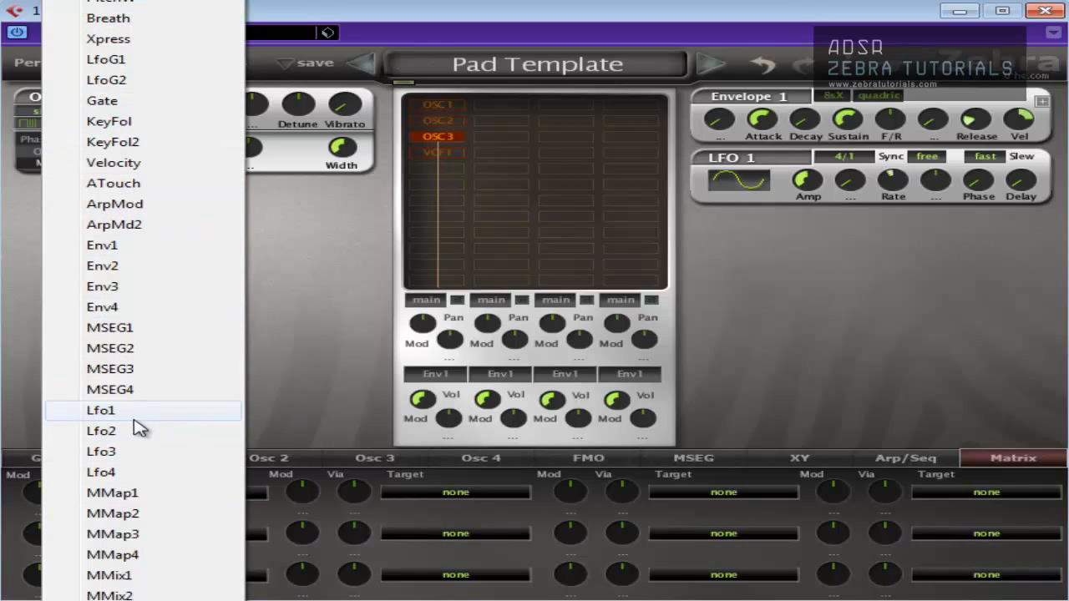
click(100, 431)
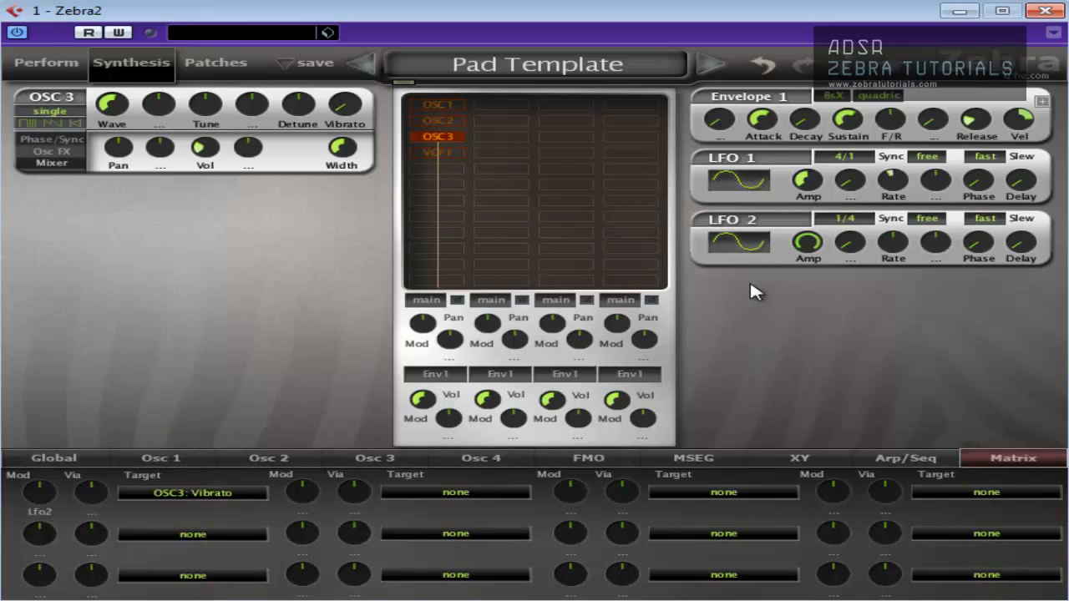
mouse_move(16, 147)
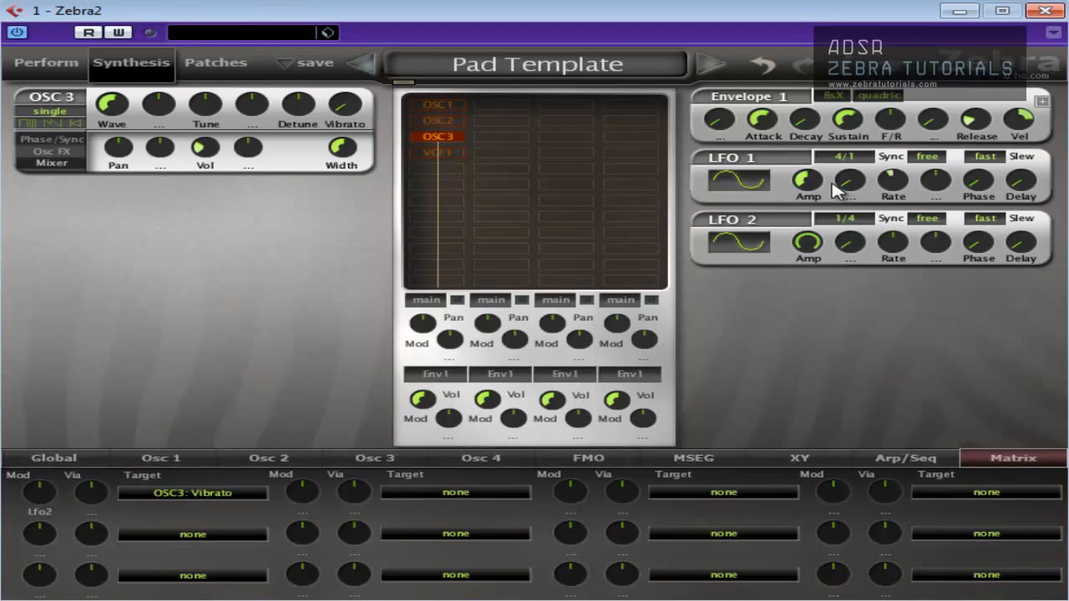
Inspect Osc 3's Phase/Sync page, the other oscillators and VCF 1, then return to Osc 3 alone
click(52, 140)
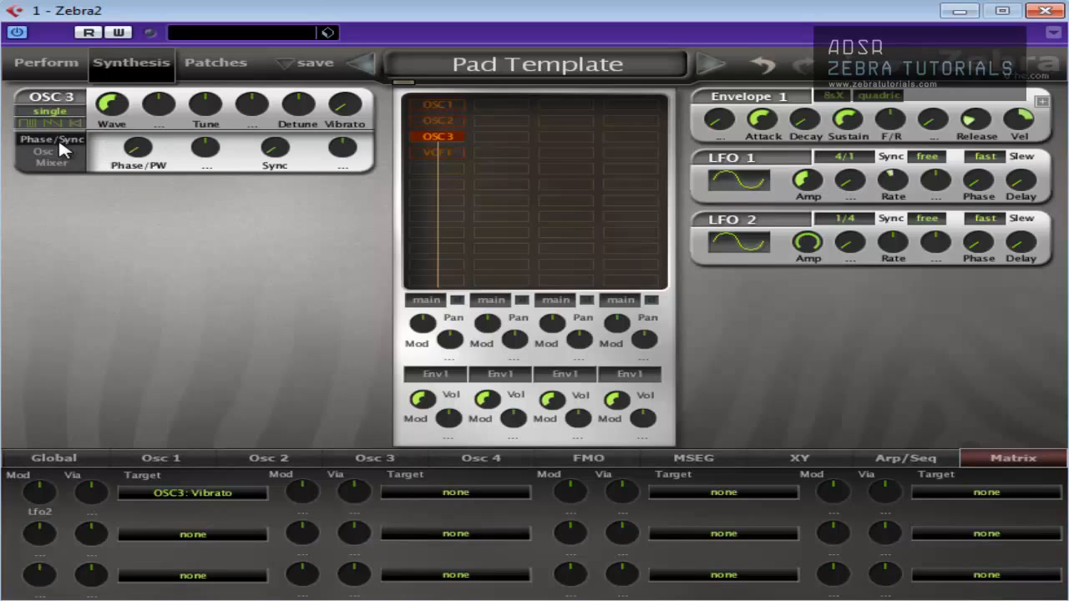
mouse_move(65, 149)
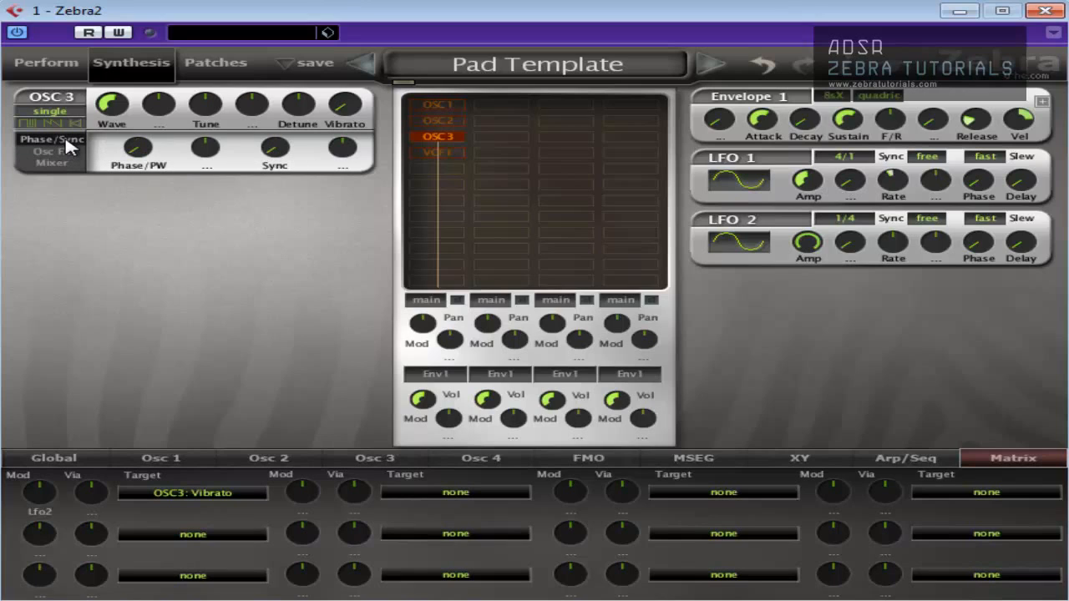
click(438, 120)
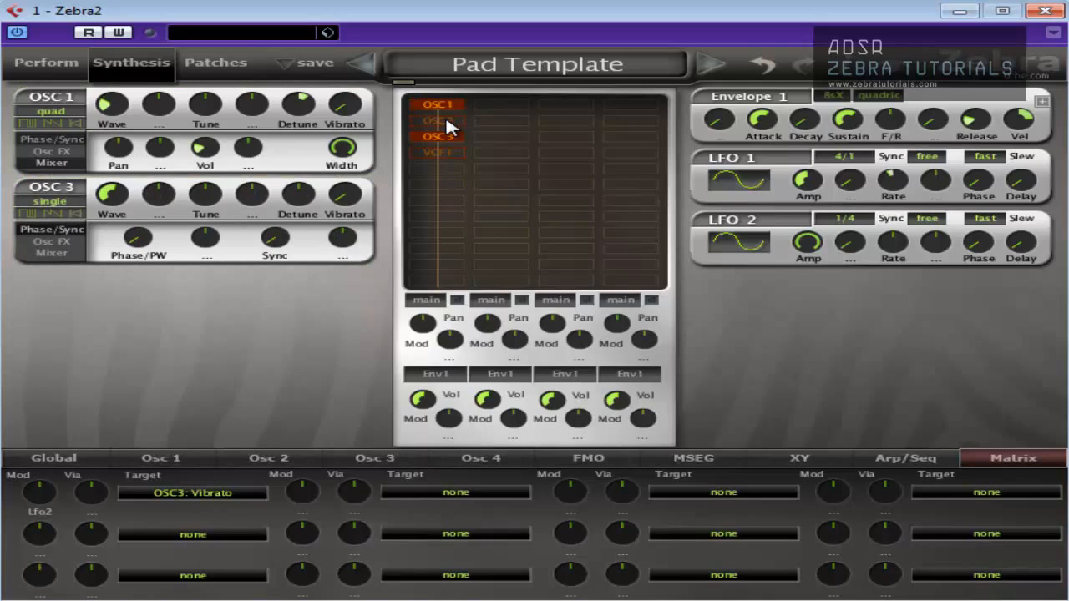
mouse_move(827, 187)
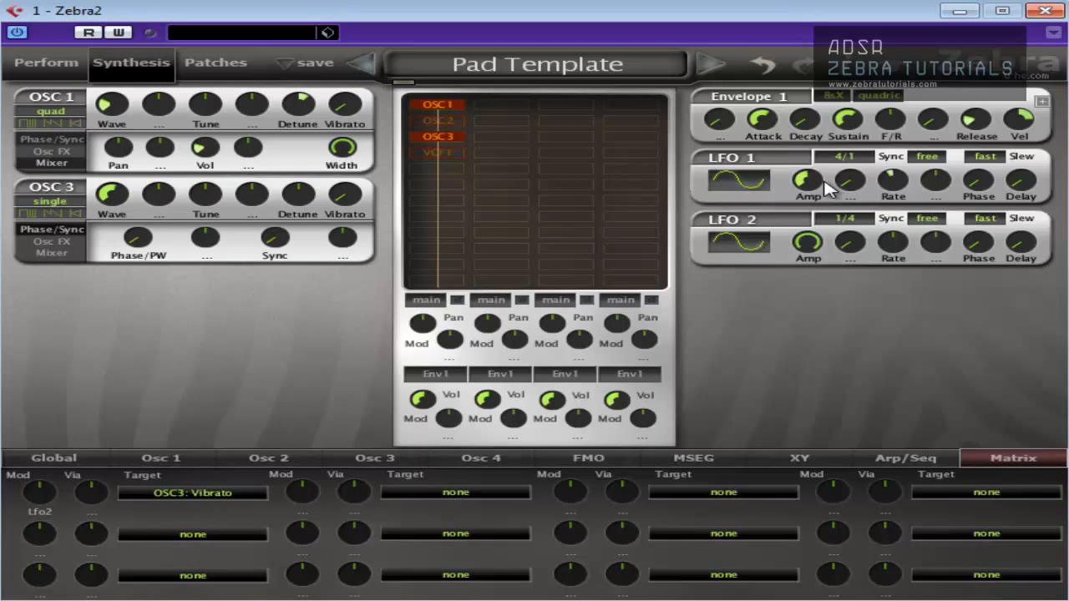
mouse_move(722, 200)
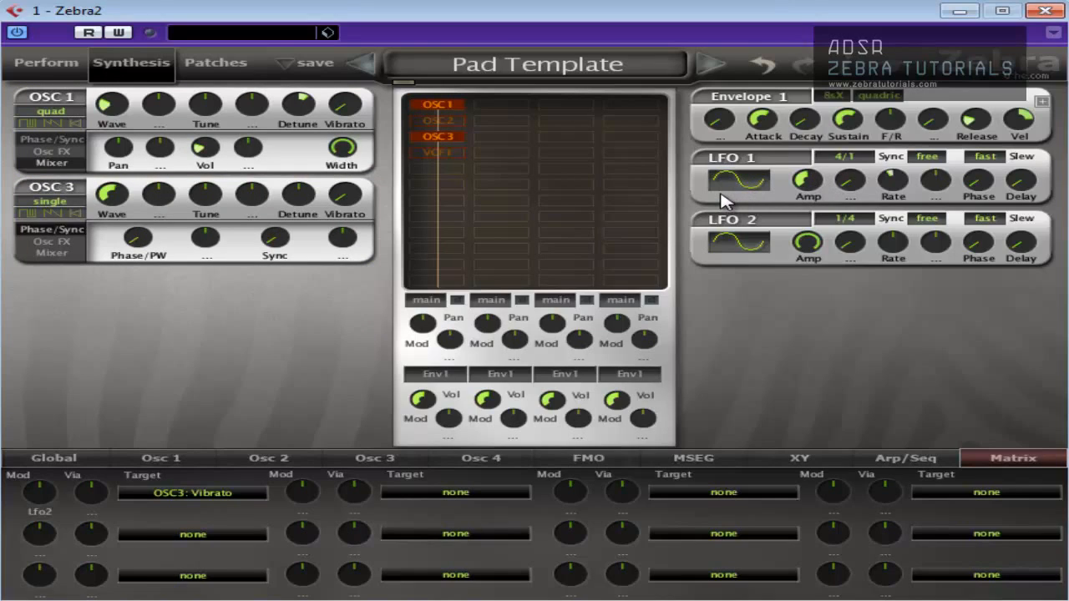
mouse_move(835, 184)
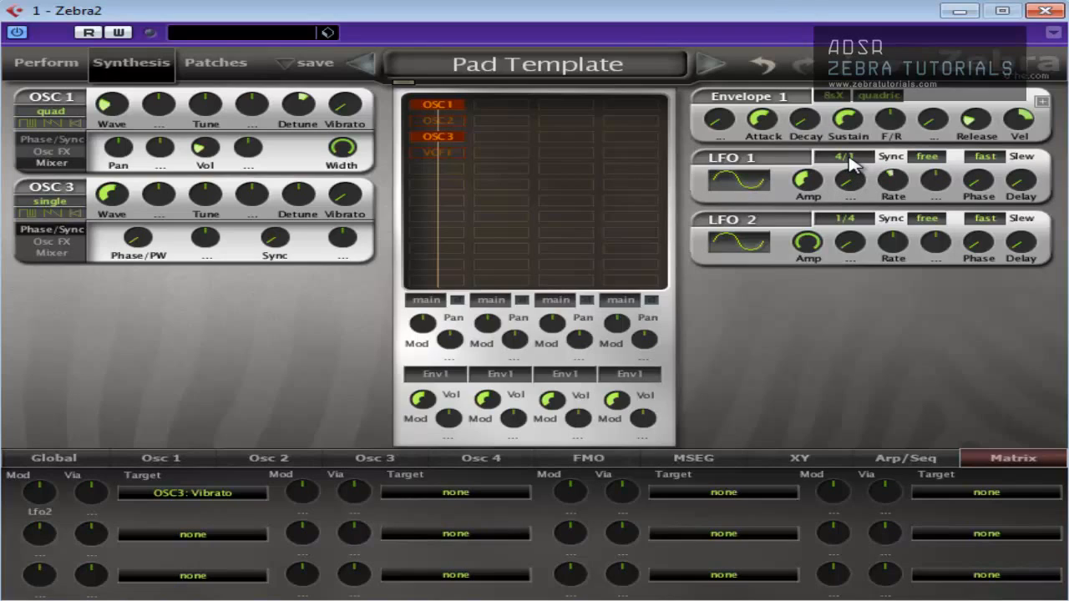
click(439, 120)
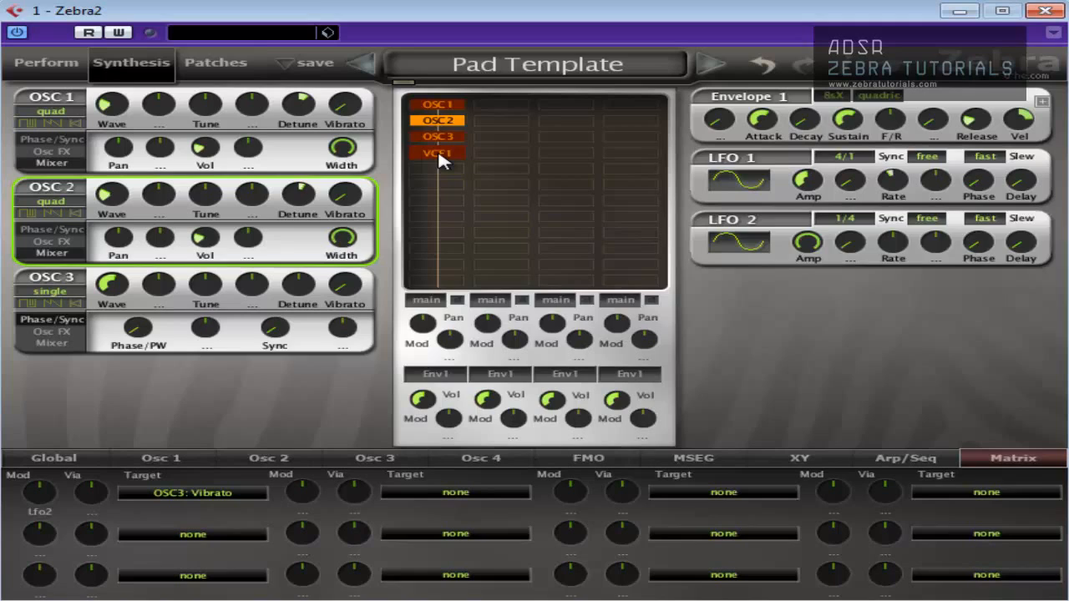
click(437, 154)
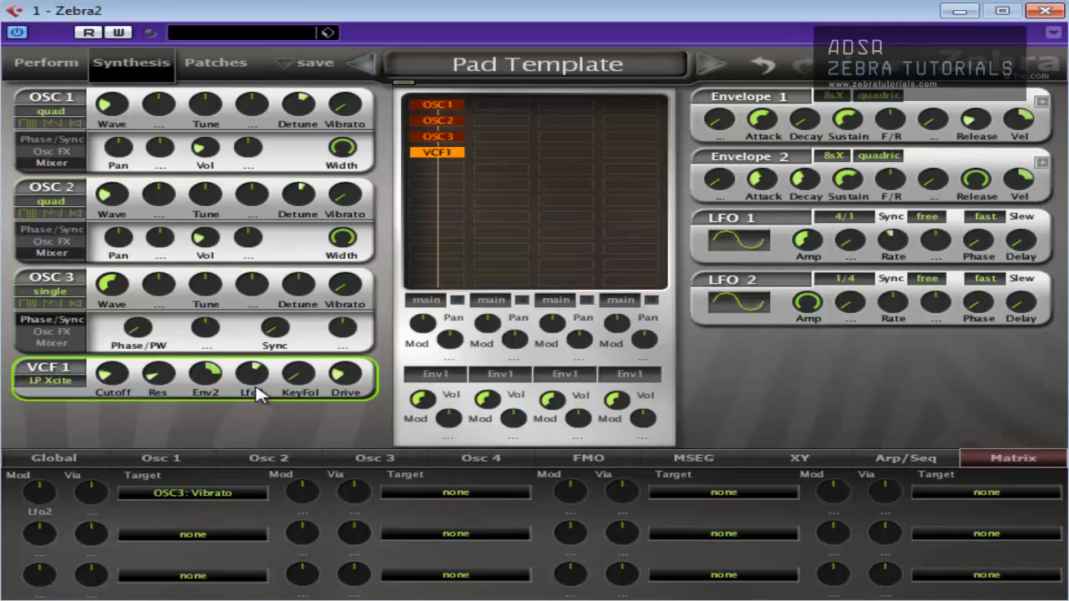
mouse_move(183, 383)
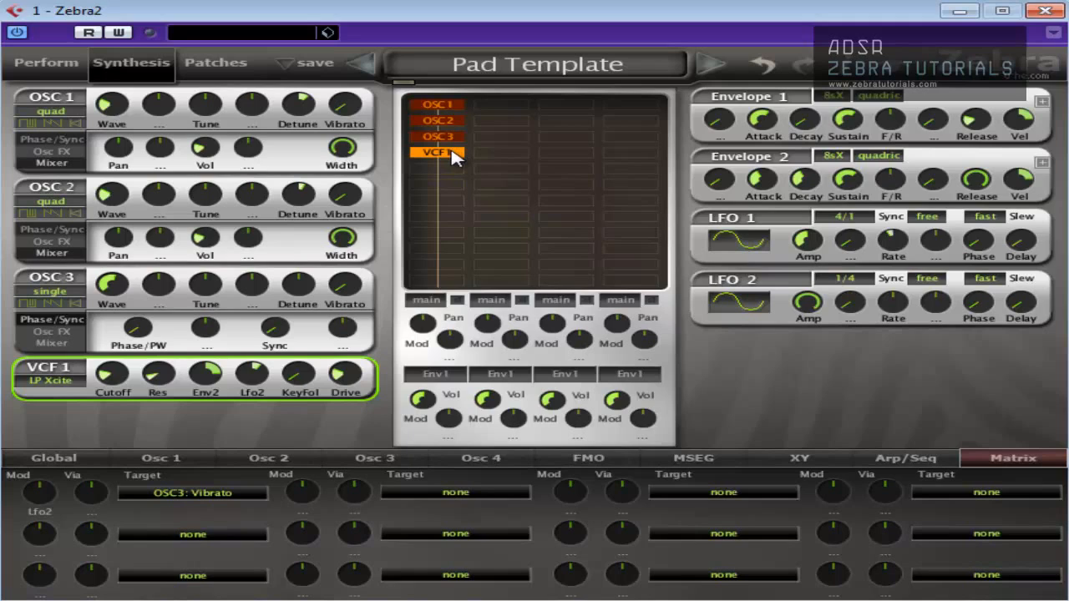
mouse_move(455, 160)
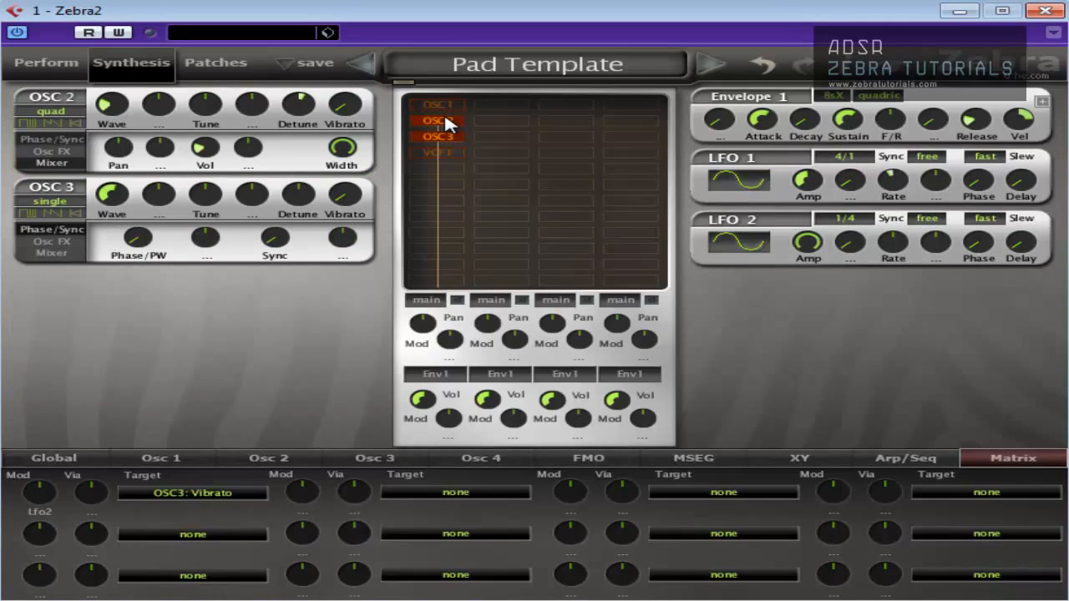
click(441, 120)
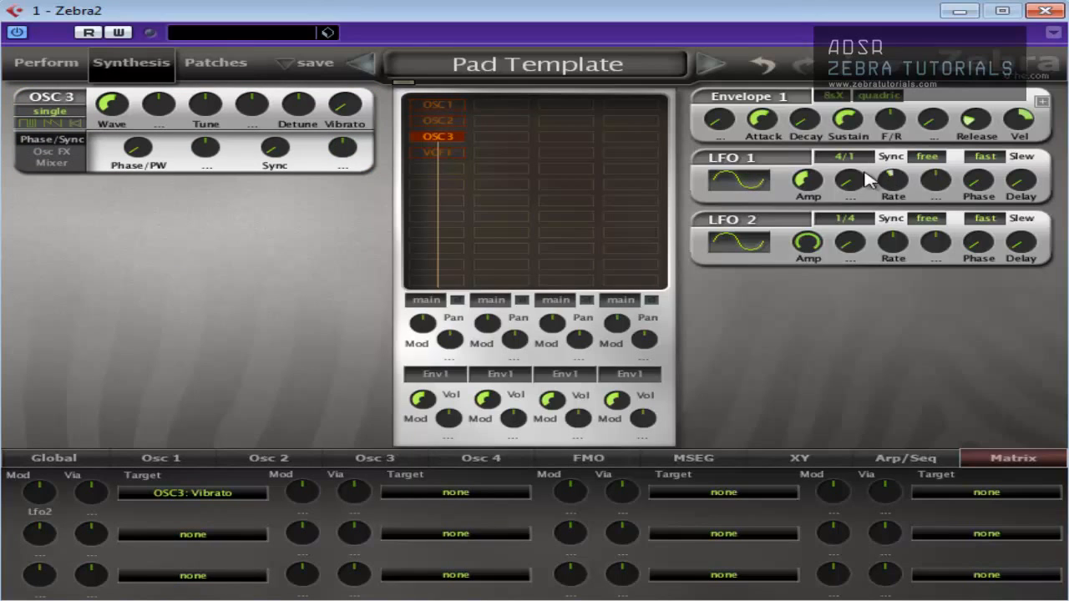
Set LFO 1 to a synced rate of 1/16 instead of 4/1
click(846, 158)
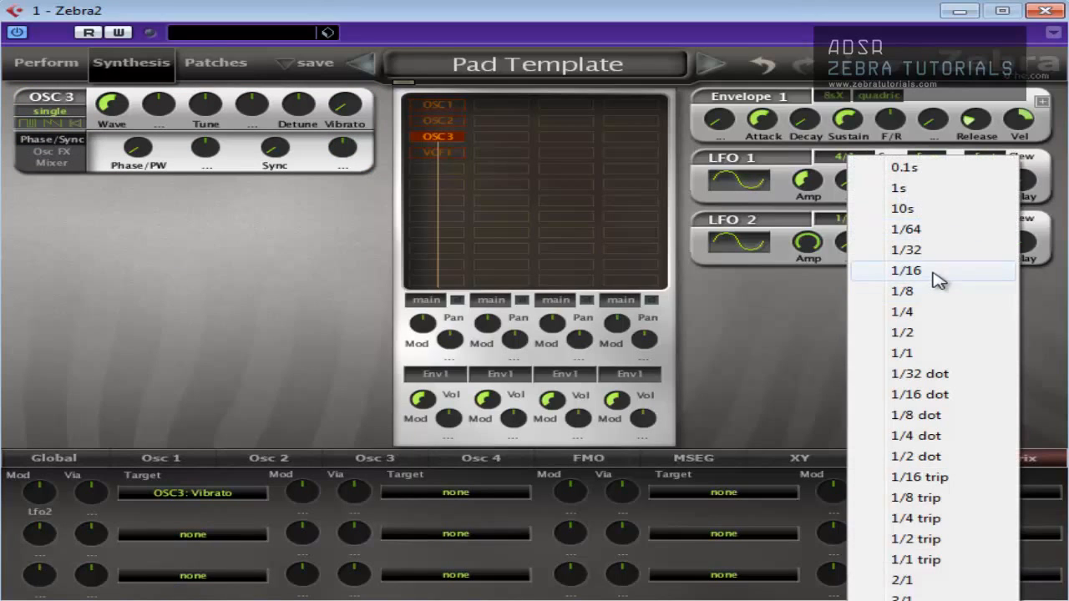
click(905, 271)
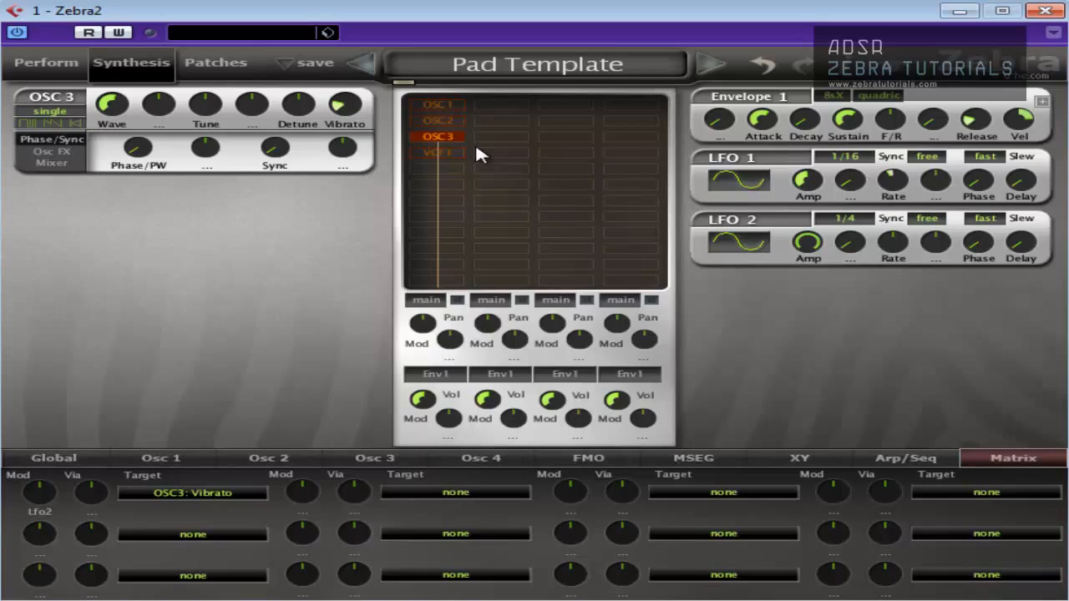
drag(892, 180, 892, 167)
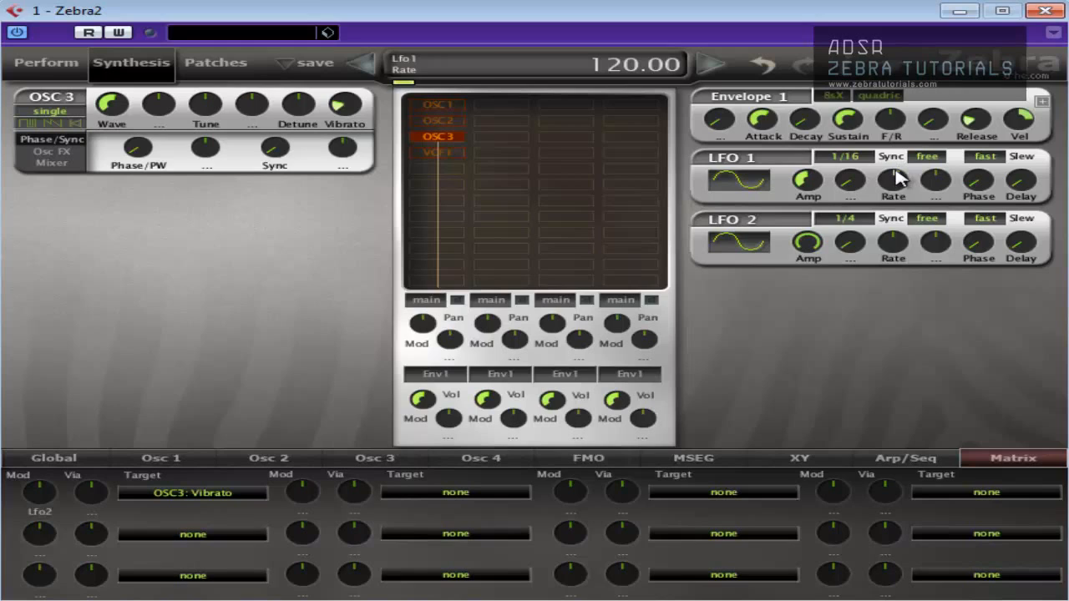
Show the Rev1 reverb settings in the Global section and nudge the LFO 1 rate
click(54, 458)
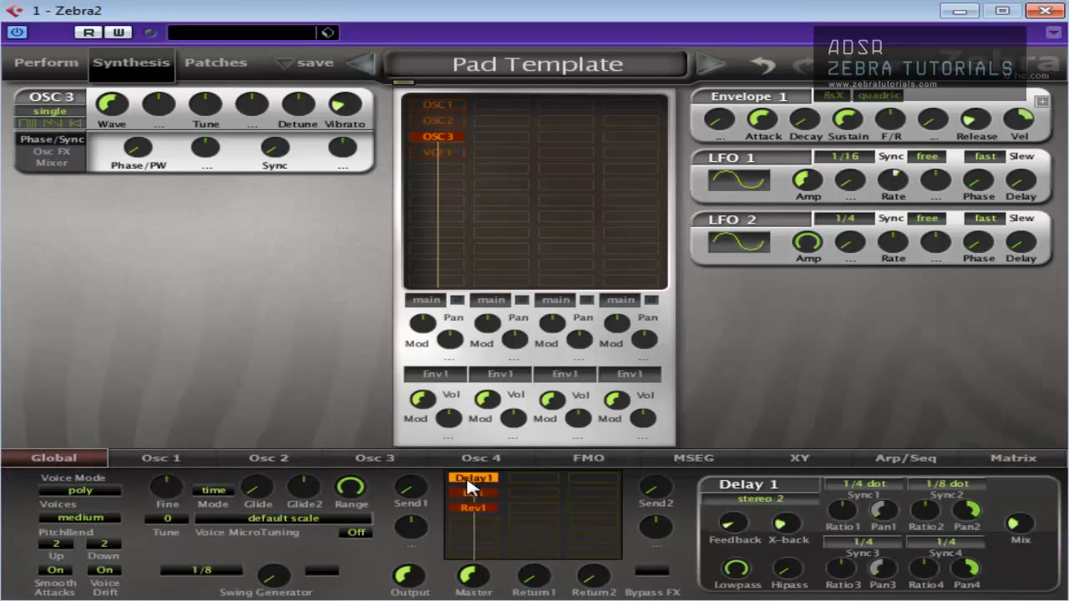
click(474, 508)
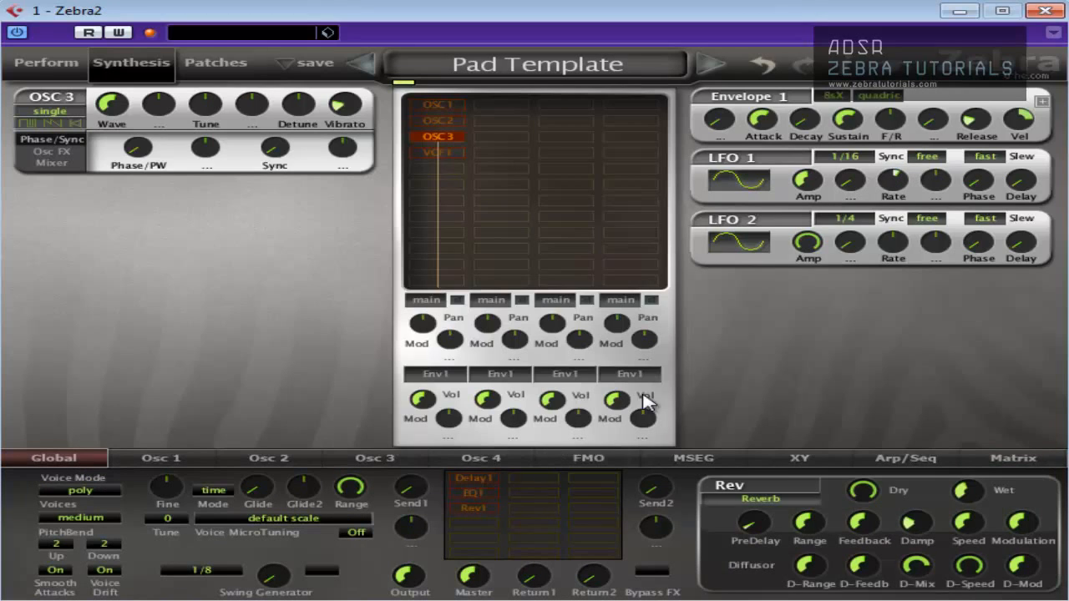
drag(893, 181, 892, 175)
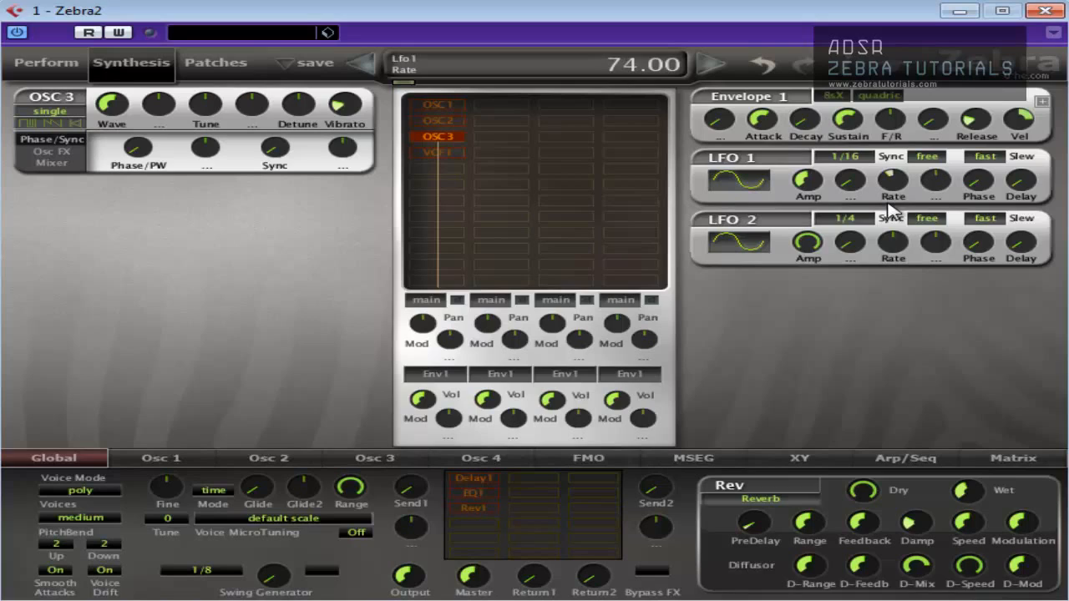
drag(892, 184, 892, 176)
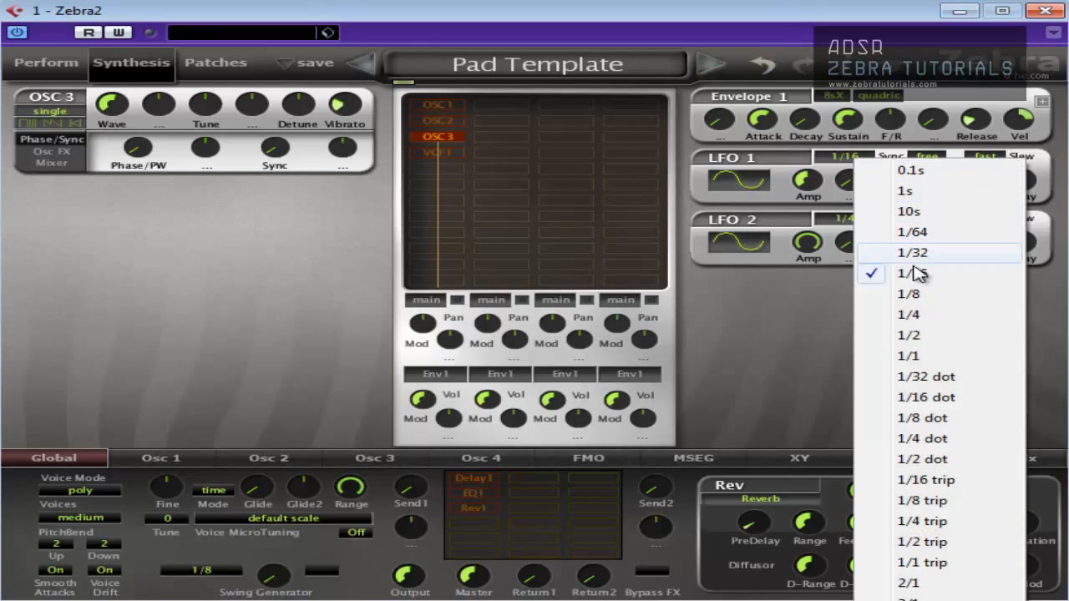
Keep LFO 1 synced at 1/16 and show all three oscillators' panels together
click(909, 294)
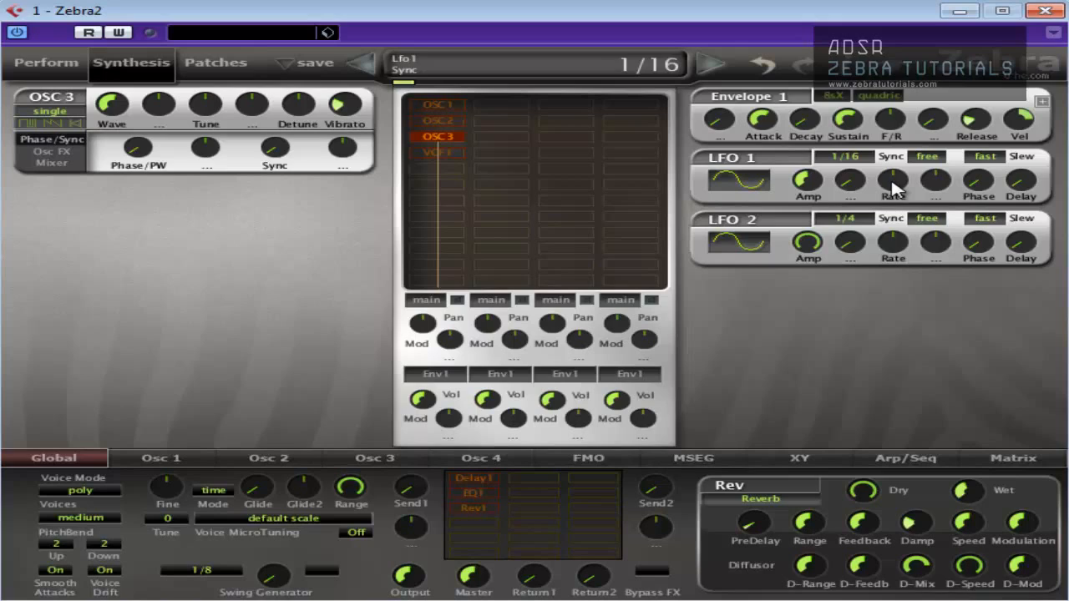
drag(892, 187, 892, 171)
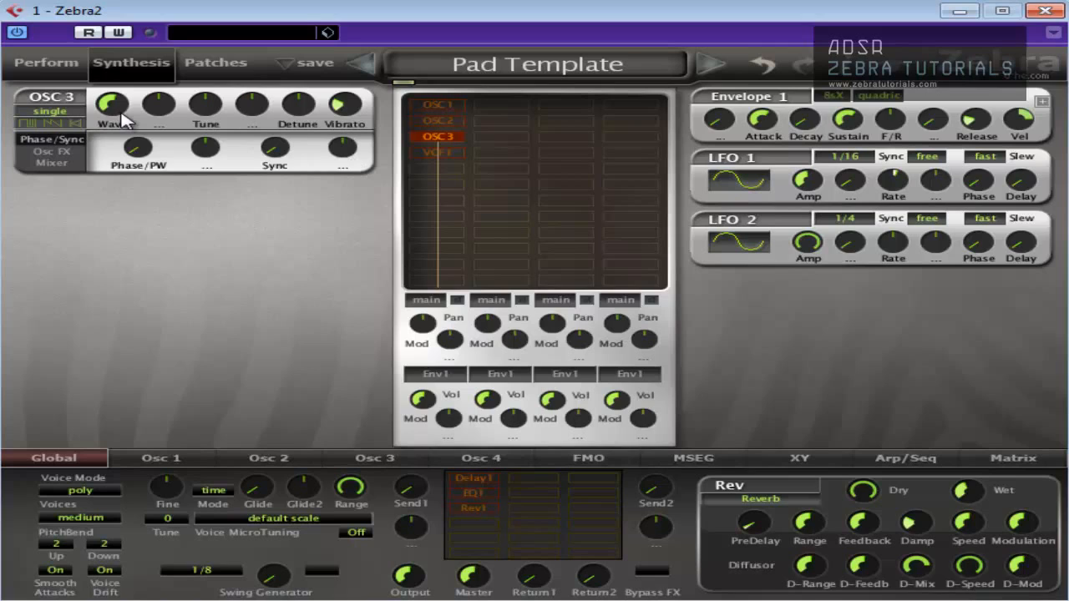
mouse_move(284, 130)
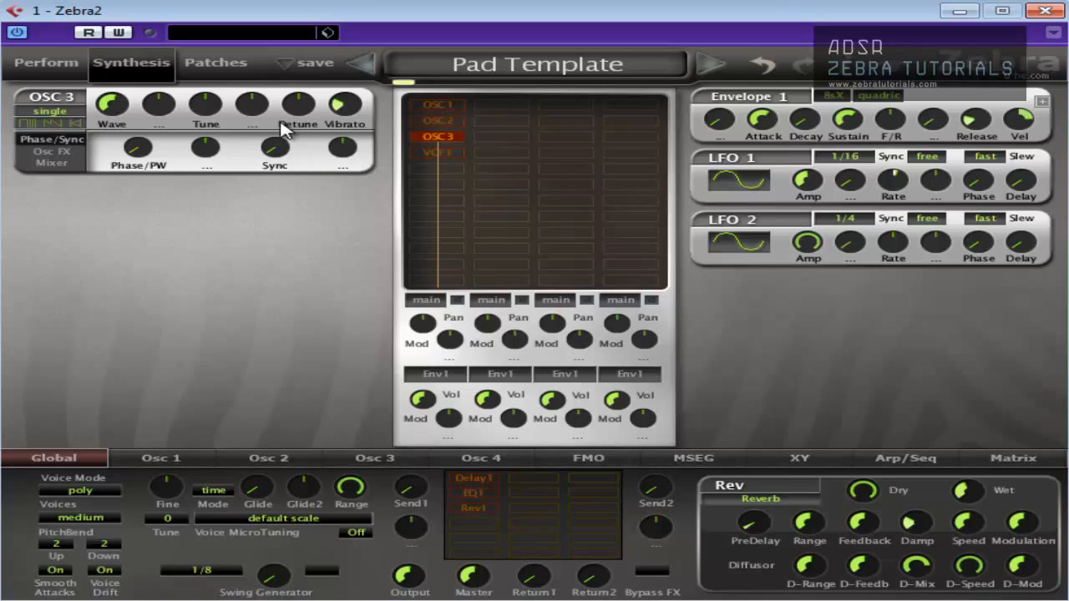
click(438, 120)
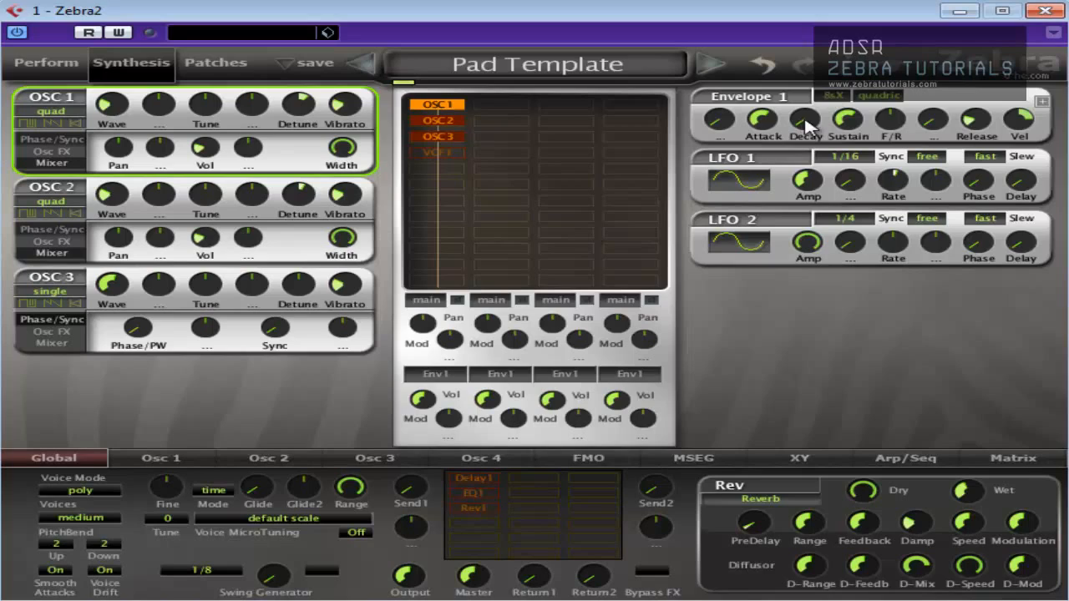
Lengthen Envelope 1 to a decay of about 40.5 and a release of about 59
drag(805, 120, 805, 117)
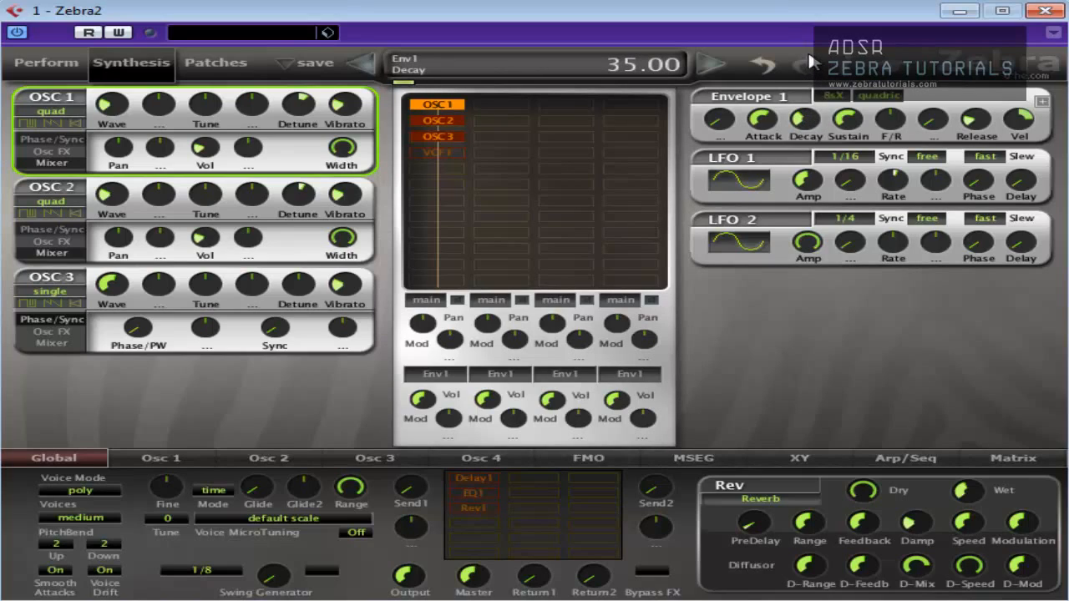
mouse_move(733, 140)
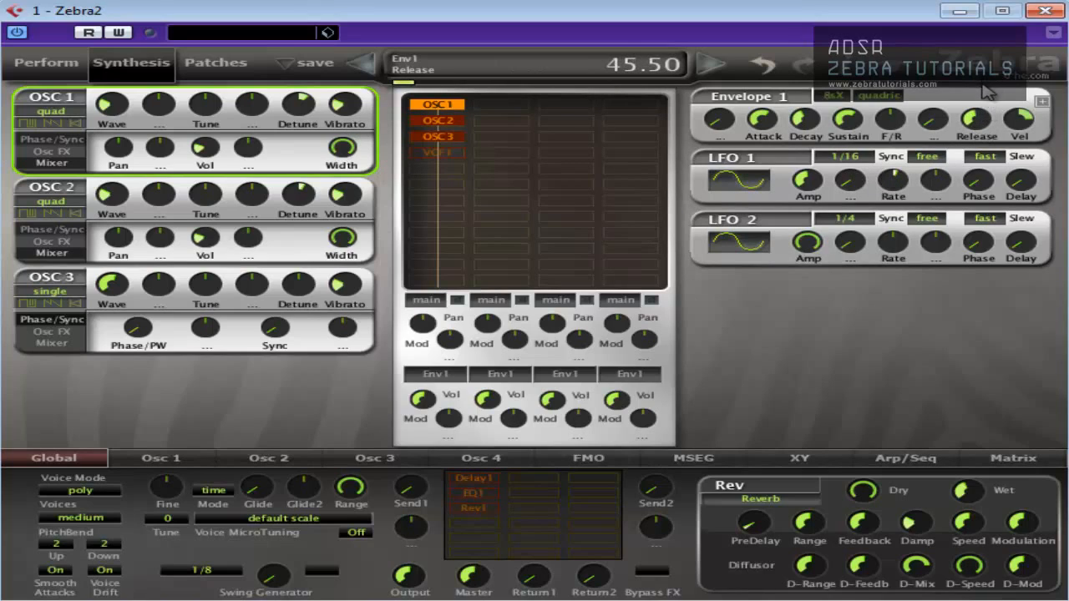
drag(976, 119, 976, 109)
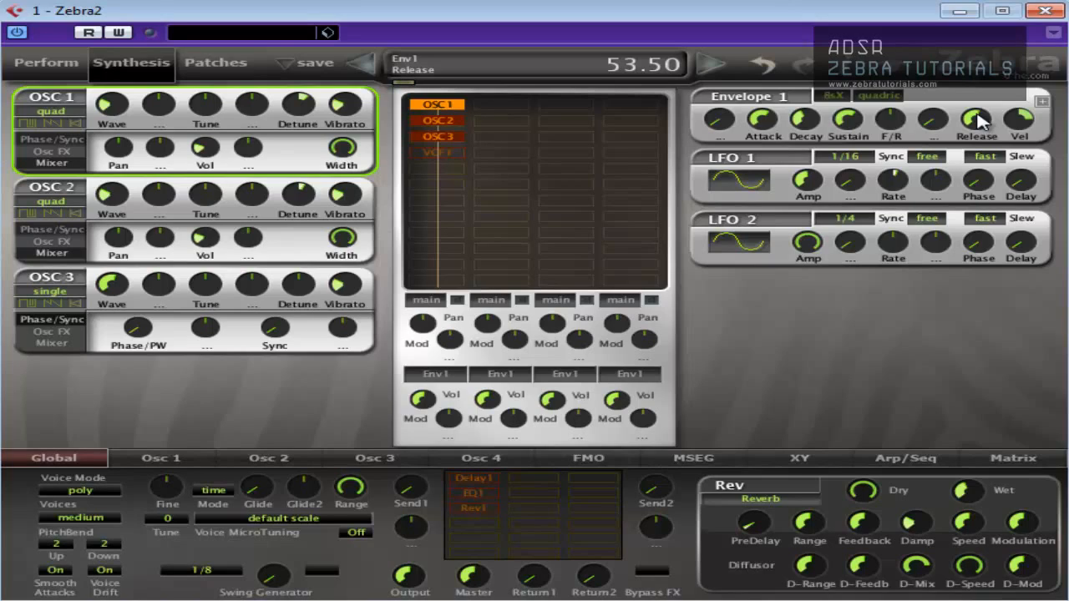
drag(976, 120, 984, 115)
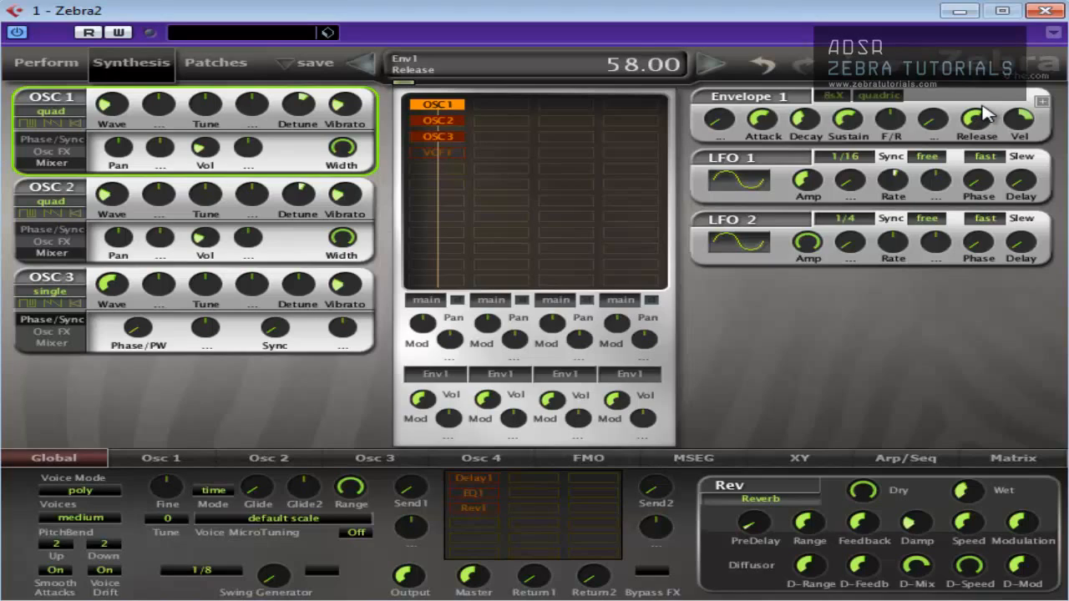
drag(976, 117, 976, 113)
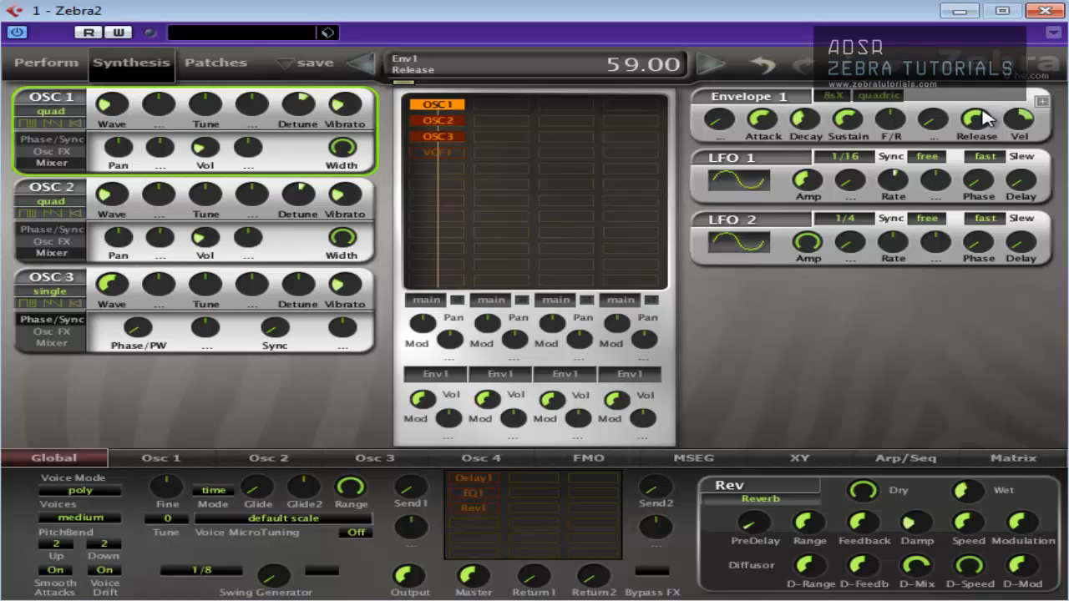
mouse_move(883, 137)
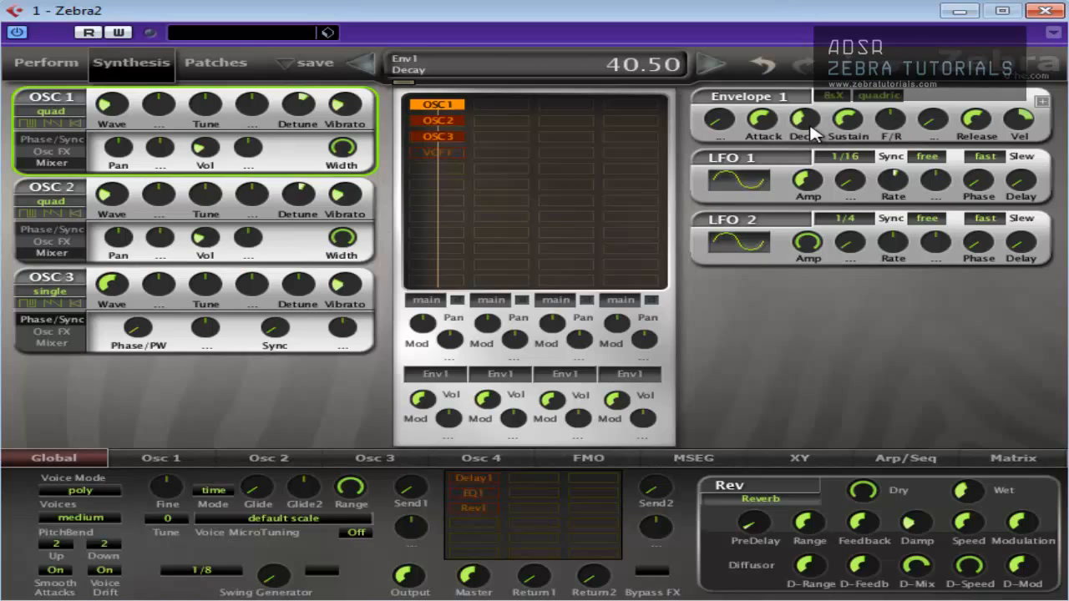
drag(805, 120, 809, 113)
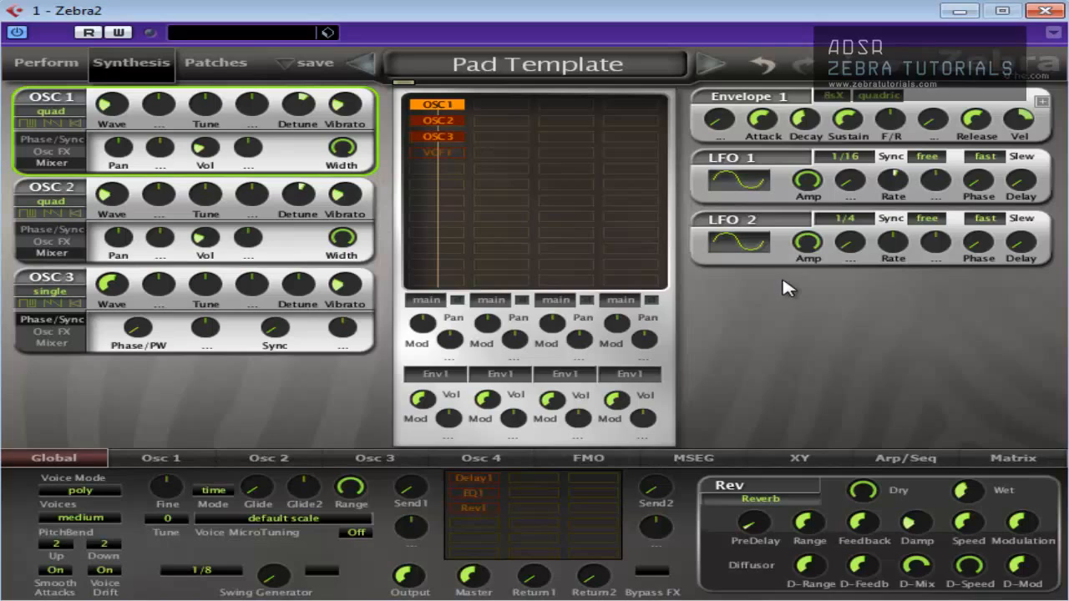
mouse_move(808, 247)
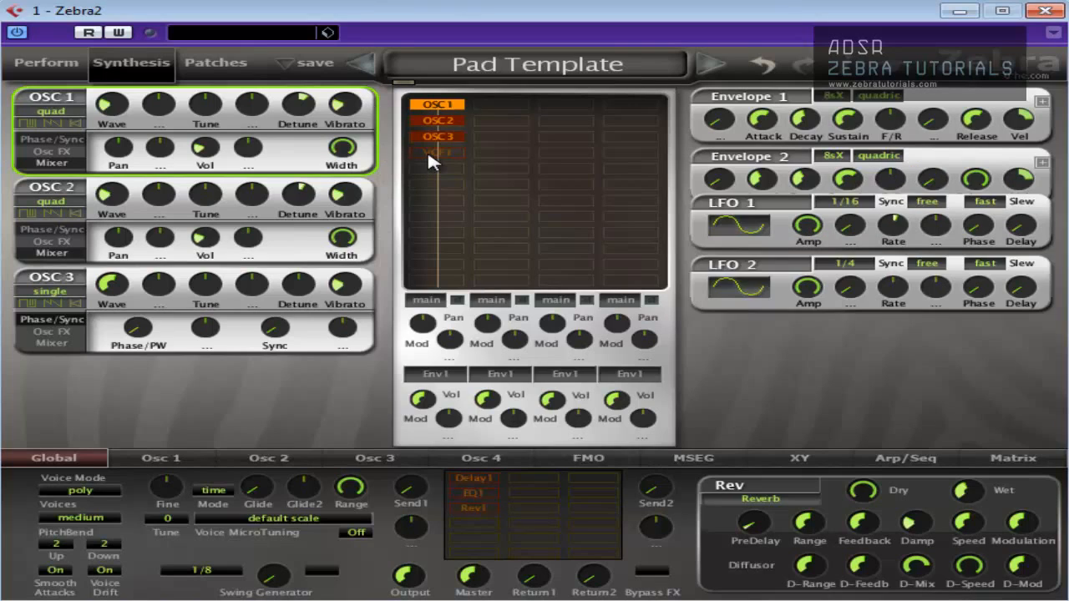
Add a VCF 1 filter after the oscillators and slow LFO 2 to a 4/1 synced rate
click(437, 152)
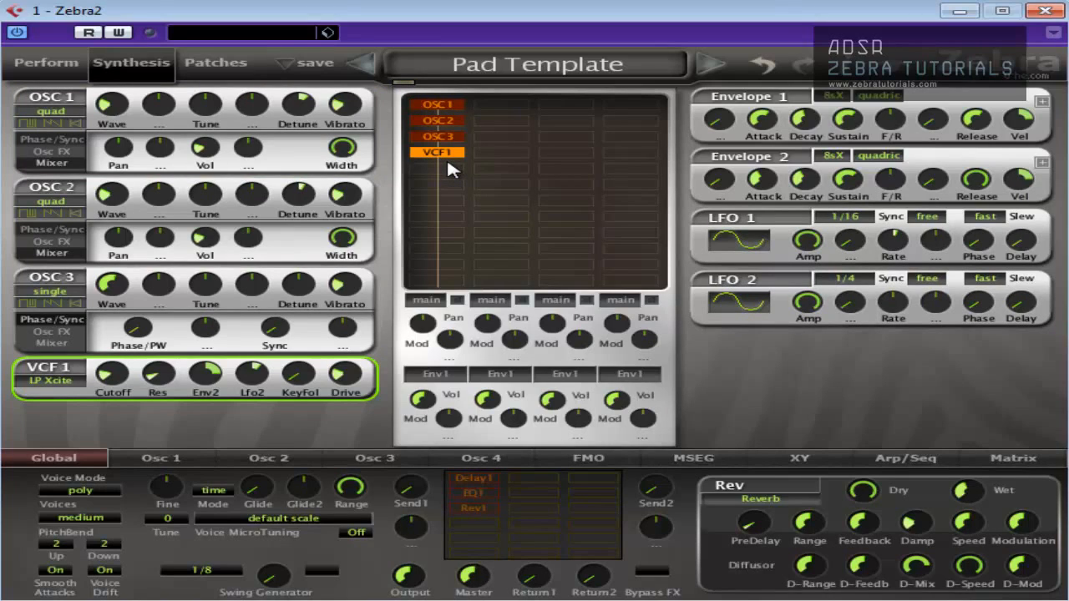
mouse_move(849, 287)
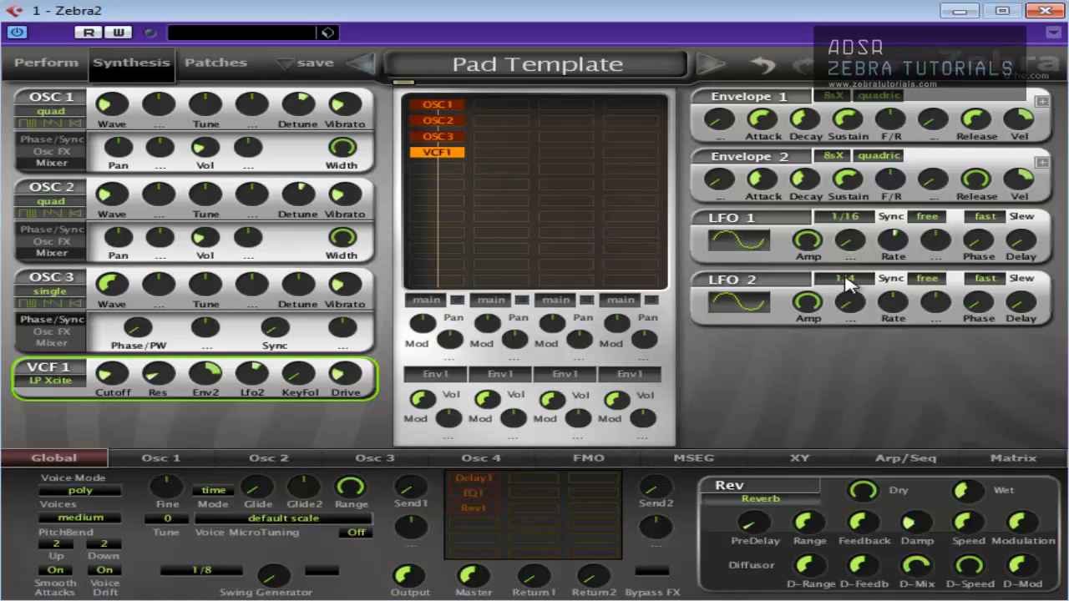
click(849, 277)
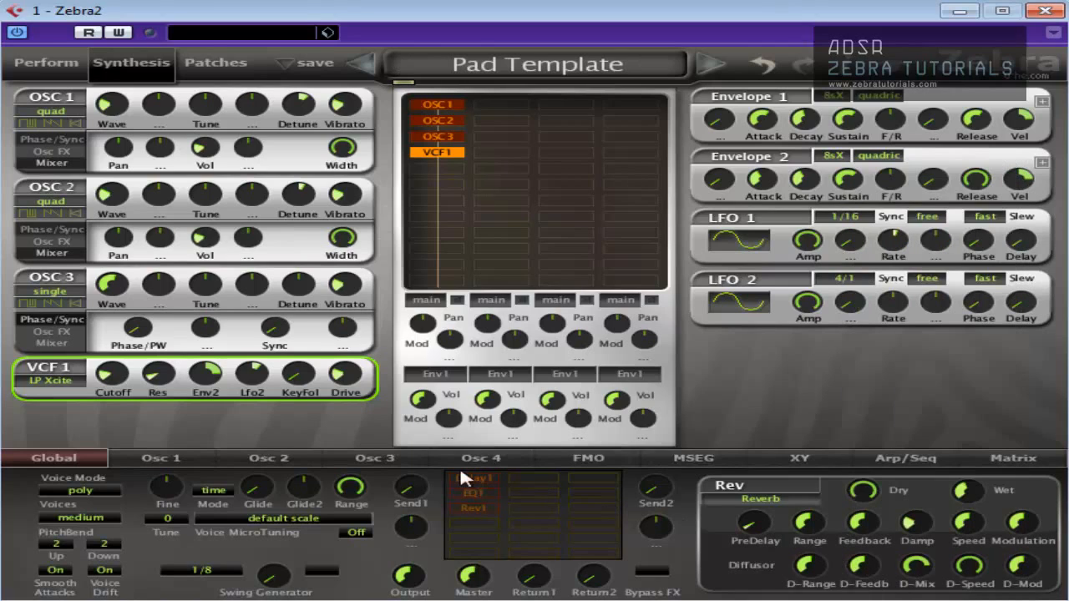
mouse_move(281, 424)
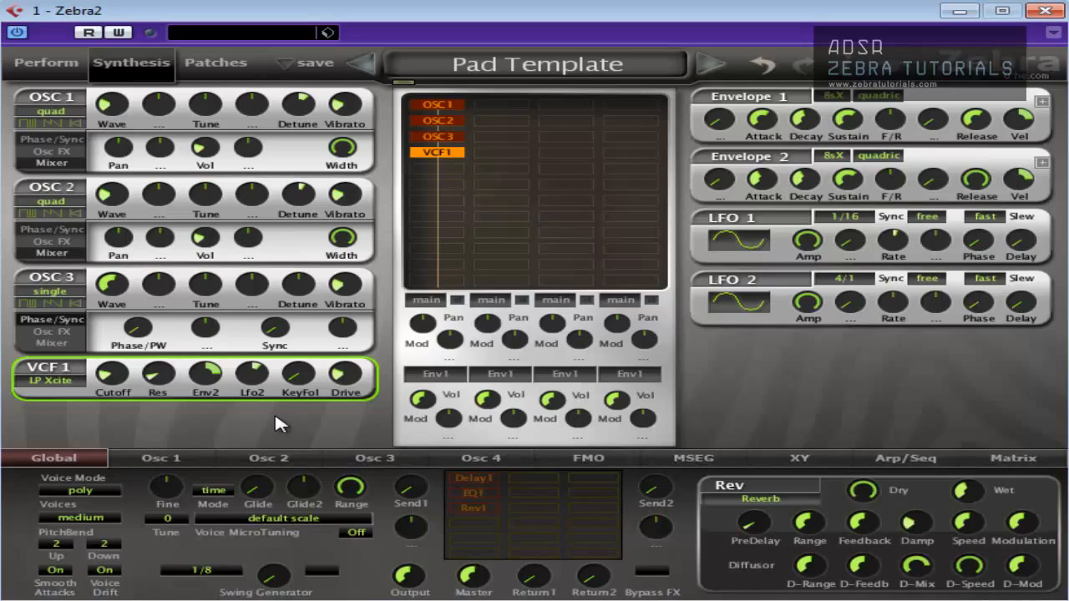
mouse_move(264, 418)
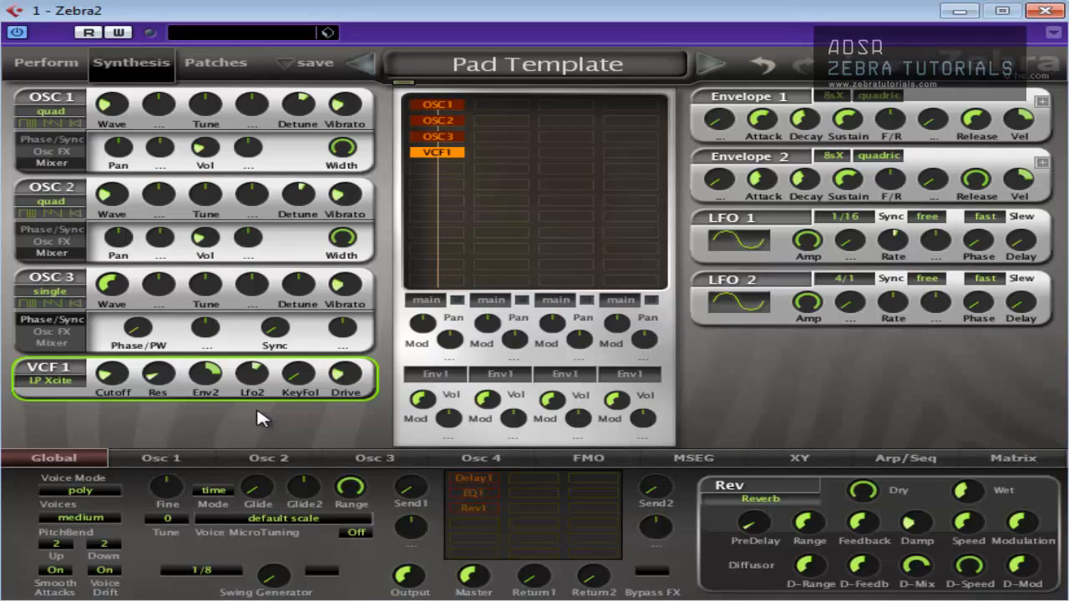
mouse_move(258, 409)
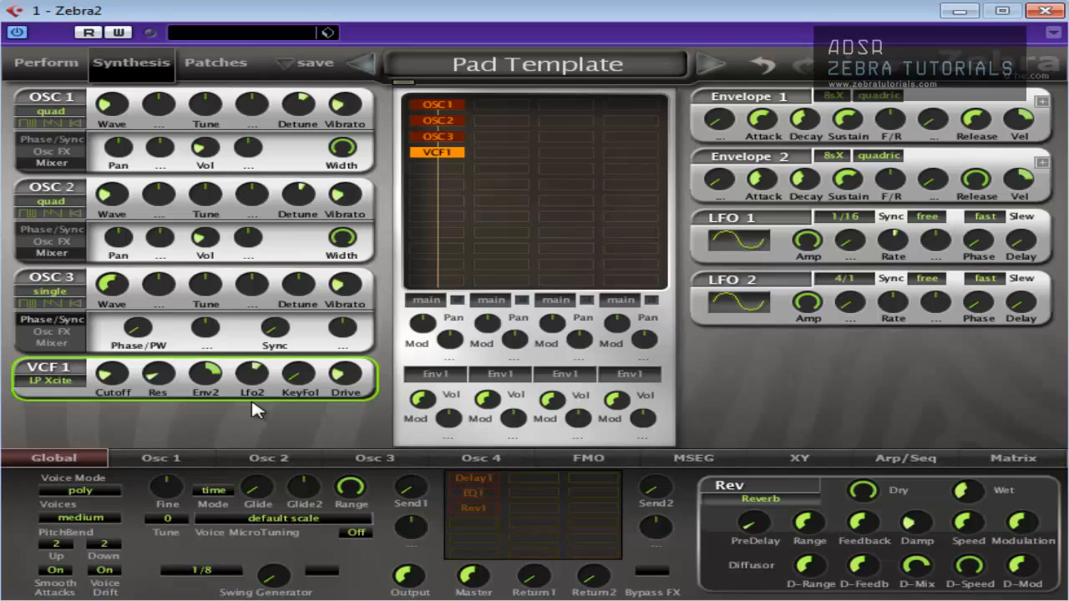
mouse_move(1049, 341)
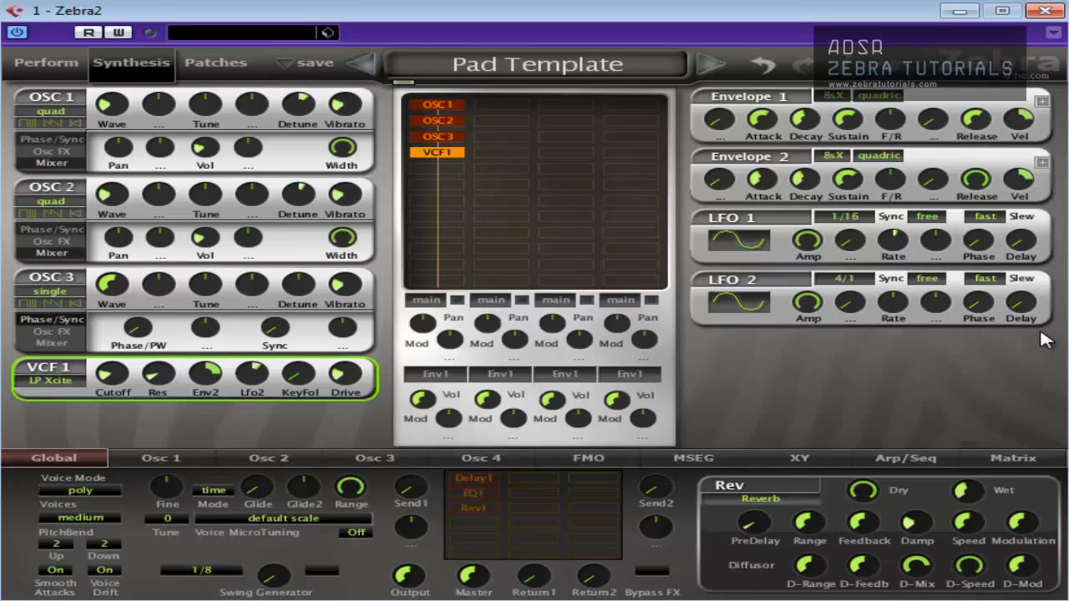
mouse_move(935, 297)
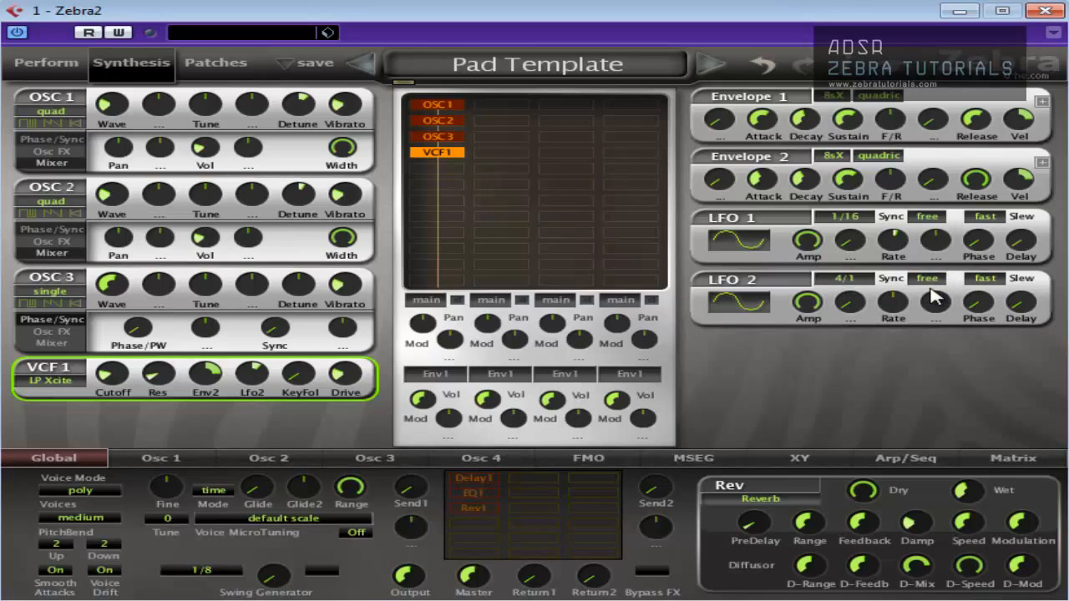
mouse_move(895, 294)
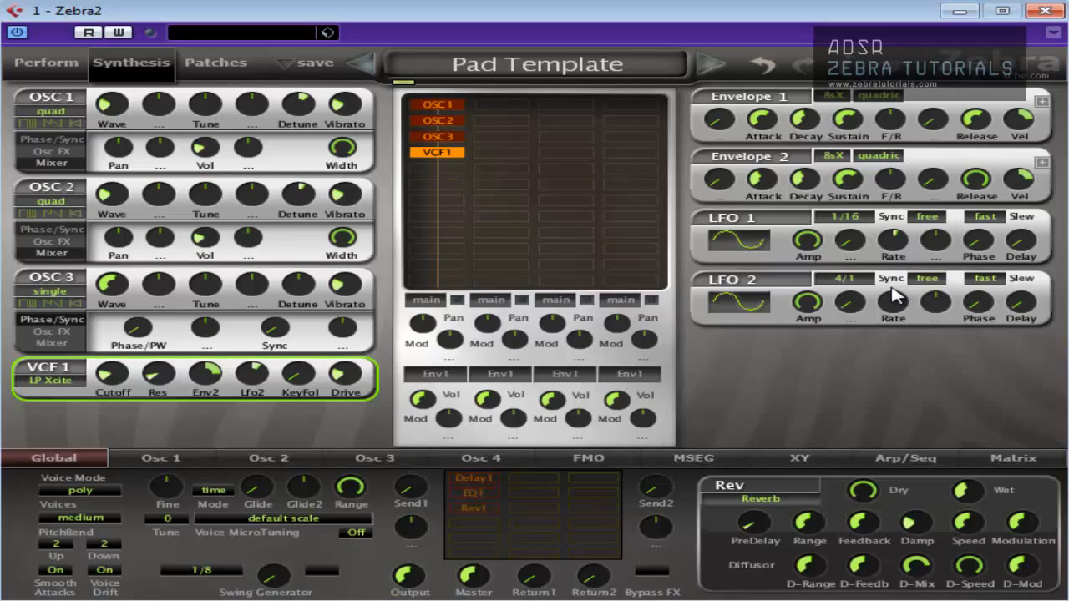
mouse_move(566, 401)
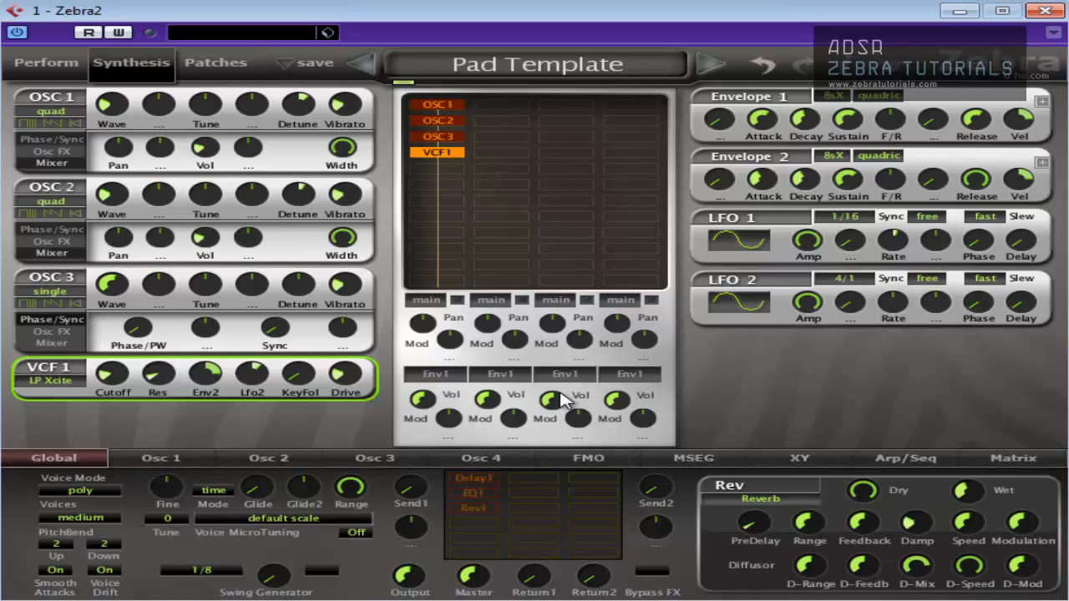
mouse_move(512, 408)
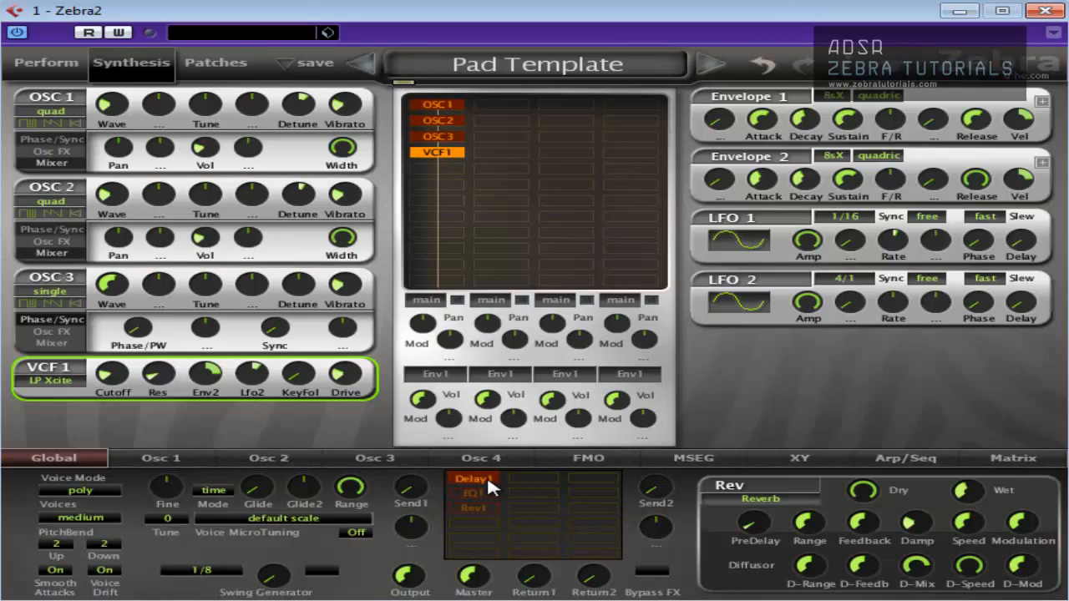
Insert an EQ in the second FX slot between delay and reverb, then show Rev1's settings
click(475, 491)
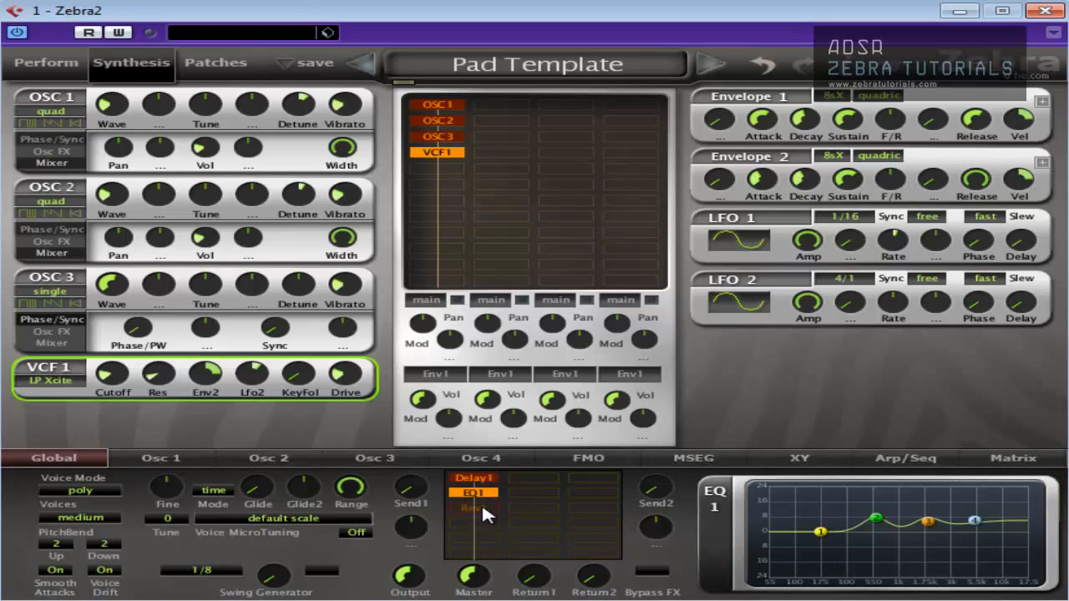
click(475, 508)
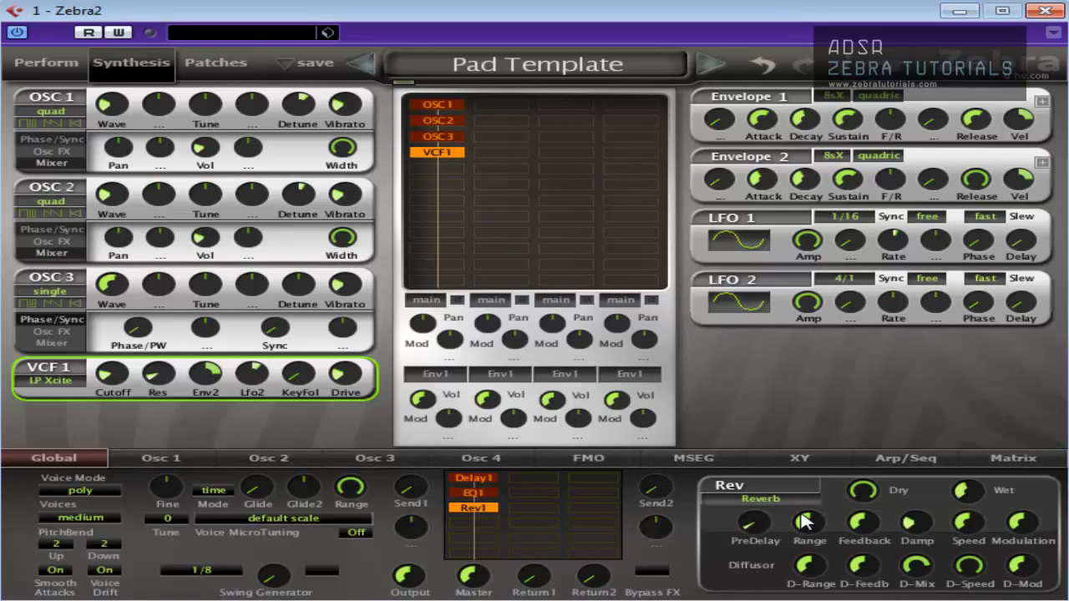
mouse_move(866, 504)
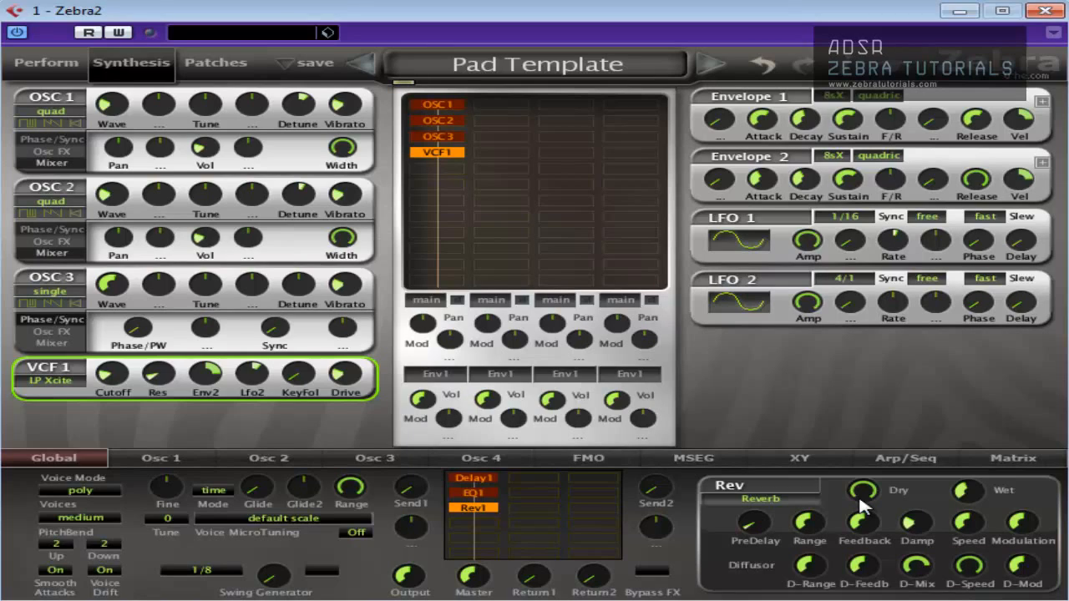
mouse_move(1056, 180)
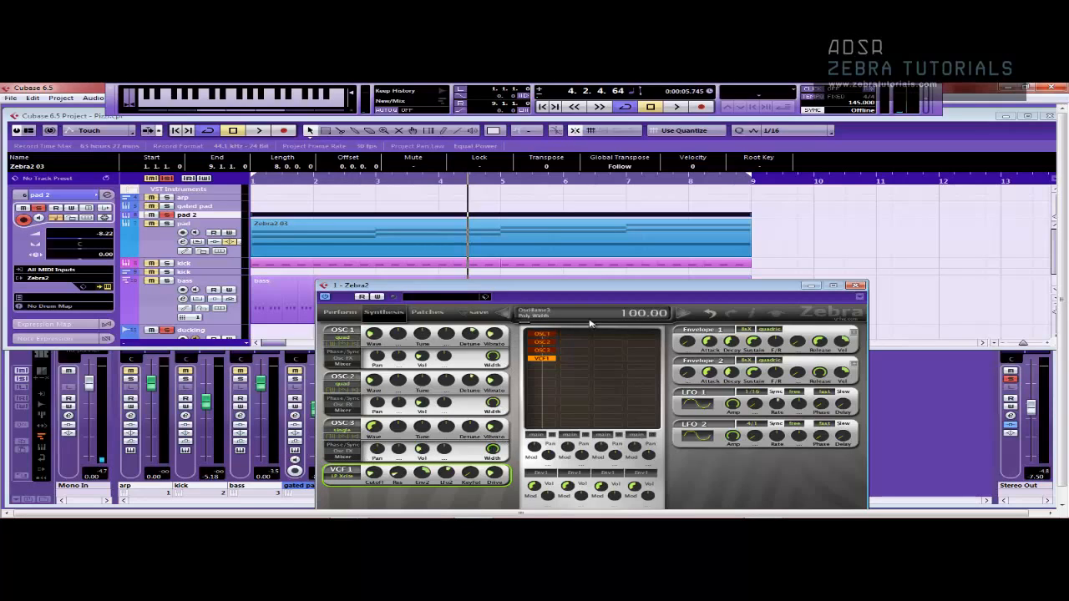
Audition the chord part in Cubase's Key Editor, then restore the Zebra2 editor to full size
click(257, 130)
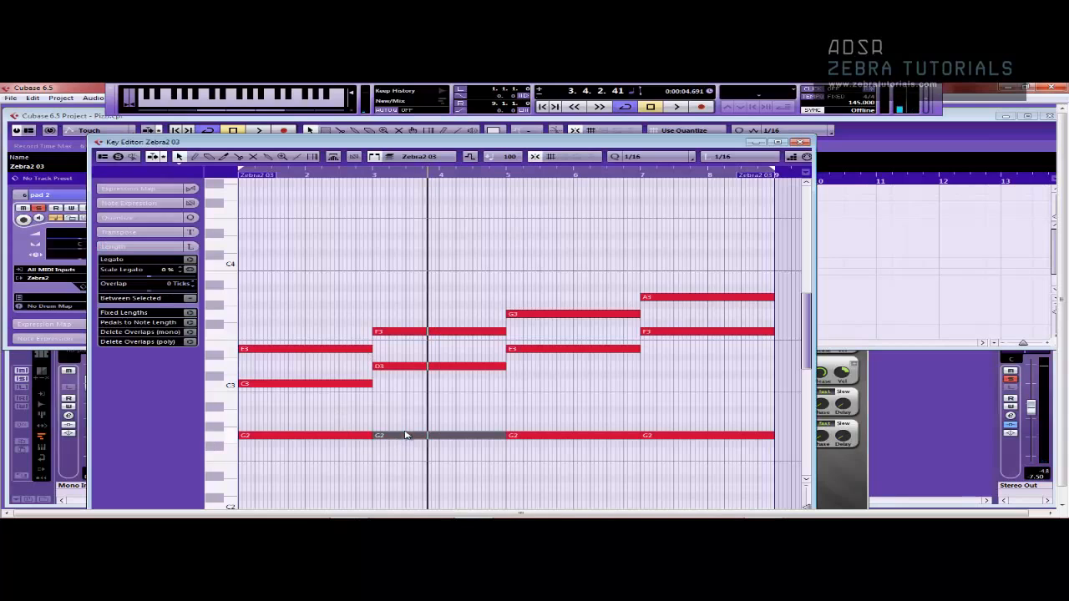
mouse_move(410, 441)
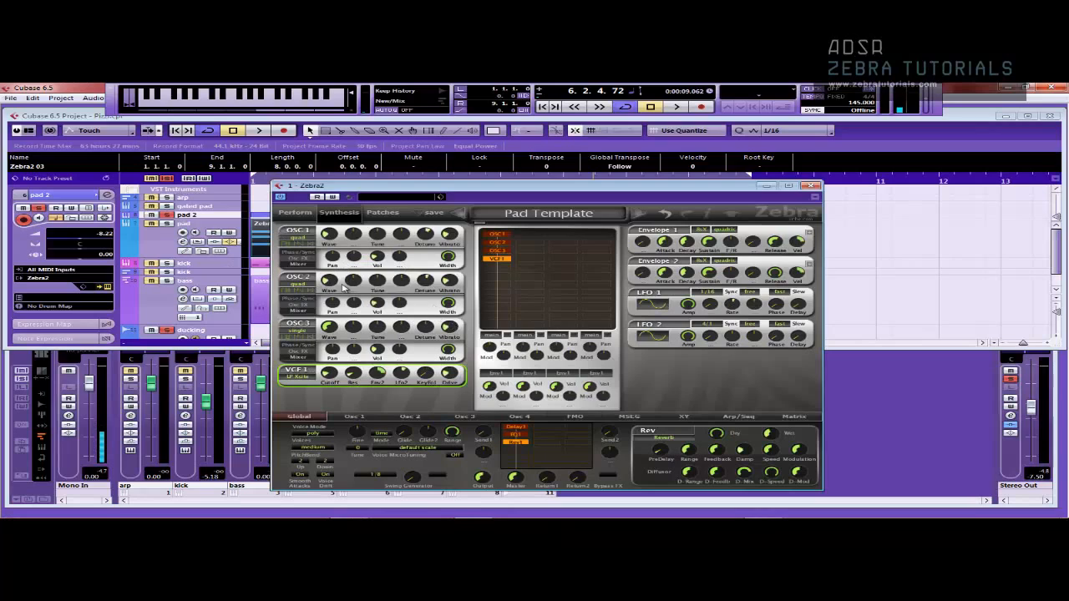
mouse_move(393, 371)
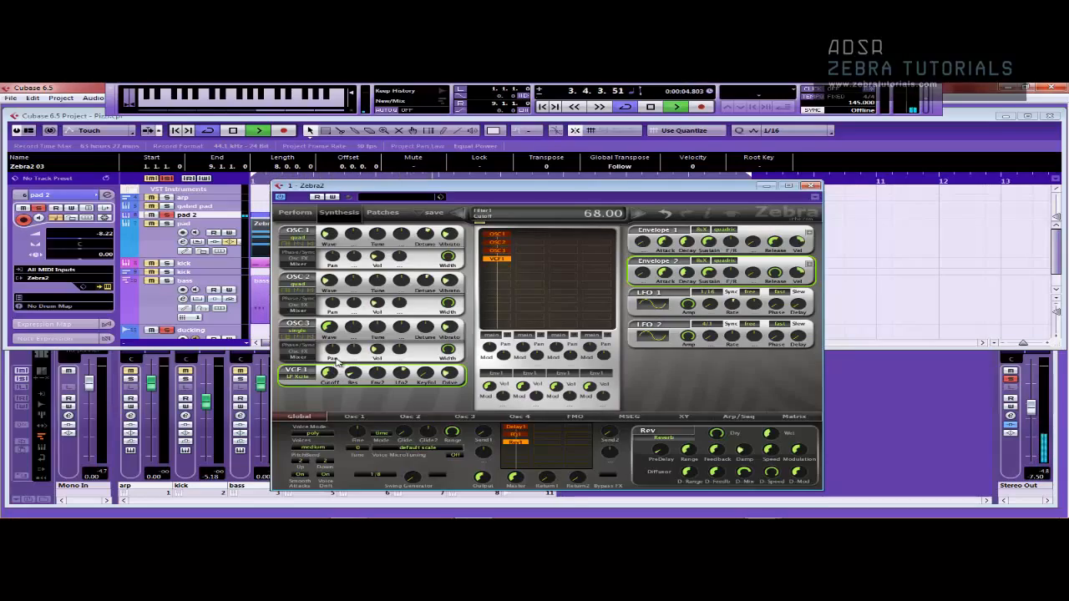
click(809, 185)
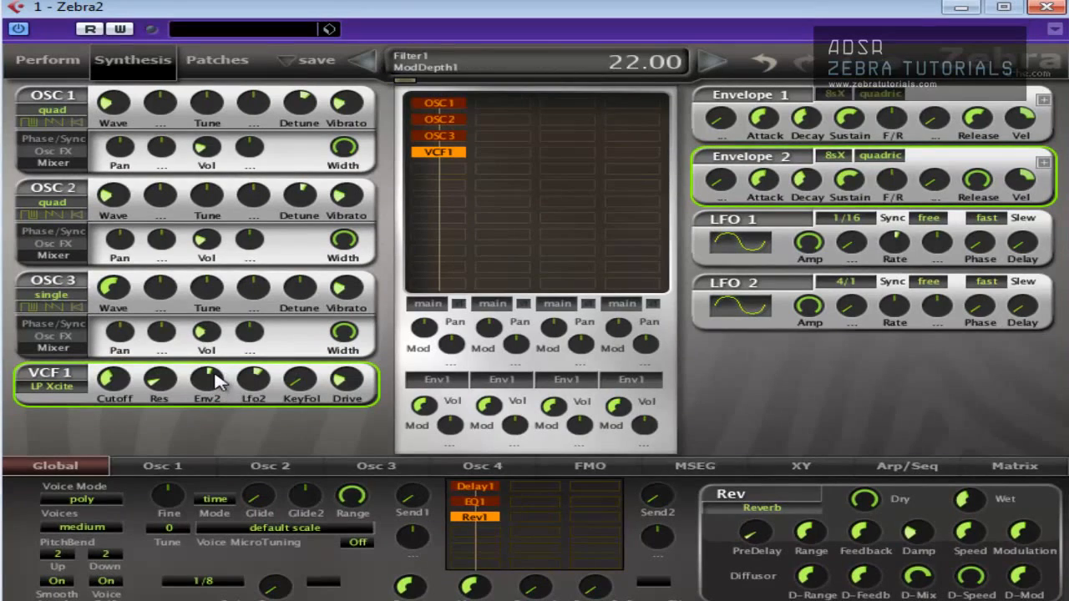
Raise VCF 1's Env2 modulation depth from 22 to 52 and tweak the neighbouring mod amount
drag(207, 381, 217, 364)
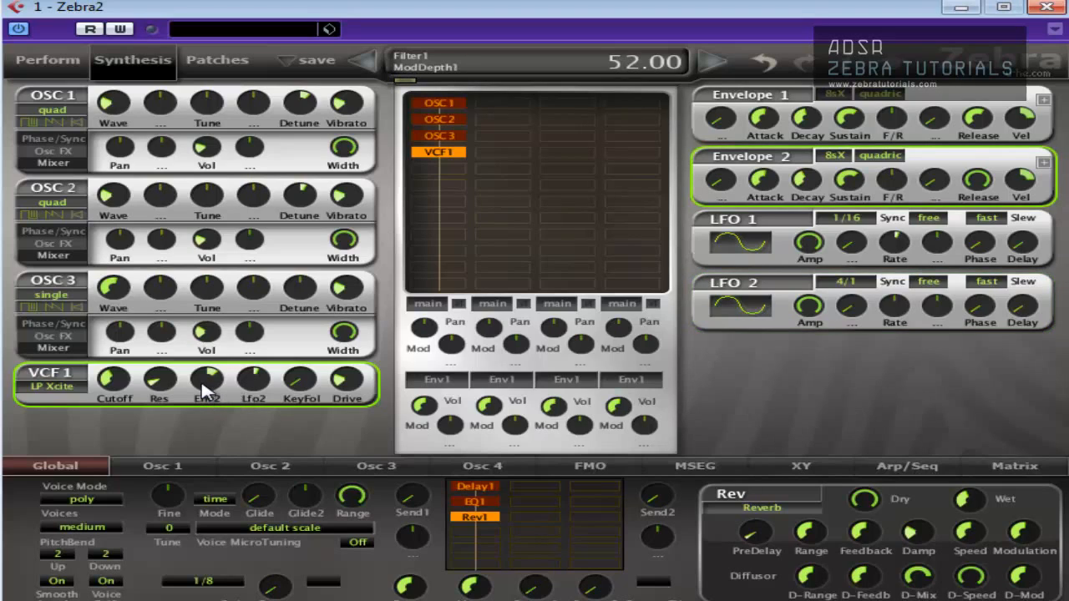
drag(207, 381, 207, 371)
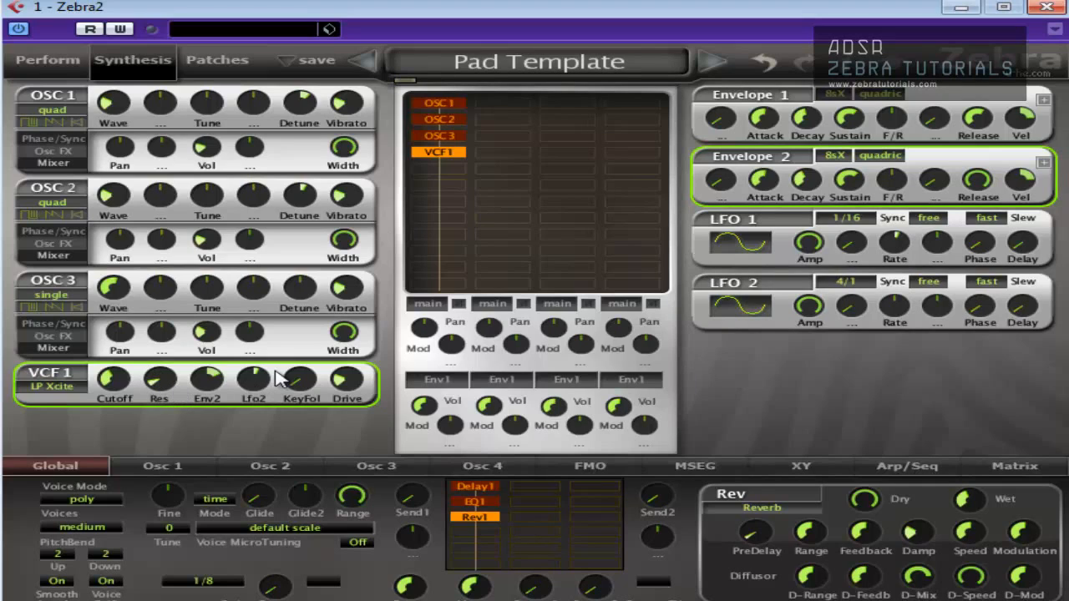
mouse_move(277, 398)
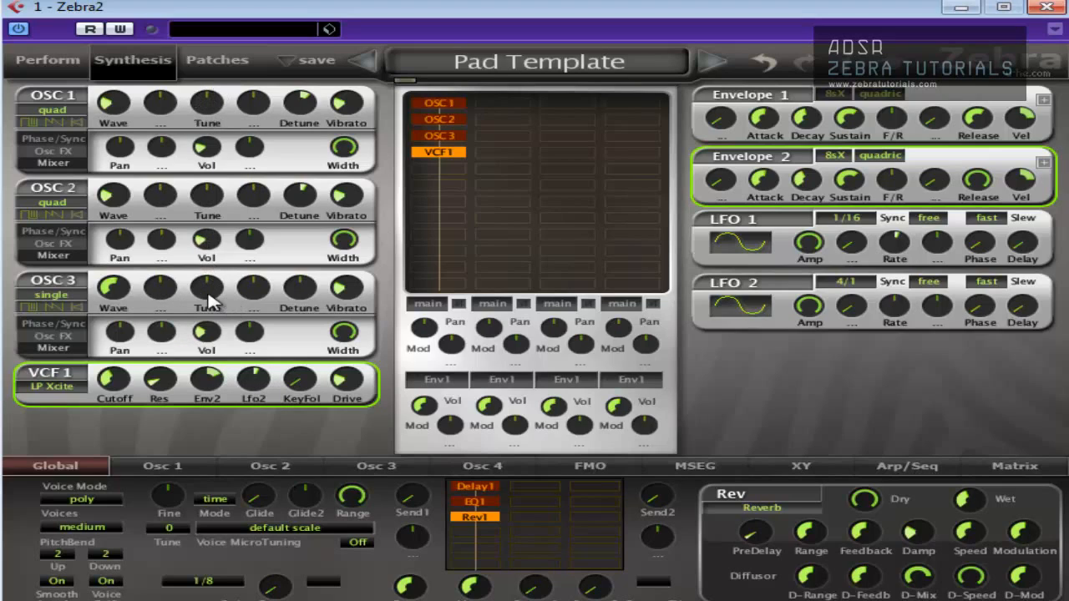
Tune OSC 3 down to -7.50 and nudge its Detune slightly
drag(207, 288, 207, 314)
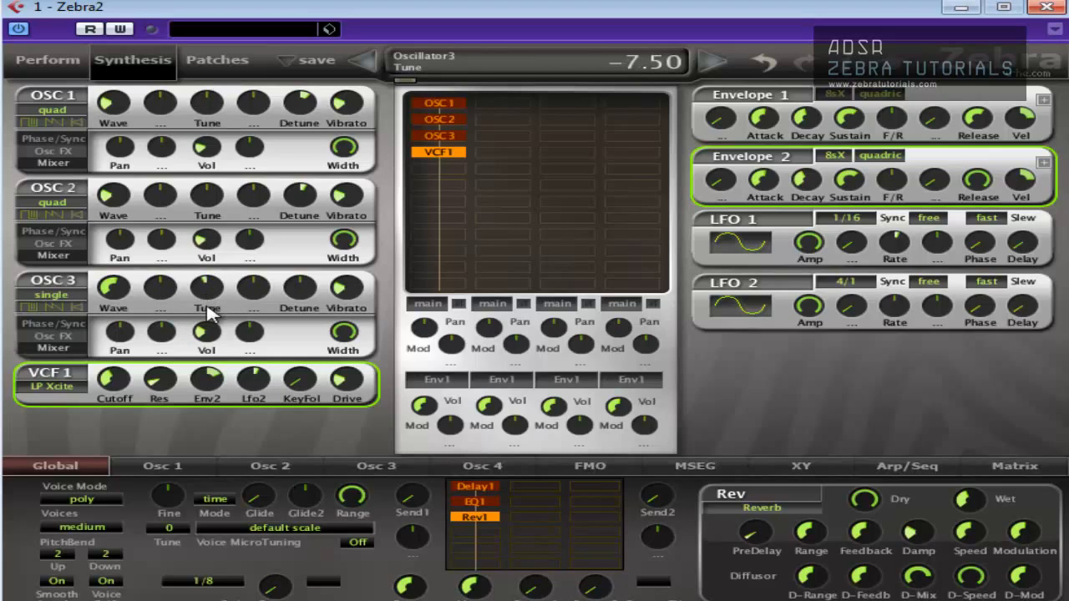
drag(208, 297, 207, 288)
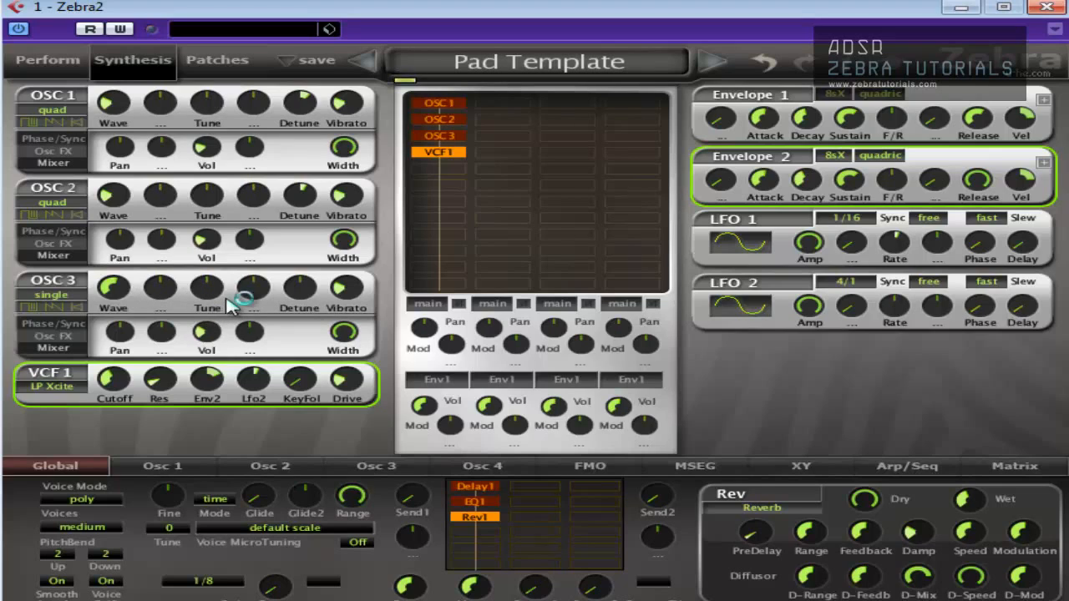
drag(207, 290, 207, 301)
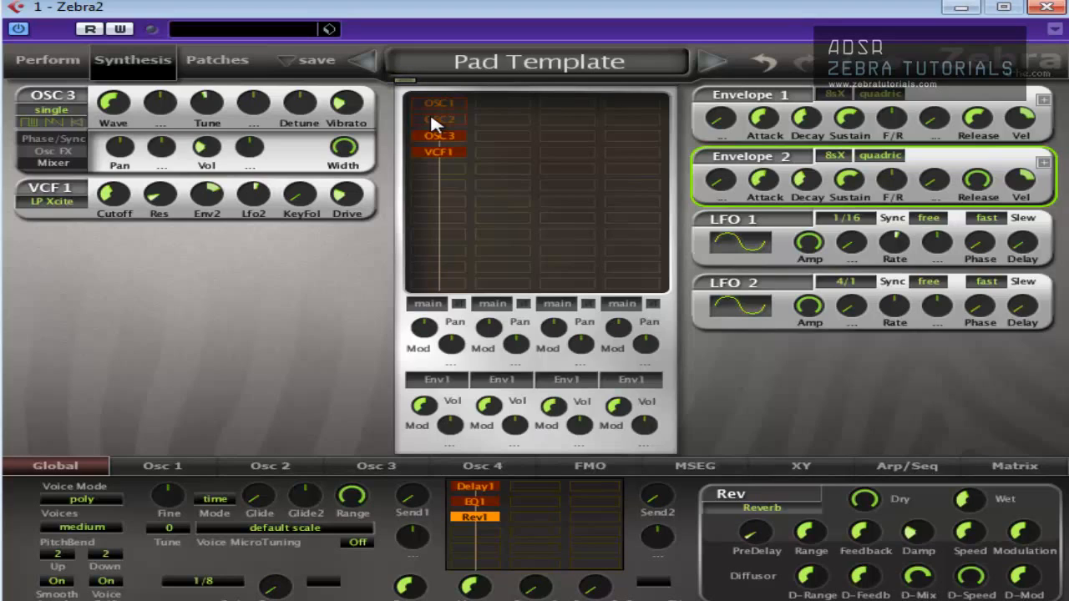
mouse_move(448, 113)
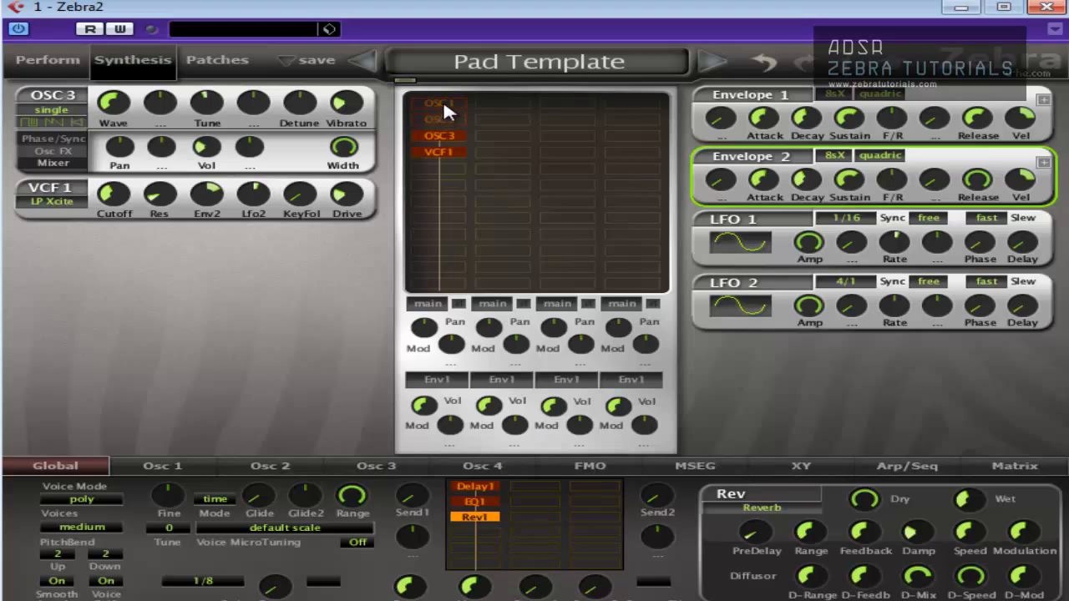
Bring OSC 1 and OSC 2 back into the grid so they sound again
click(441, 104)
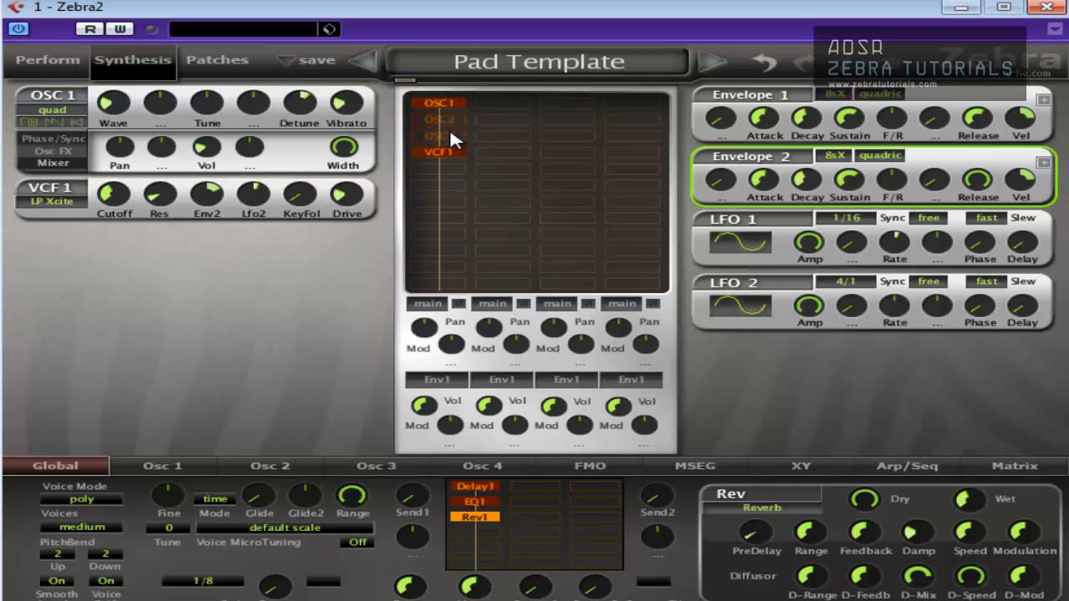
click(439, 121)
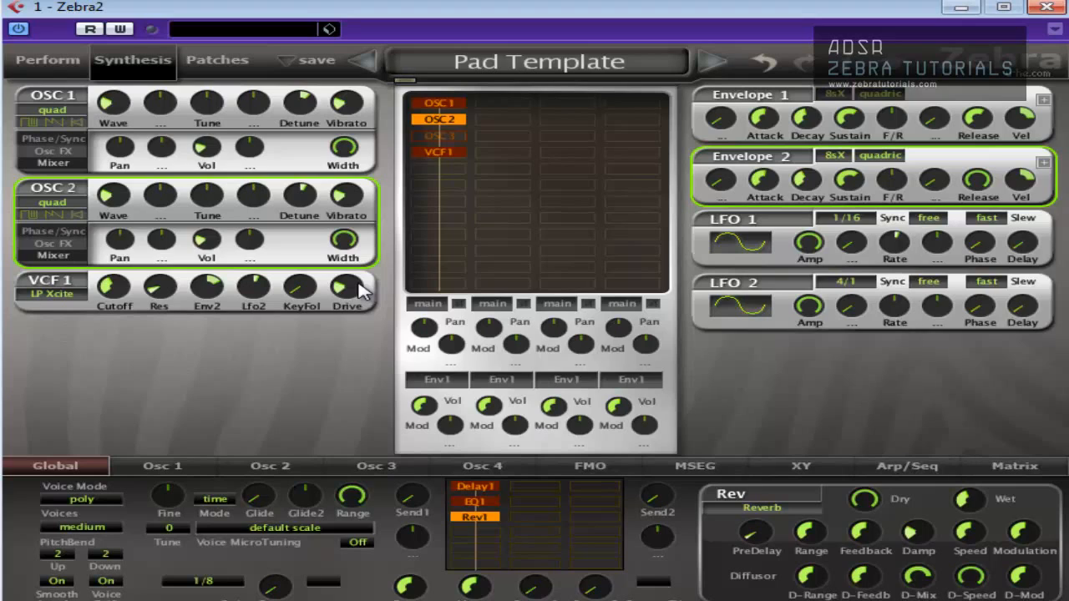
drag(978, 180, 977, 172)
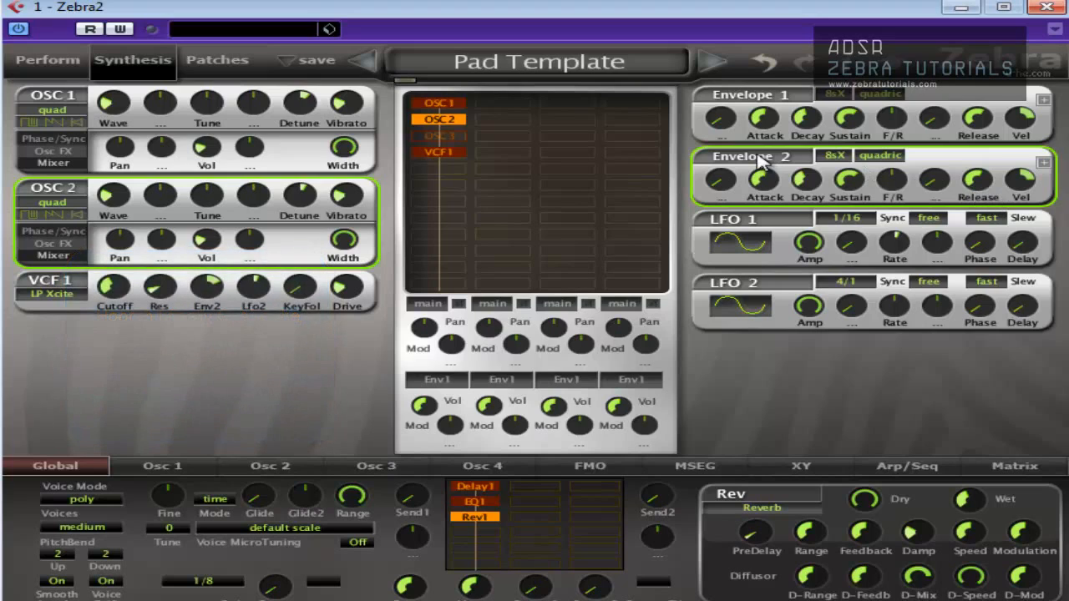
mouse_move(448, 137)
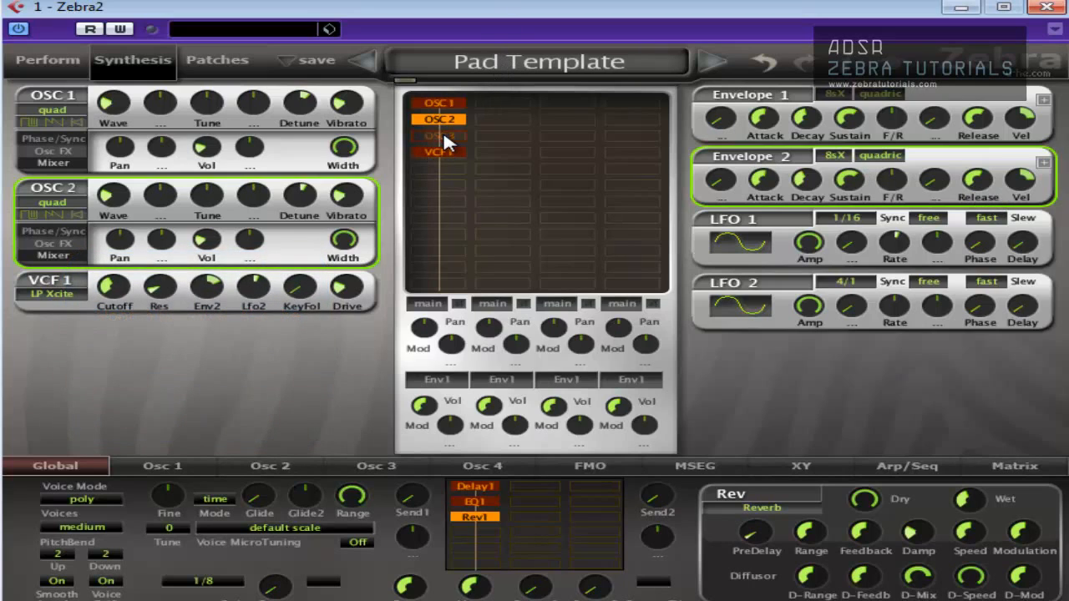
Add OSC 3 in the slot below OSC 2 and show its Bells Flipper settings
click(441, 135)
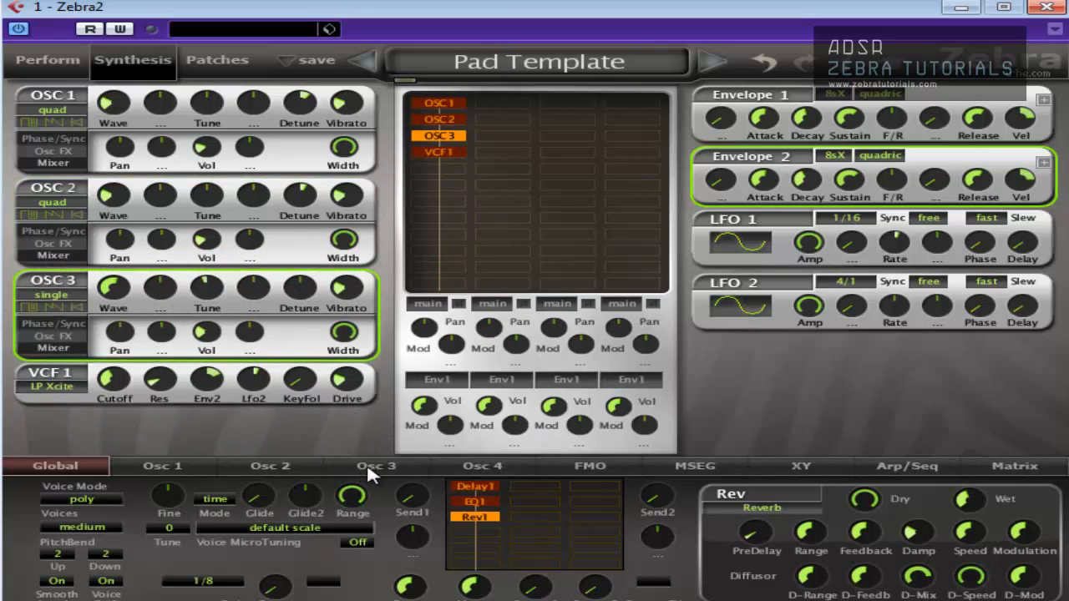
click(376, 467)
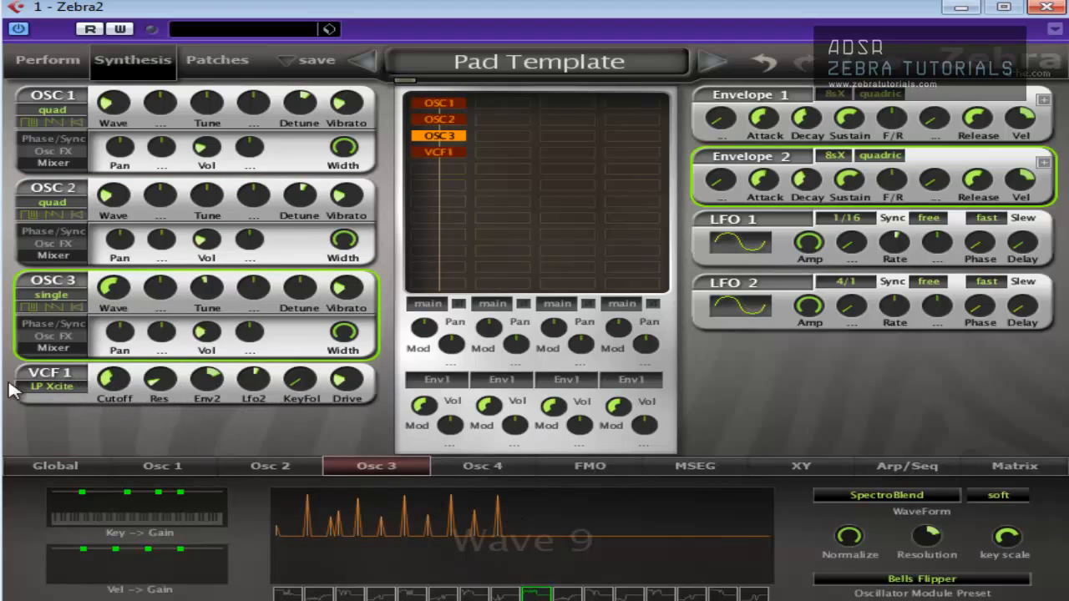
mouse_move(911, 244)
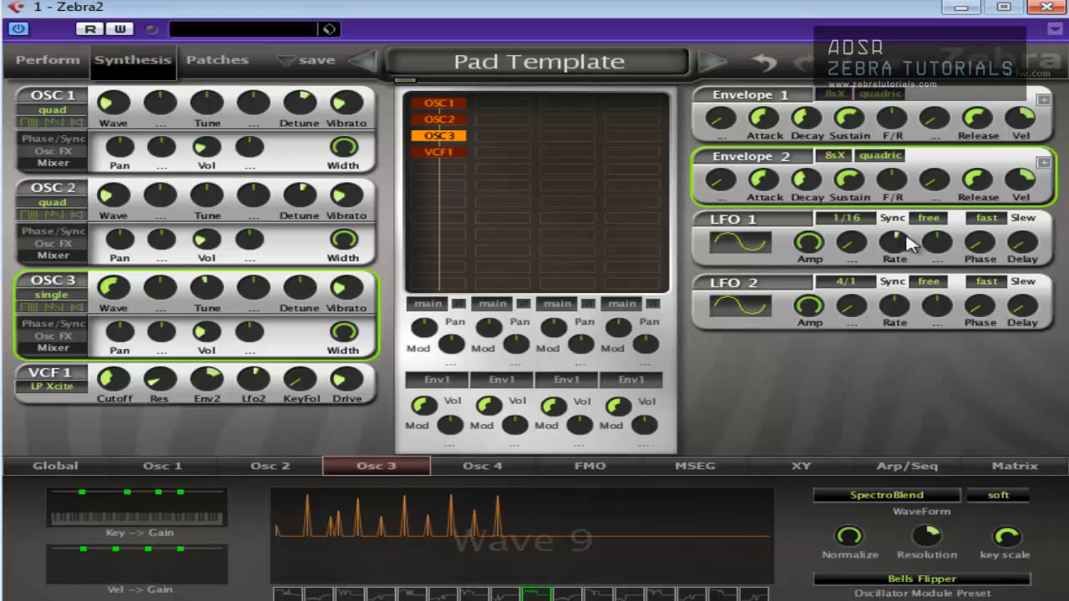
mouse_move(376, 148)
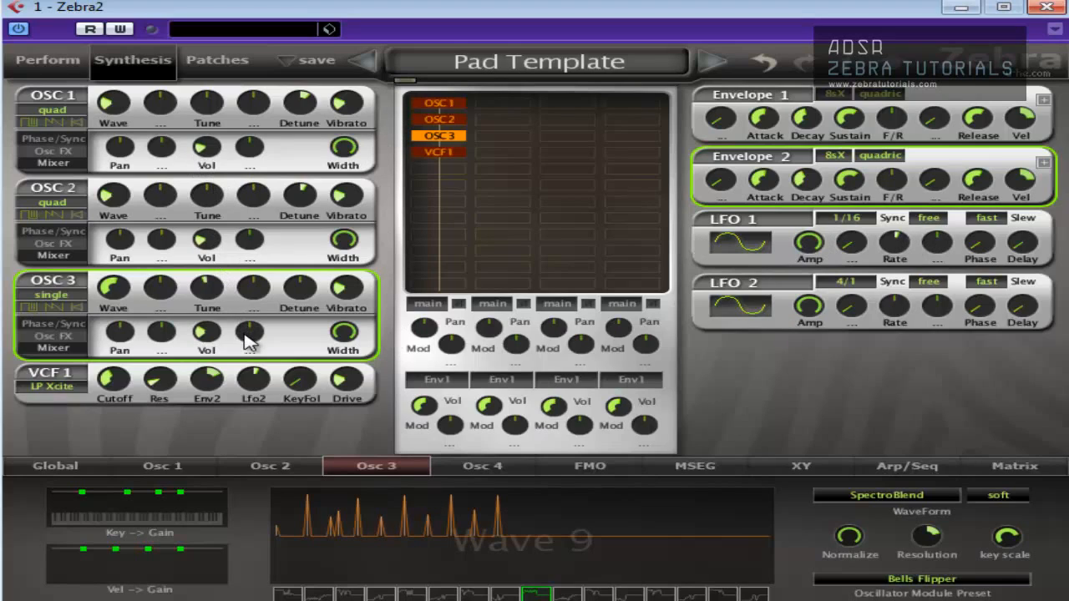
mouse_move(226, 297)
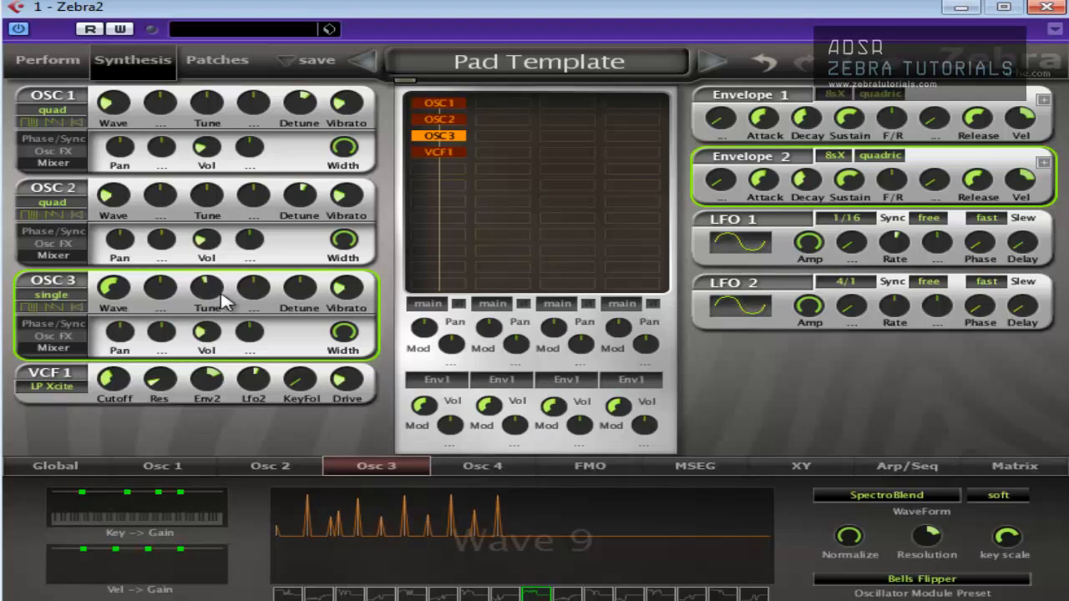
mouse_move(244, 281)
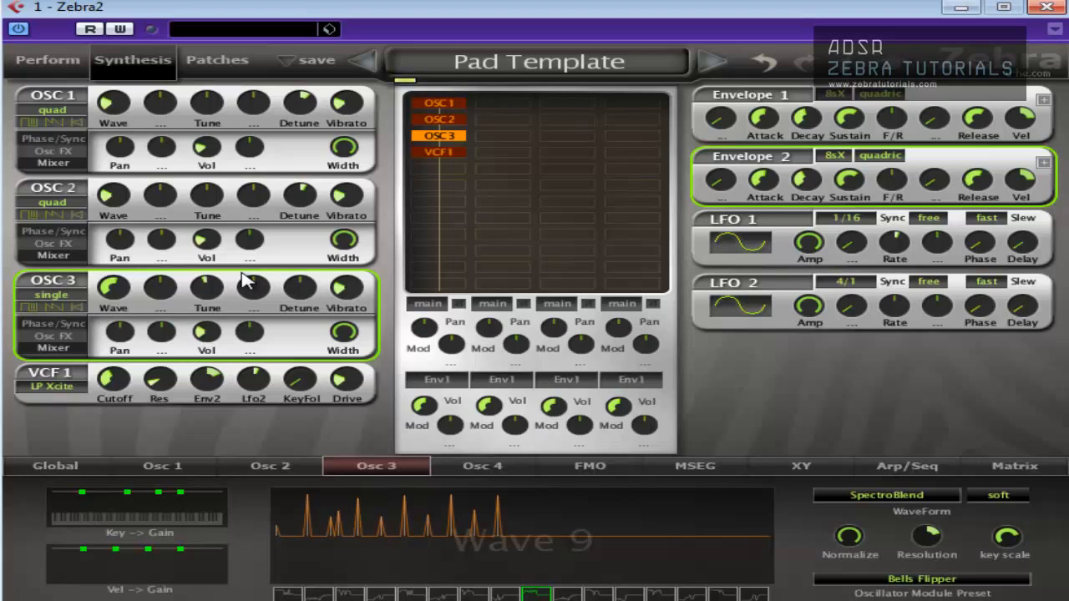
mouse_move(217, 267)
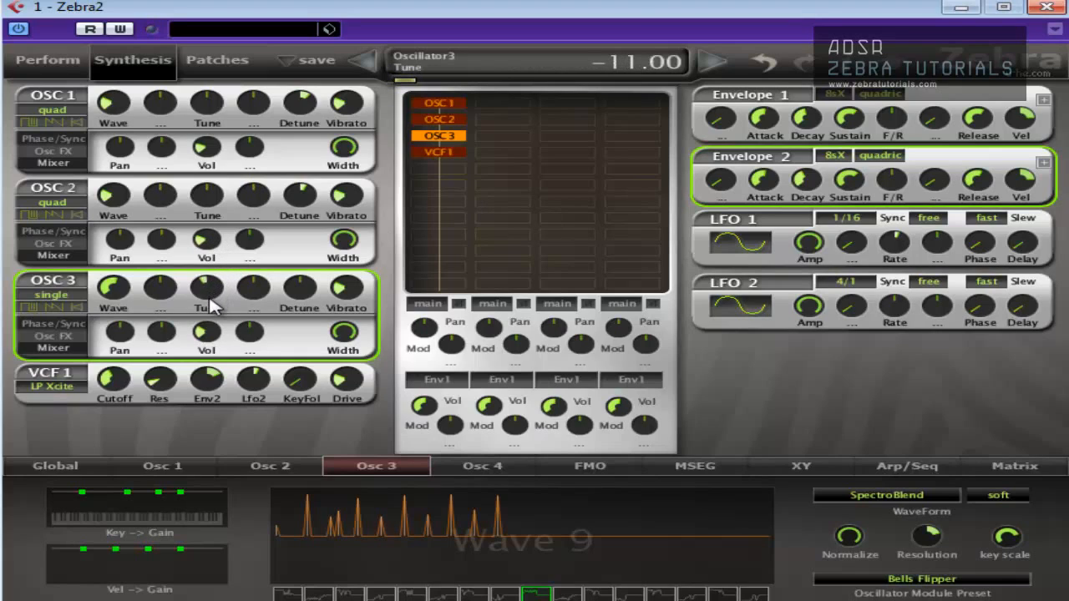
Retune OSC 3's pitch, lowering it then raising it in several fine adjustments
drag(207, 287, 207, 300)
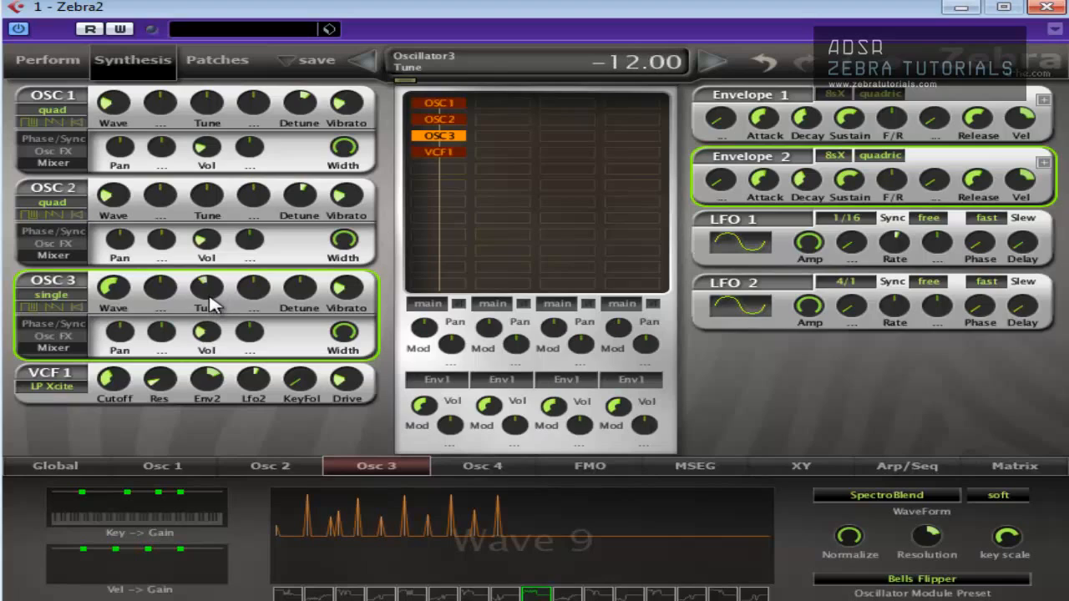
mouse_move(214, 304)
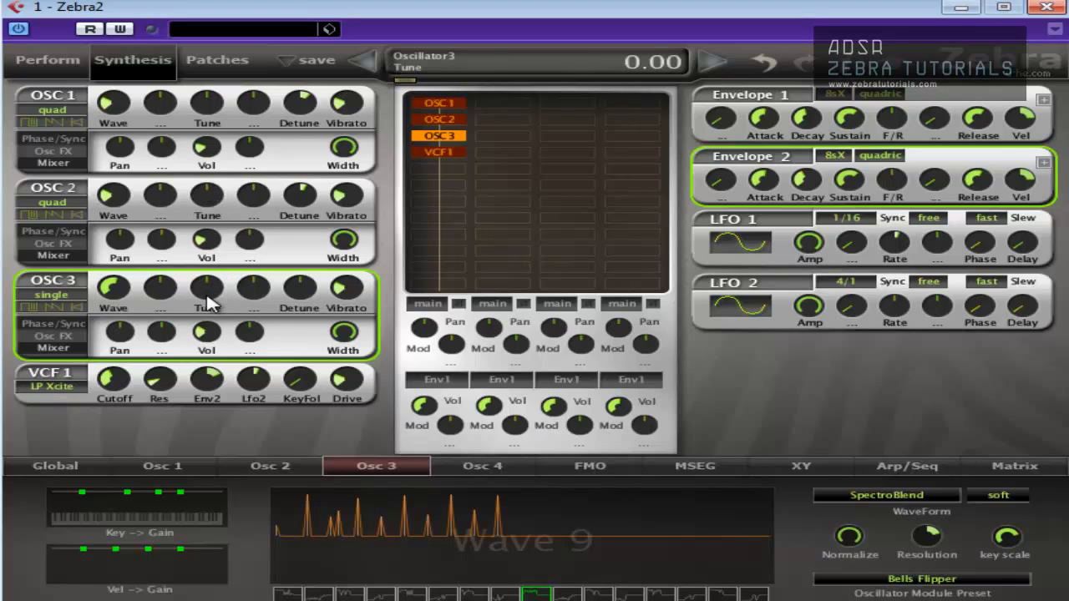
drag(207, 287, 207, 271)
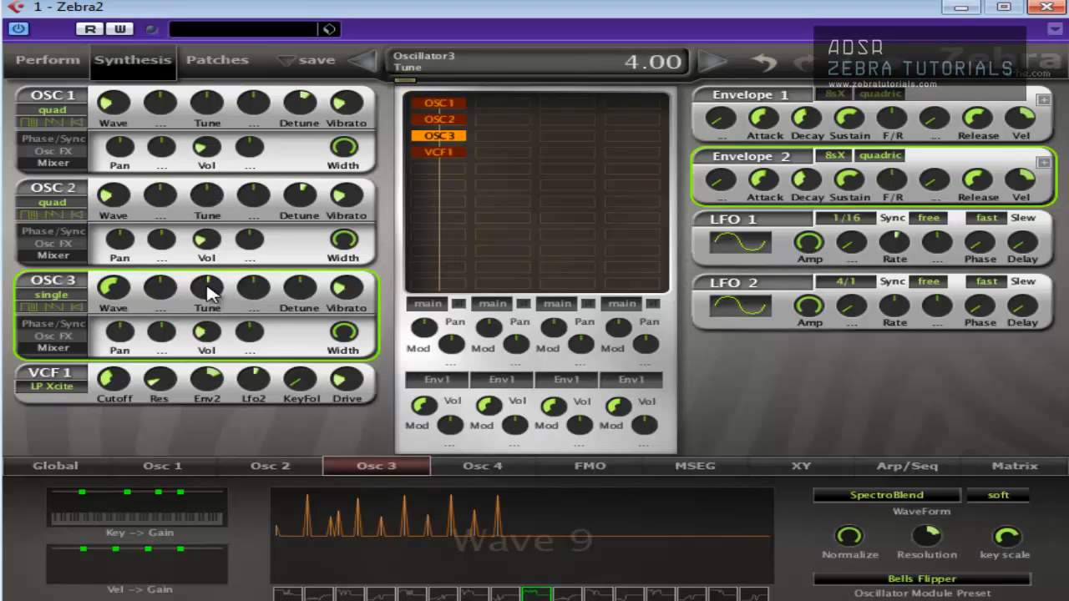
drag(207, 287, 207, 267)
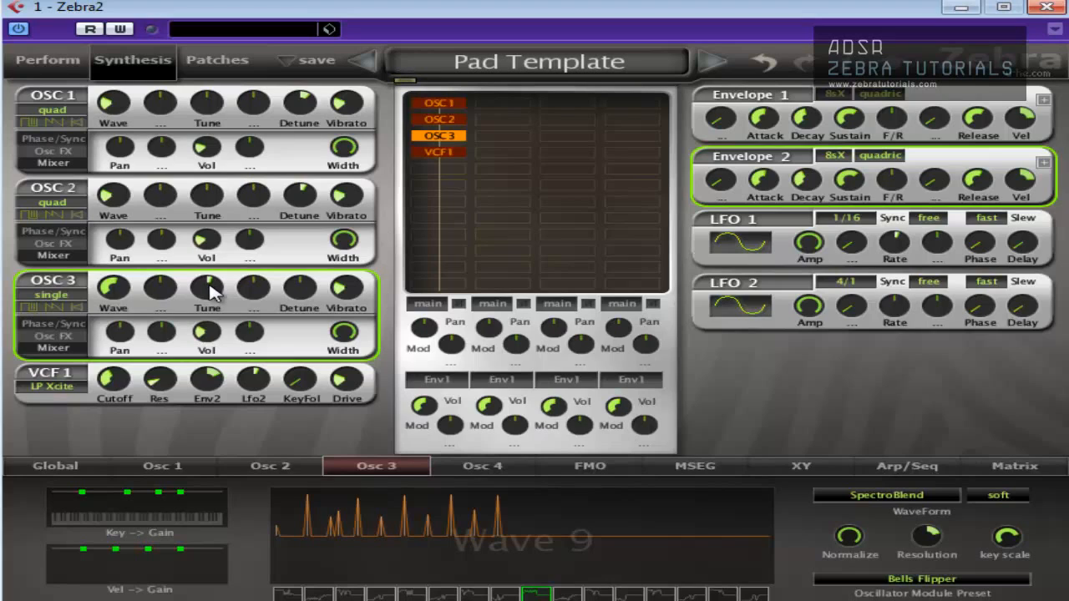
drag(207, 287, 207, 276)
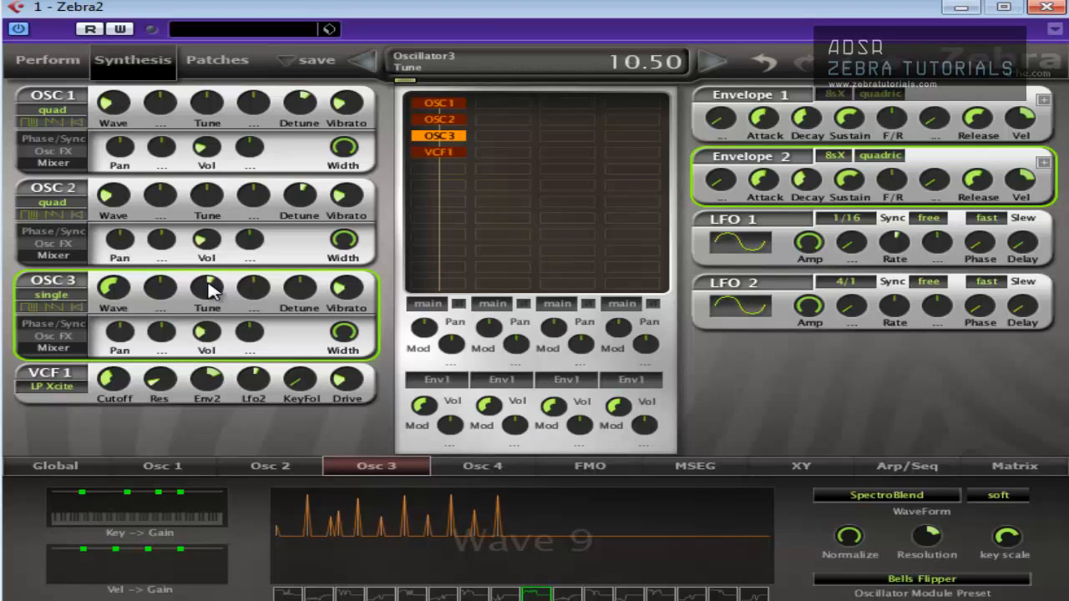
drag(207, 287, 207, 267)
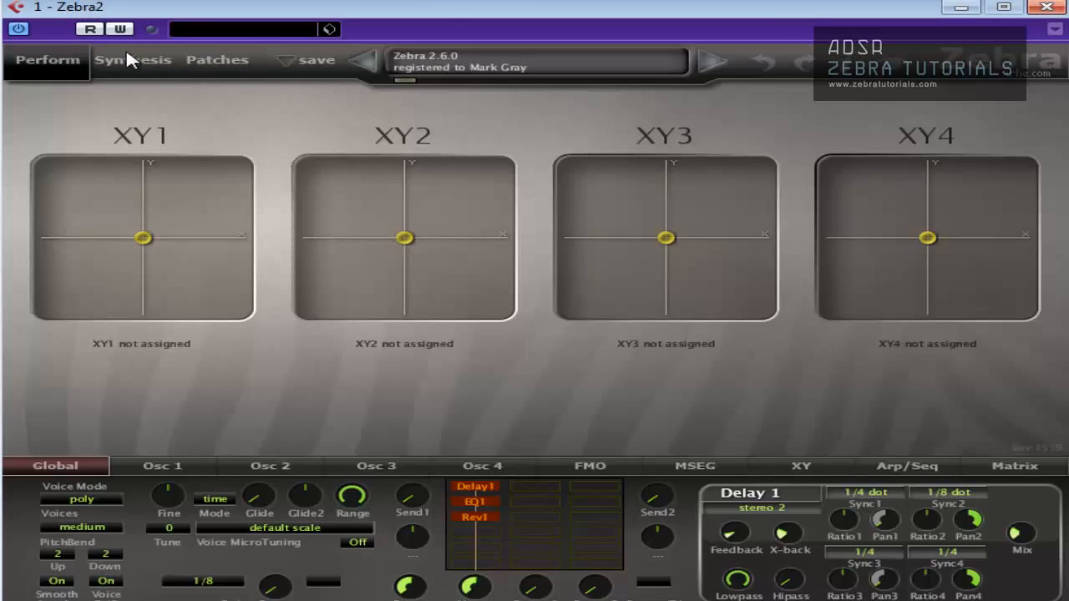
Return from the Perform page to the Synthesis page
click(132, 60)
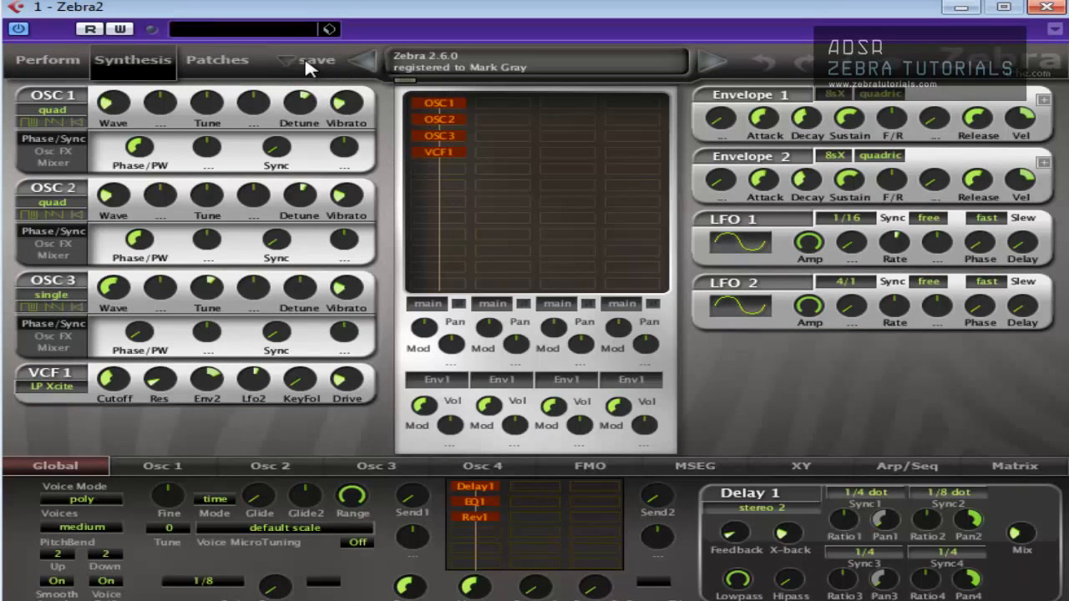
mouse_move(416, 191)
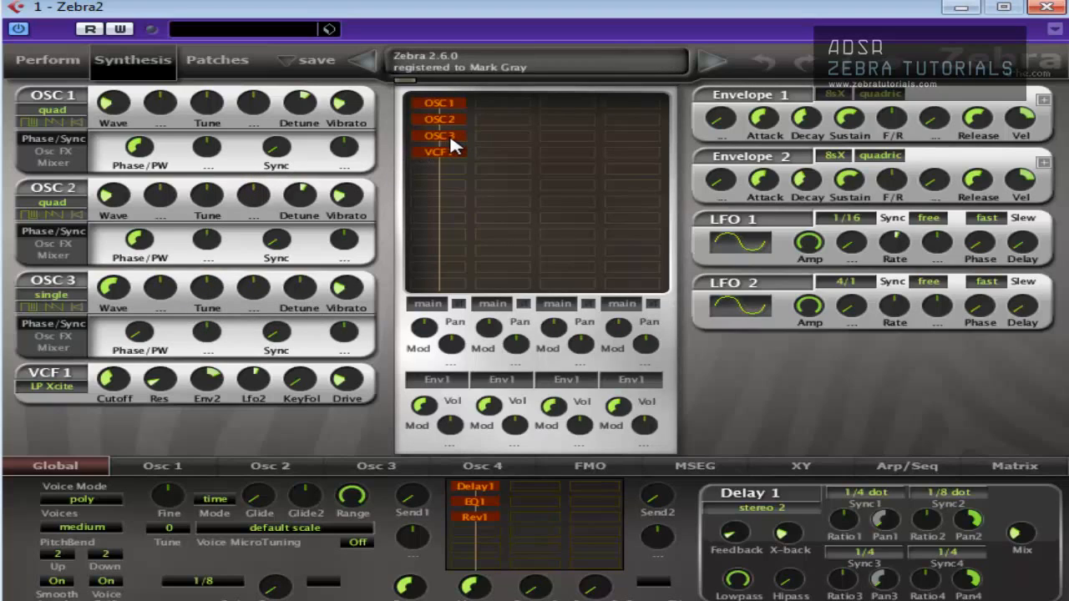
mouse_move(474, 531)
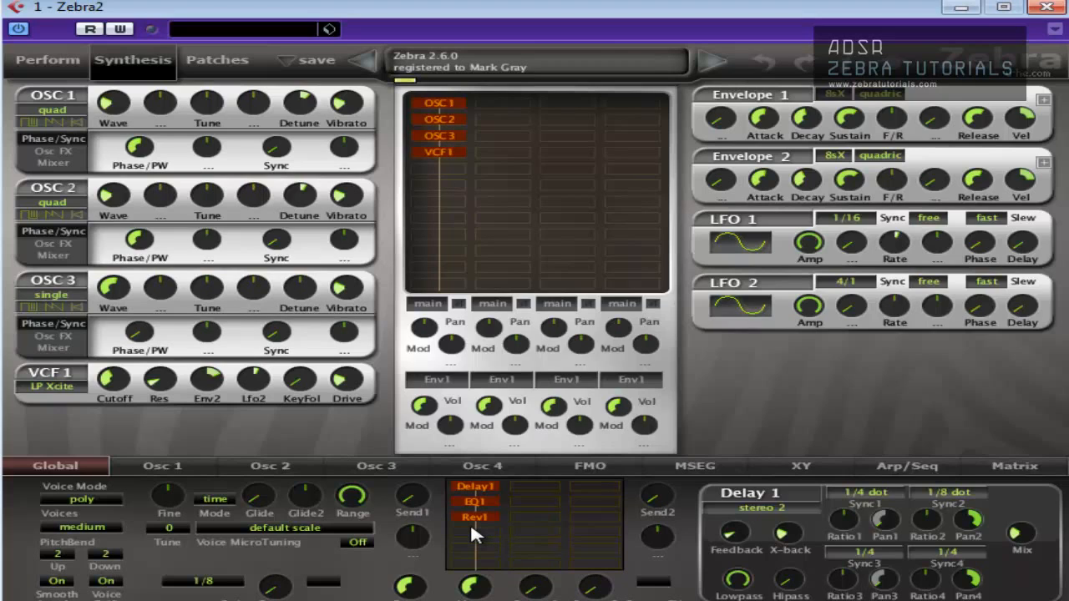
mouse_move(488, 543)
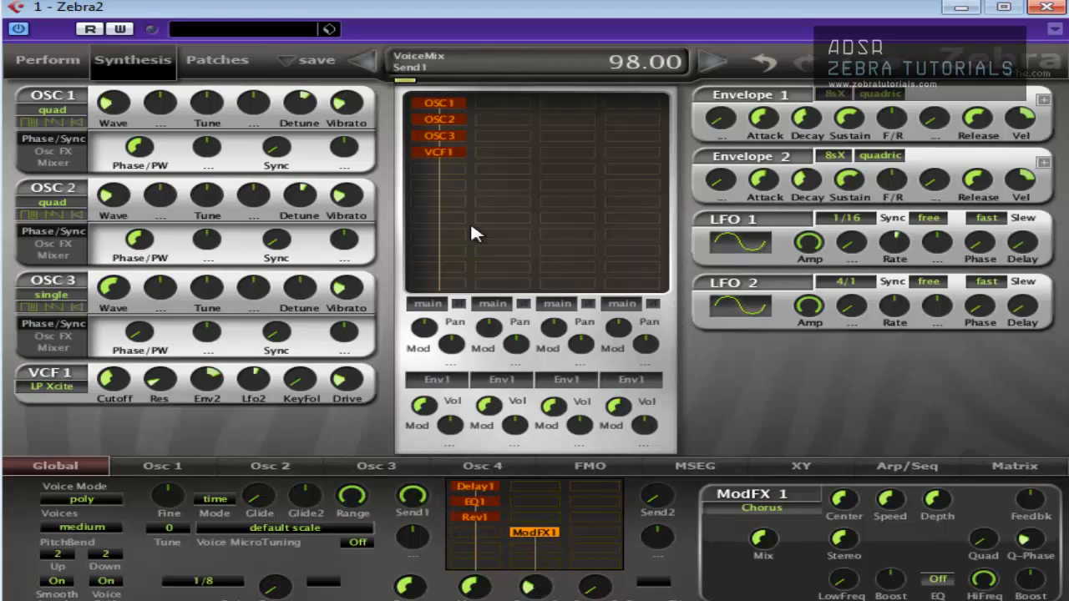
Switch ModFX1 to Phaser, set Return1 to about 52 and the phaser Mix to about 99.5
click(762, 508)
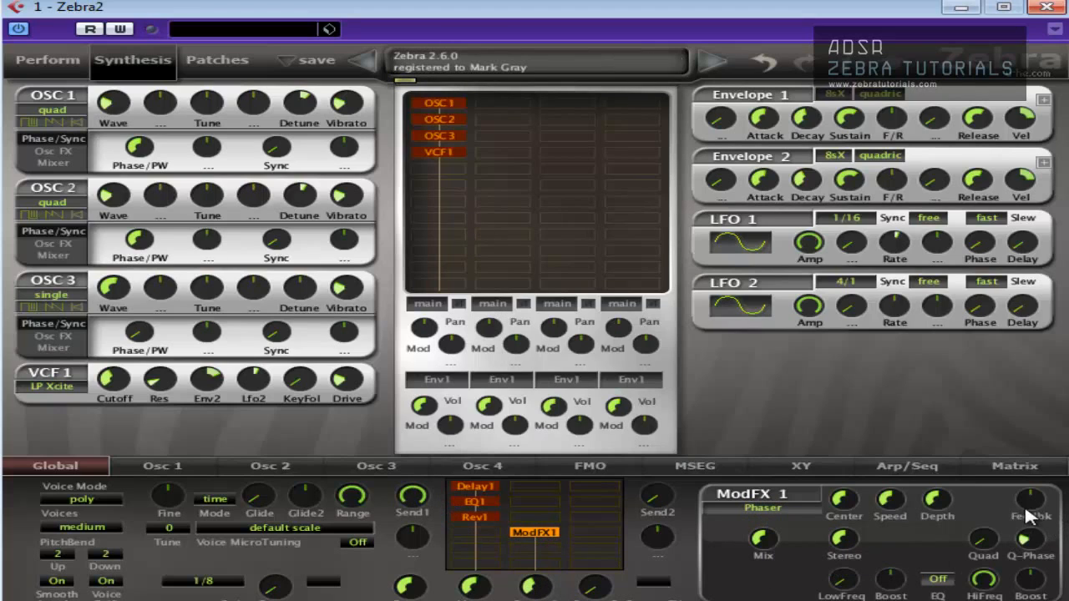
drag(1029, 518, 1029, 501)
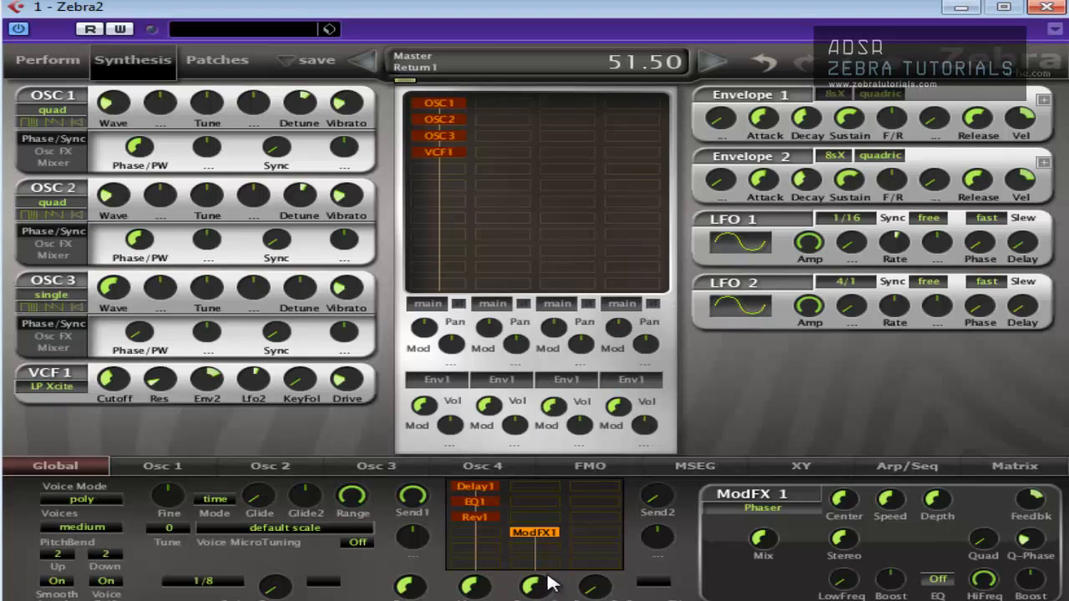
click(533, 533)
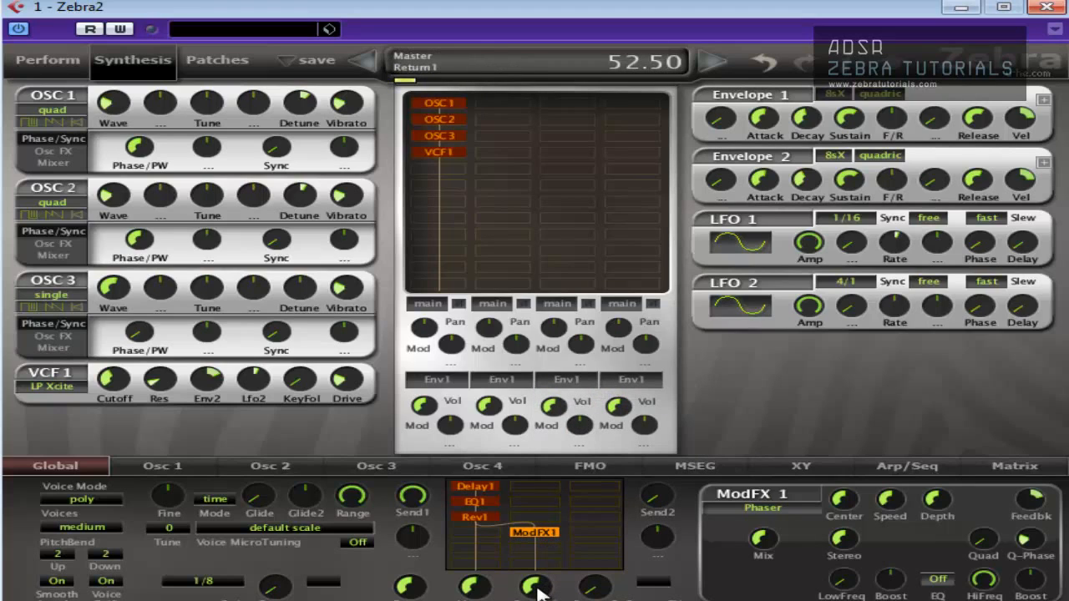
drag(538, 585, 538, 594)
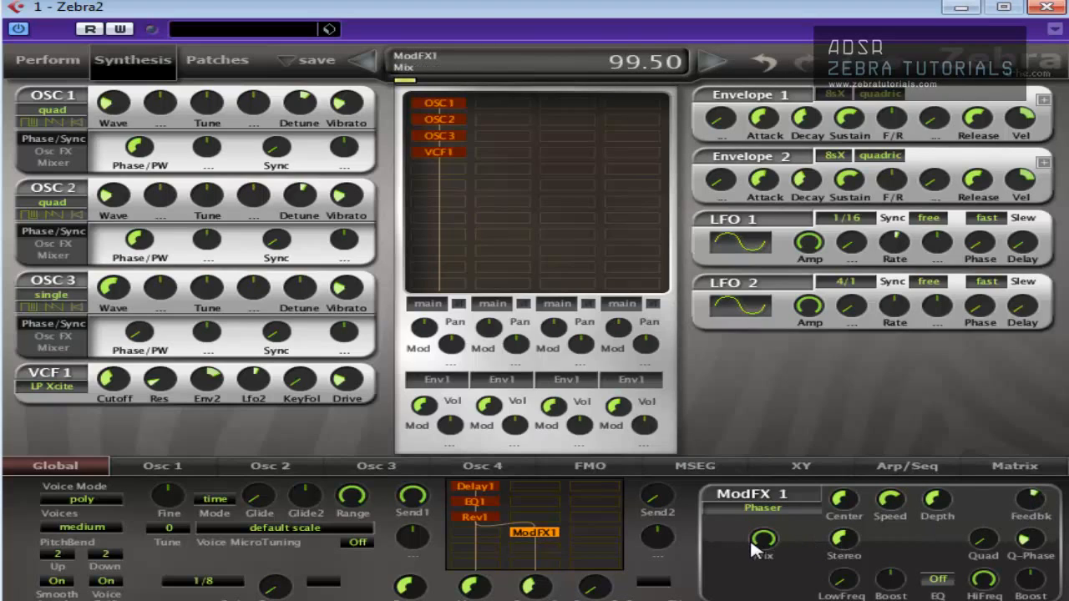
drag(762, 538, 769, 564)
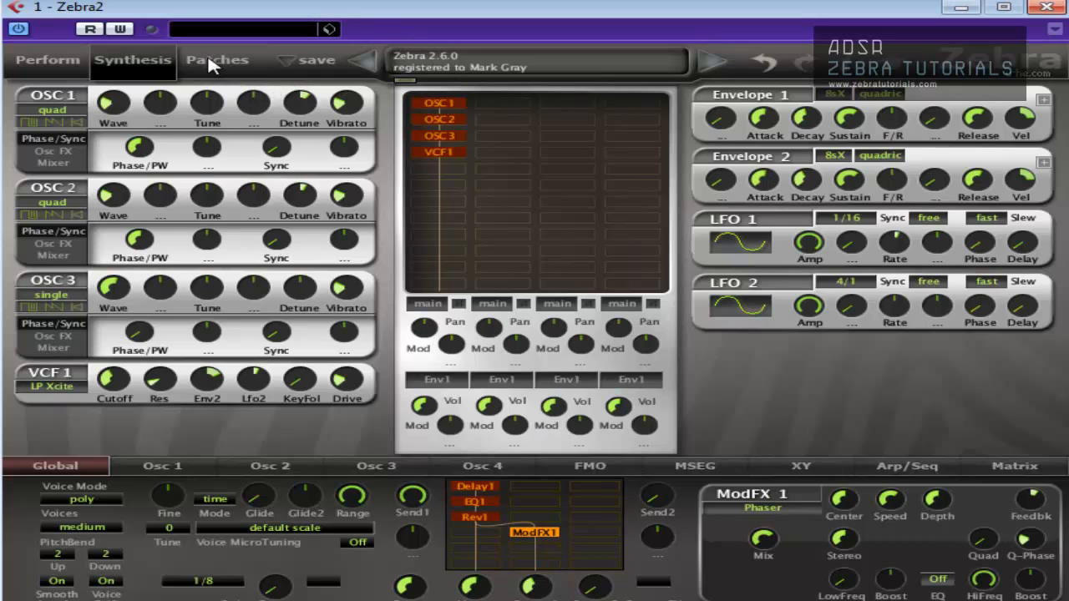
Show the Patches browser listing the local patch folders
click(217, 60)
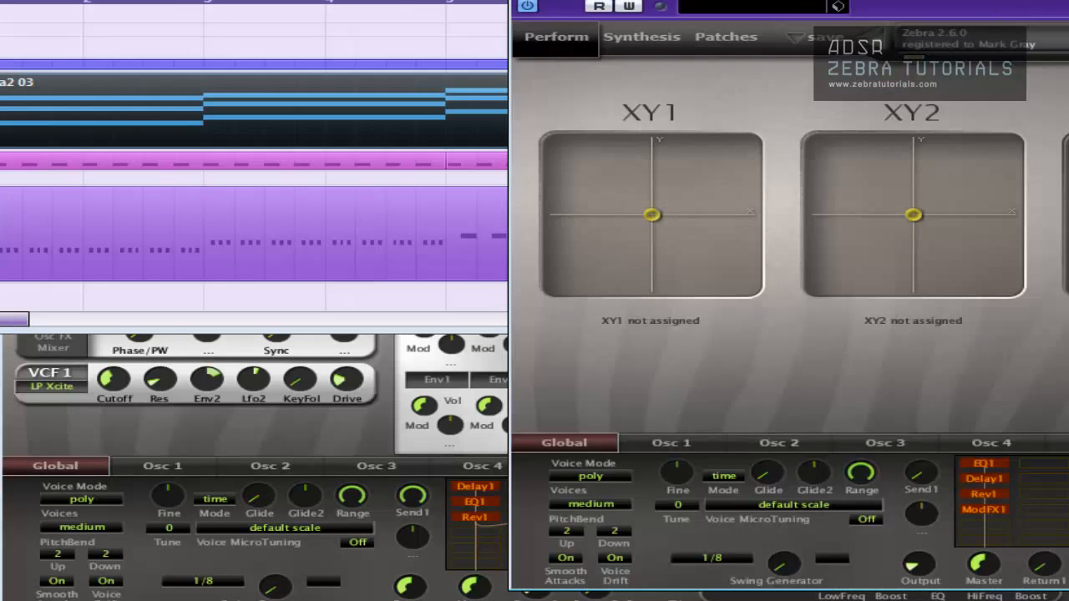
click(725, 37)
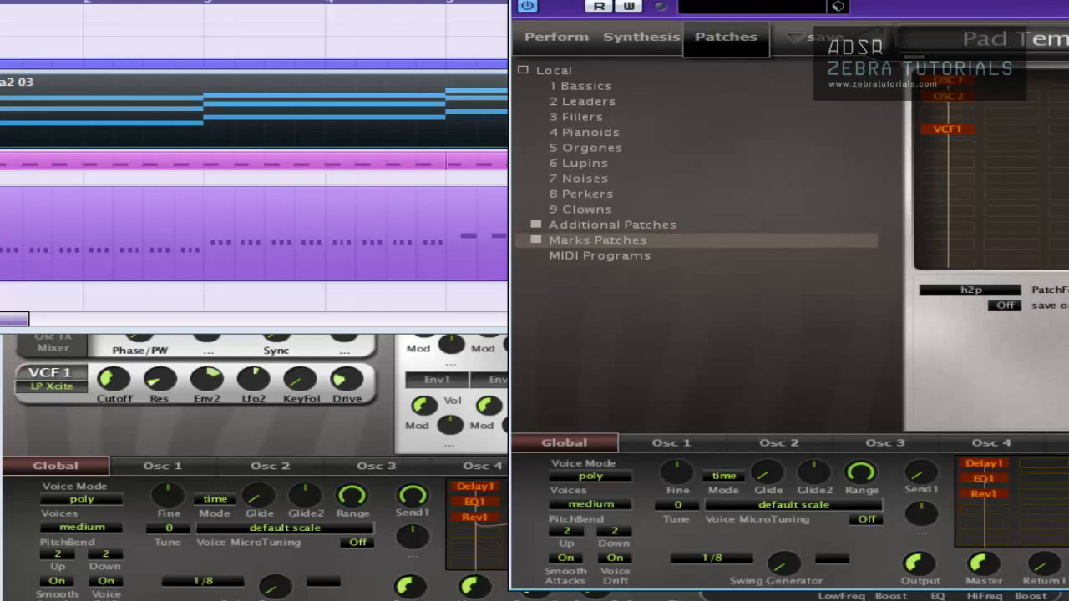